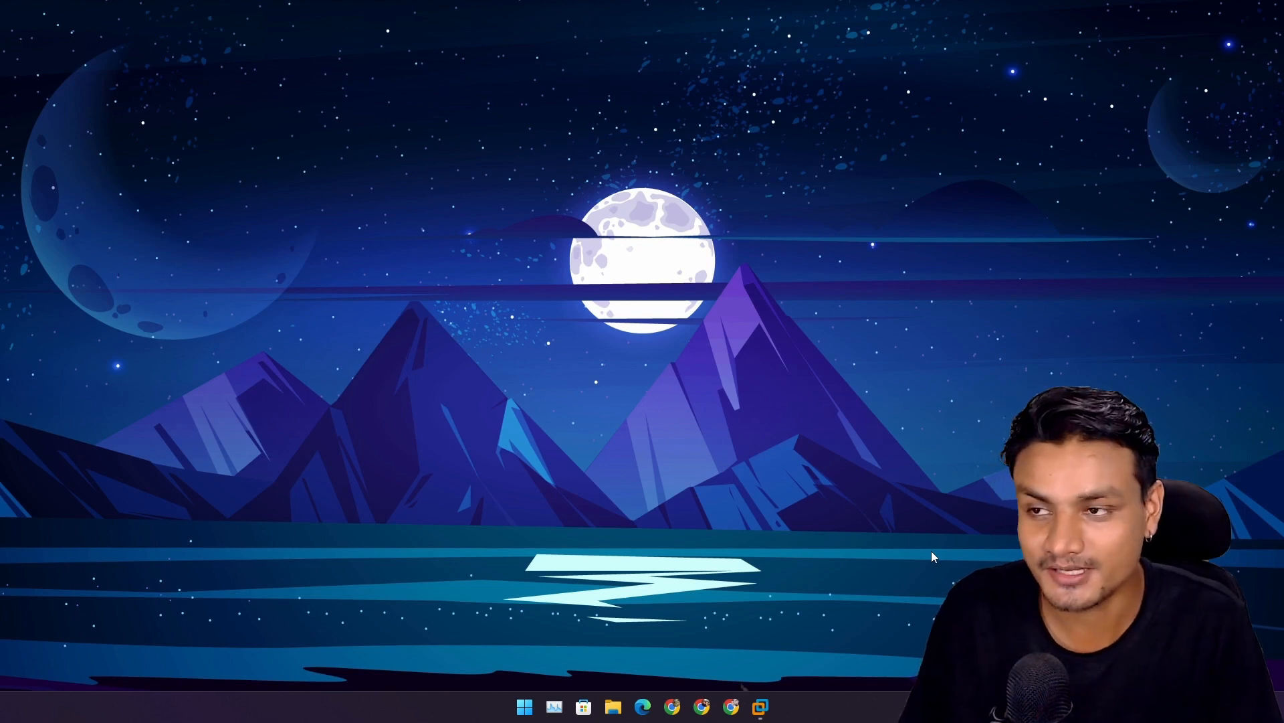
{"action": "mouse_move", "coordinate": [796, 457]}
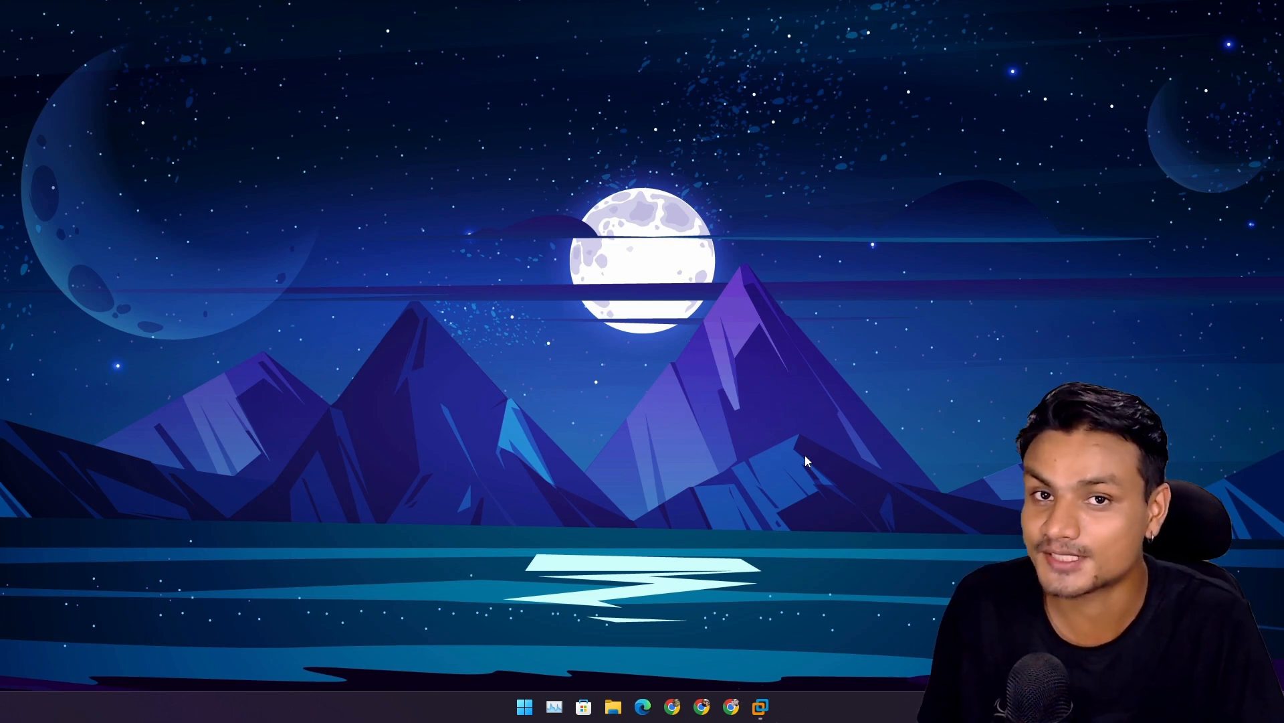
From the desktop sticker menu, open the Microsoft Learn 'Configure Stickers for Windows 11 SE' article
{"action": "right_click", "coordinate": [807, 459]}
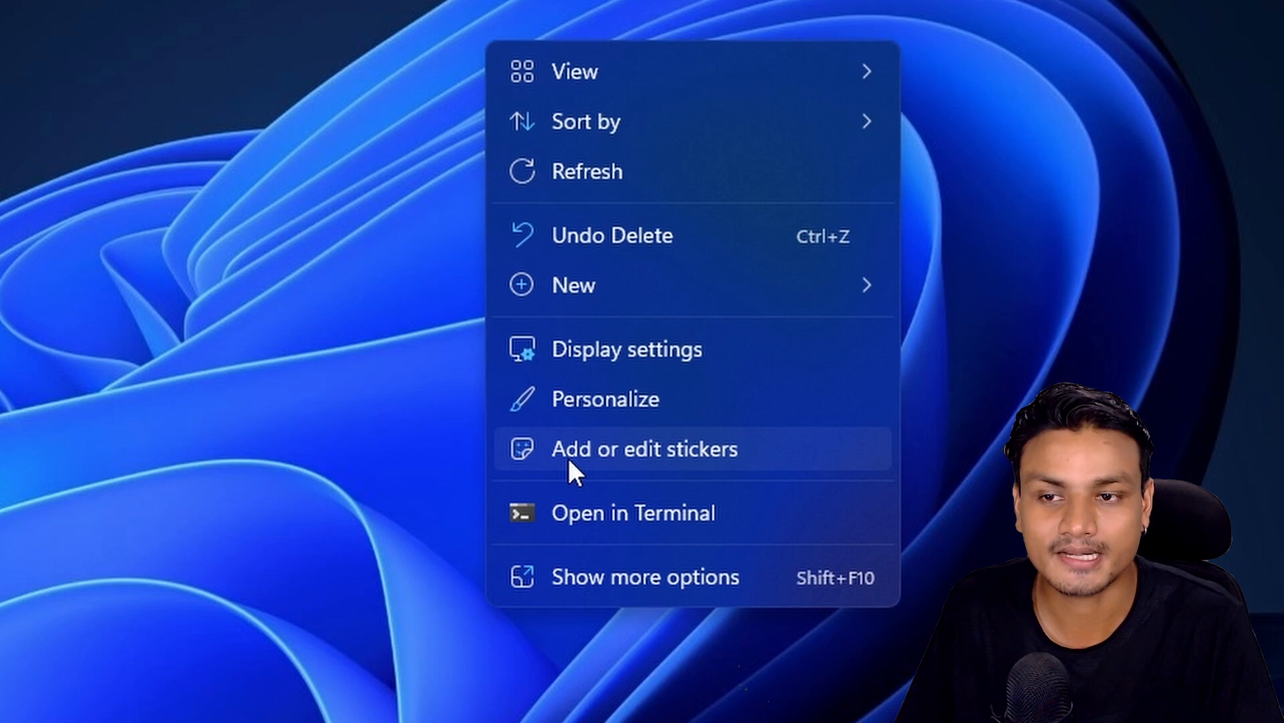
{"action": "mouse_move", "coordinate": [663, 479]}
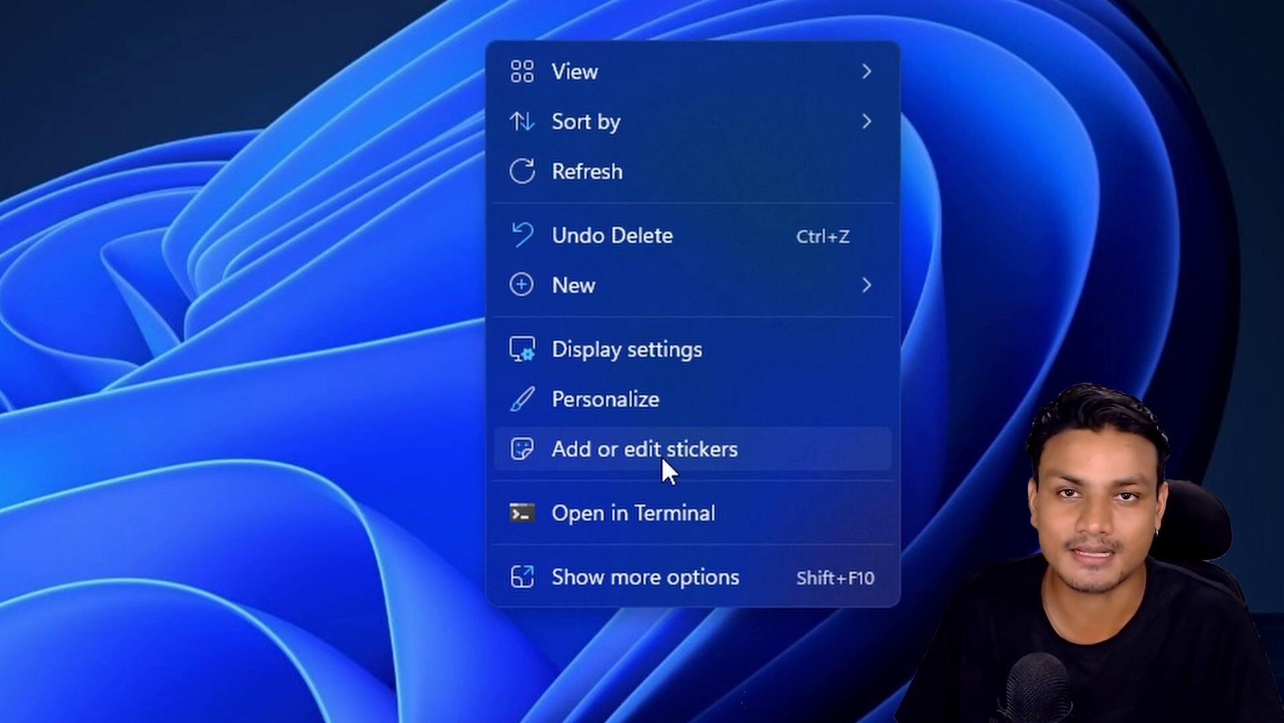
{"action": "left_click", "coordinate": [643, 448]}
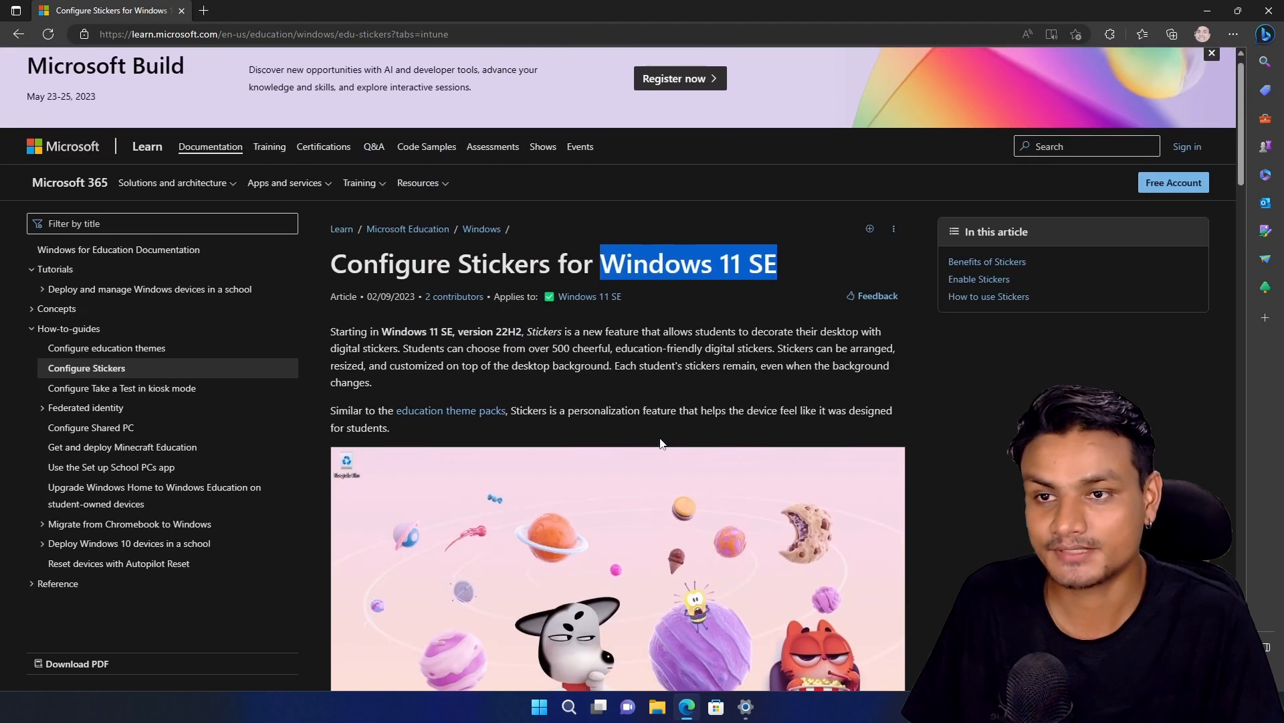
{"action": "scroll", "scroll_direction": "down", "scroll_amount": 3}
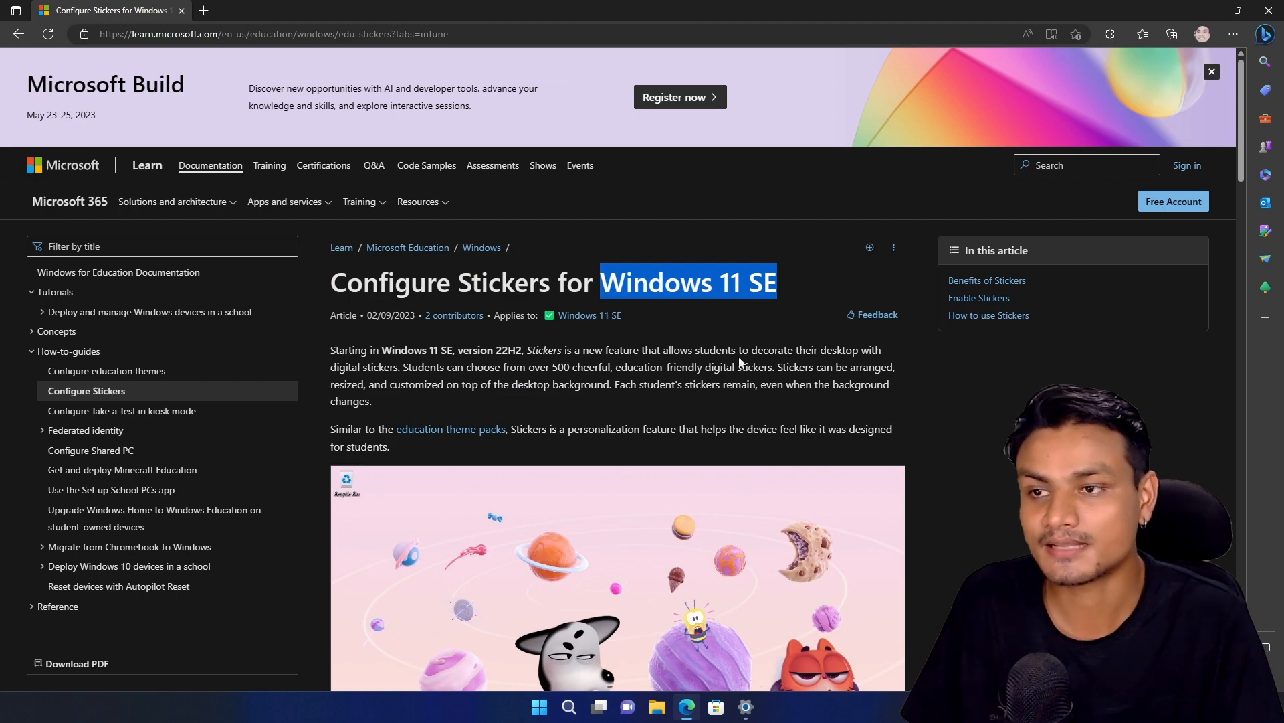
Confirm in Settings > About that the PC runs Windows 11 Pro, version 22H2
{"action": "left_click", "coordinate": [744, 707]}
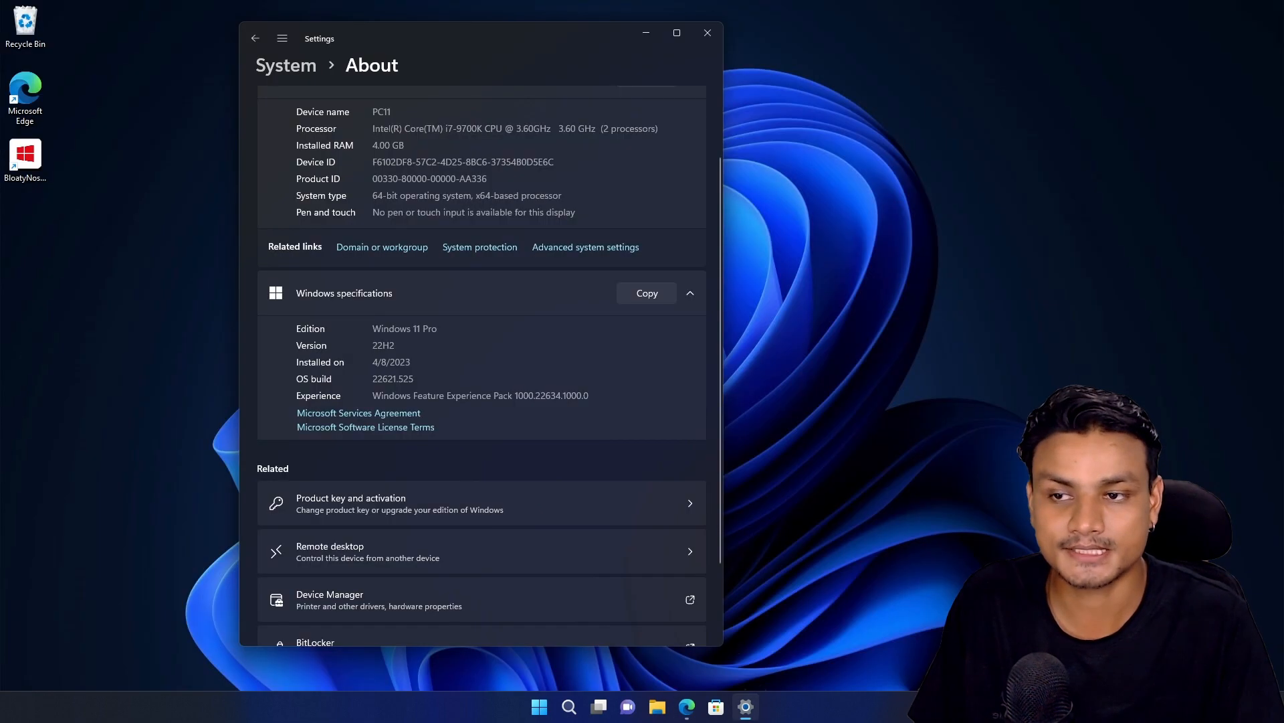
{"action": "double_click", "coordinate": [404, 328]}
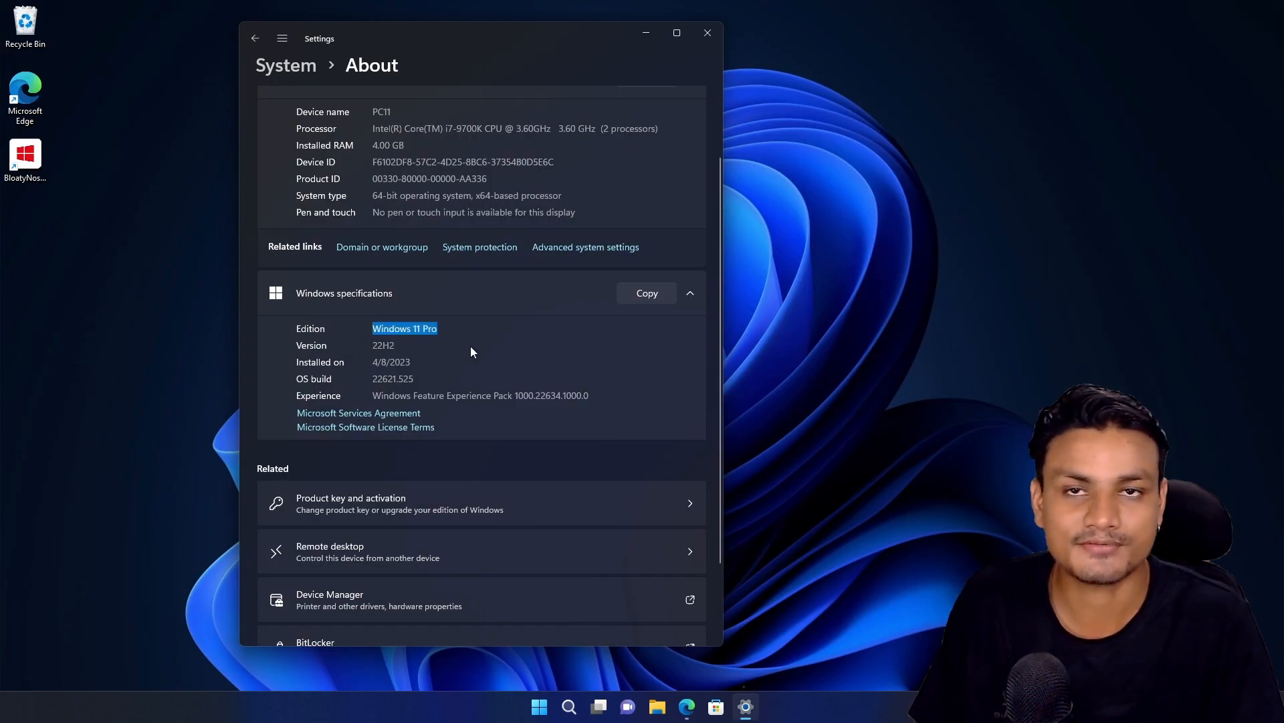
{"action": "scroll", "scroll_direction": "up", "scroll_amount": 3}
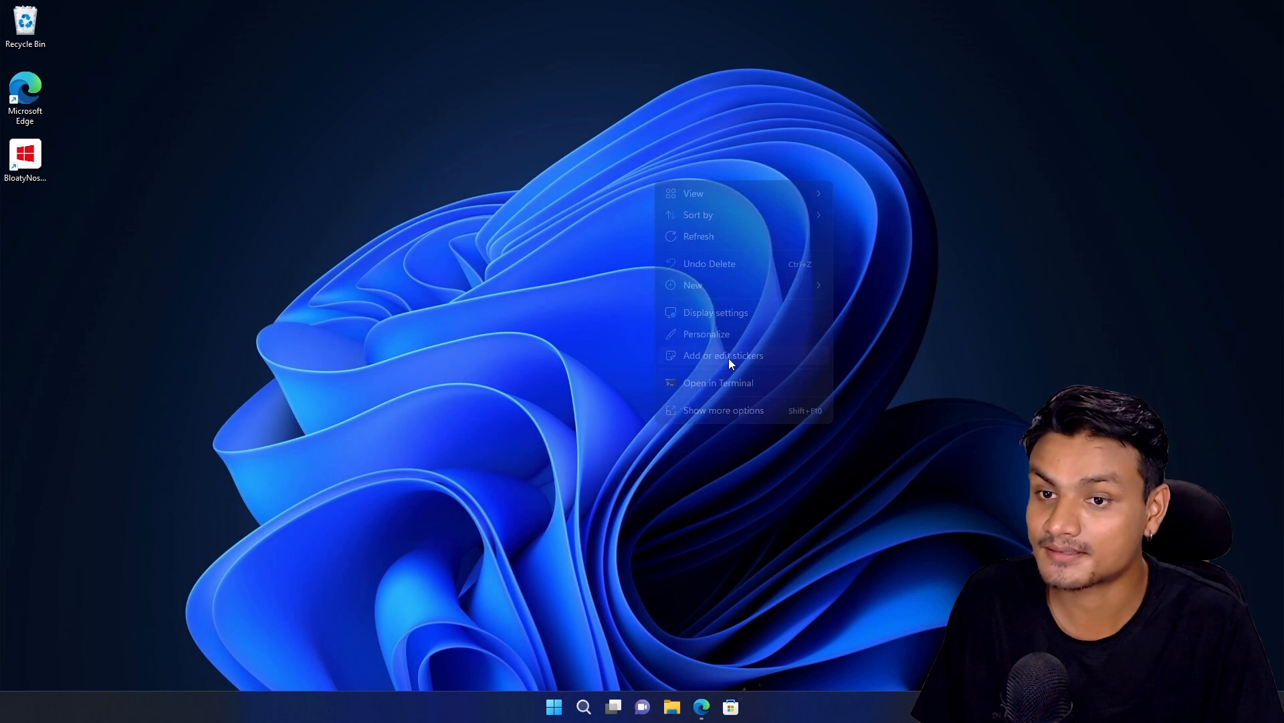
Add the Crying Max The Husky sticker and select it for resizing and centring
{"action": "left_click", "coordinate": [722, 354]}
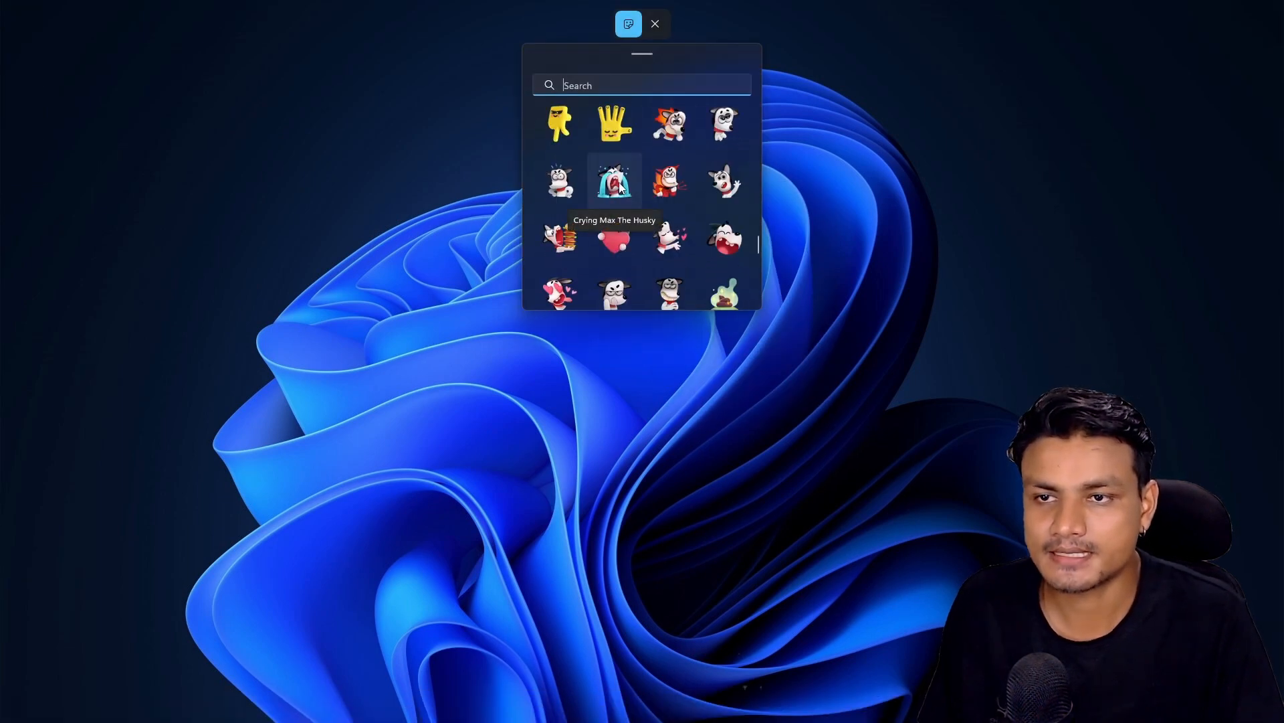
{"action": "left_click", "coordinate": [614, 182]}
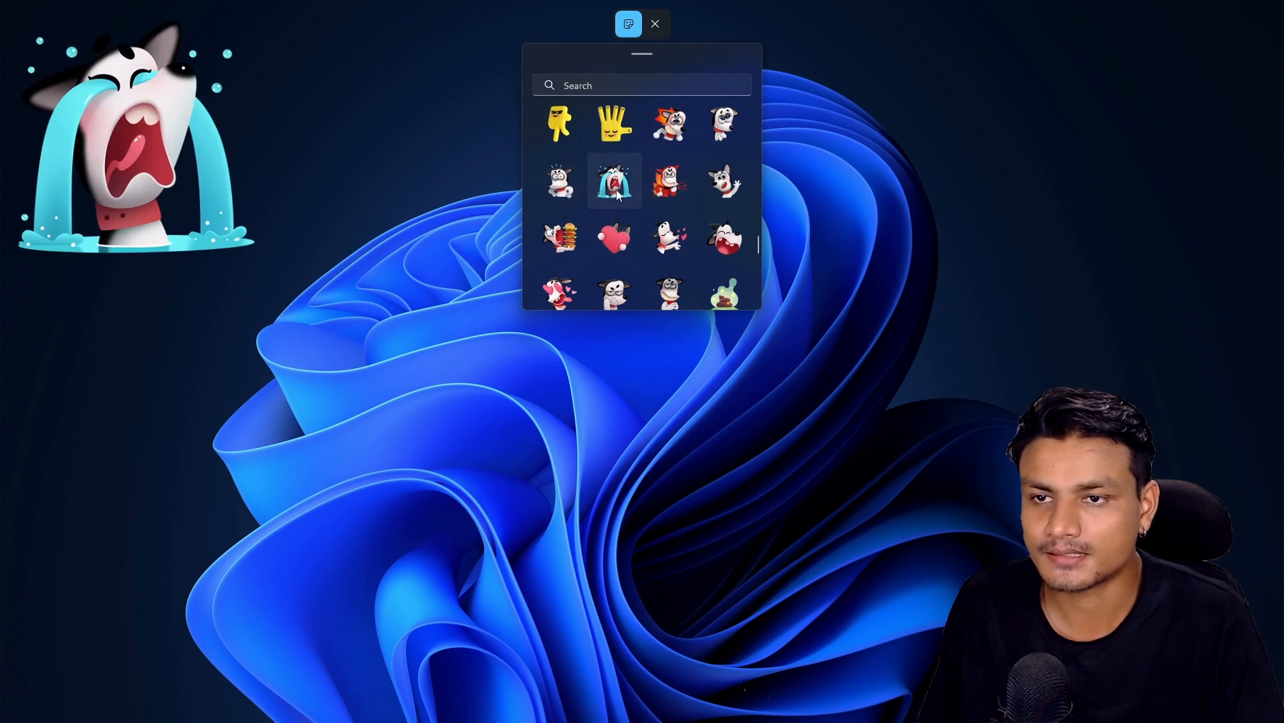
{"action": "mouse_move", "coordinate": [123, 172]}
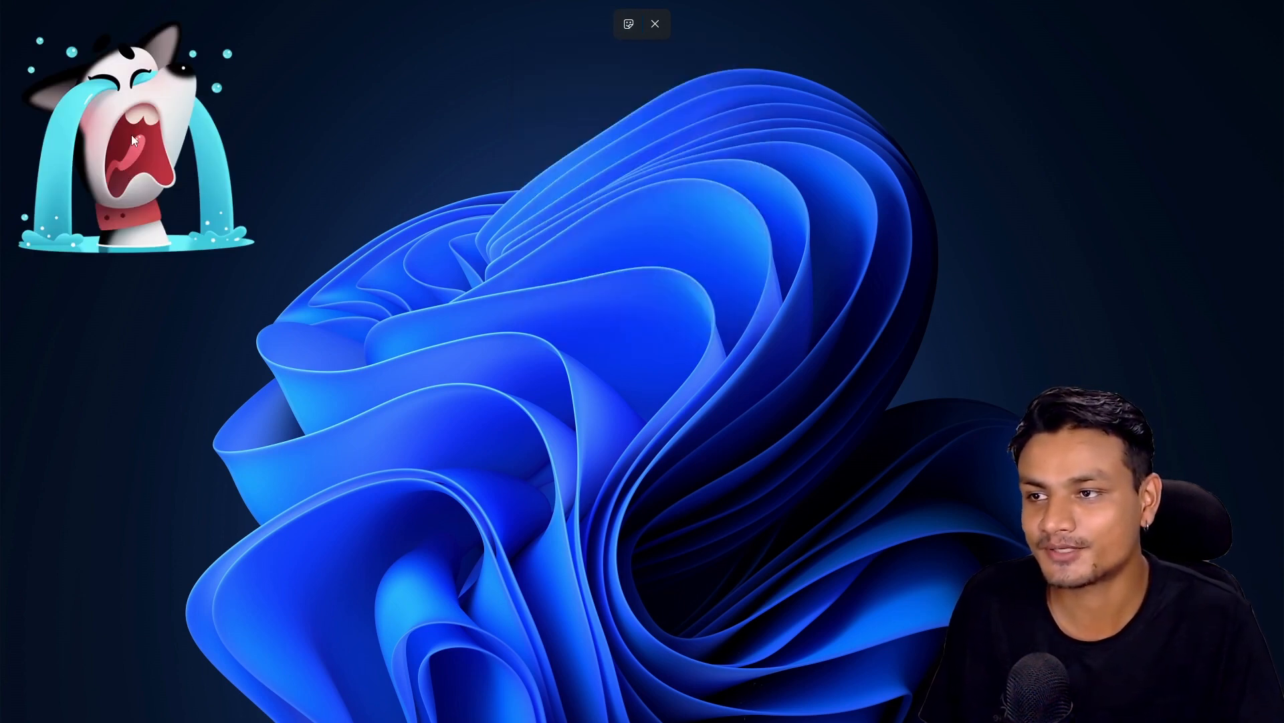
{"action": "left_click", "coordinate": [136, 139]}
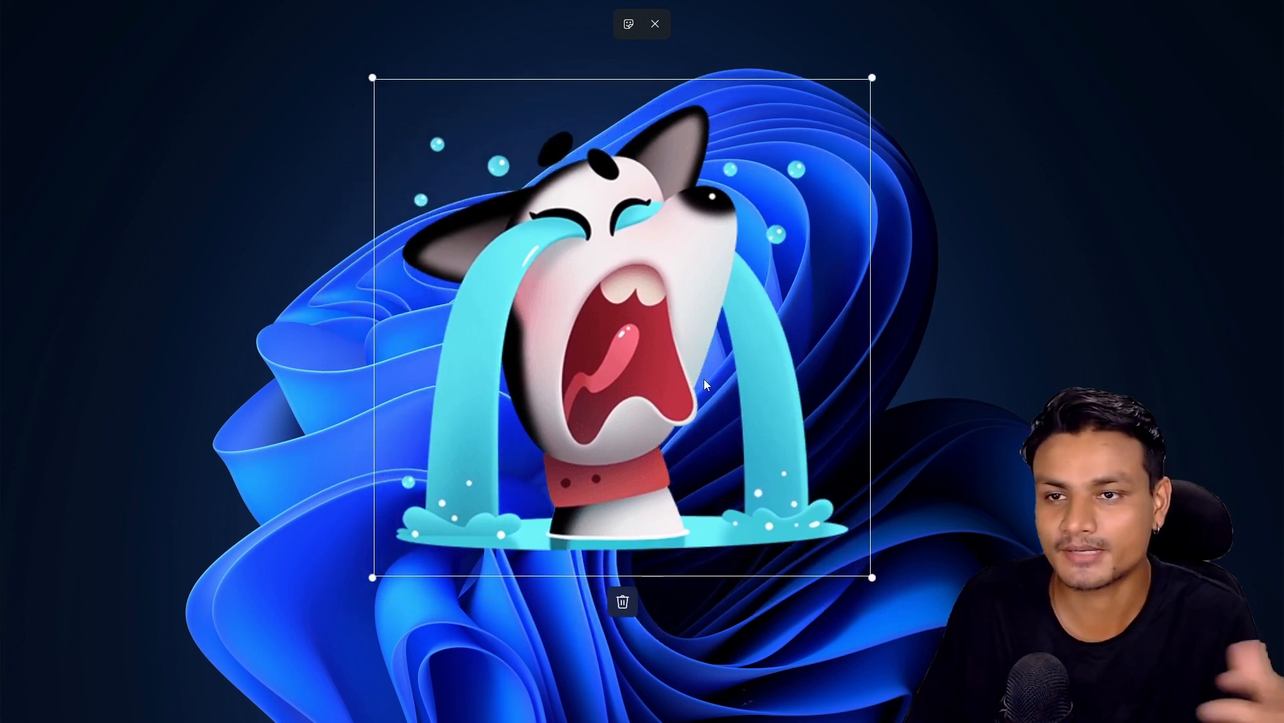
{"action": "mouse_move", "coordinate": [704, 396]}
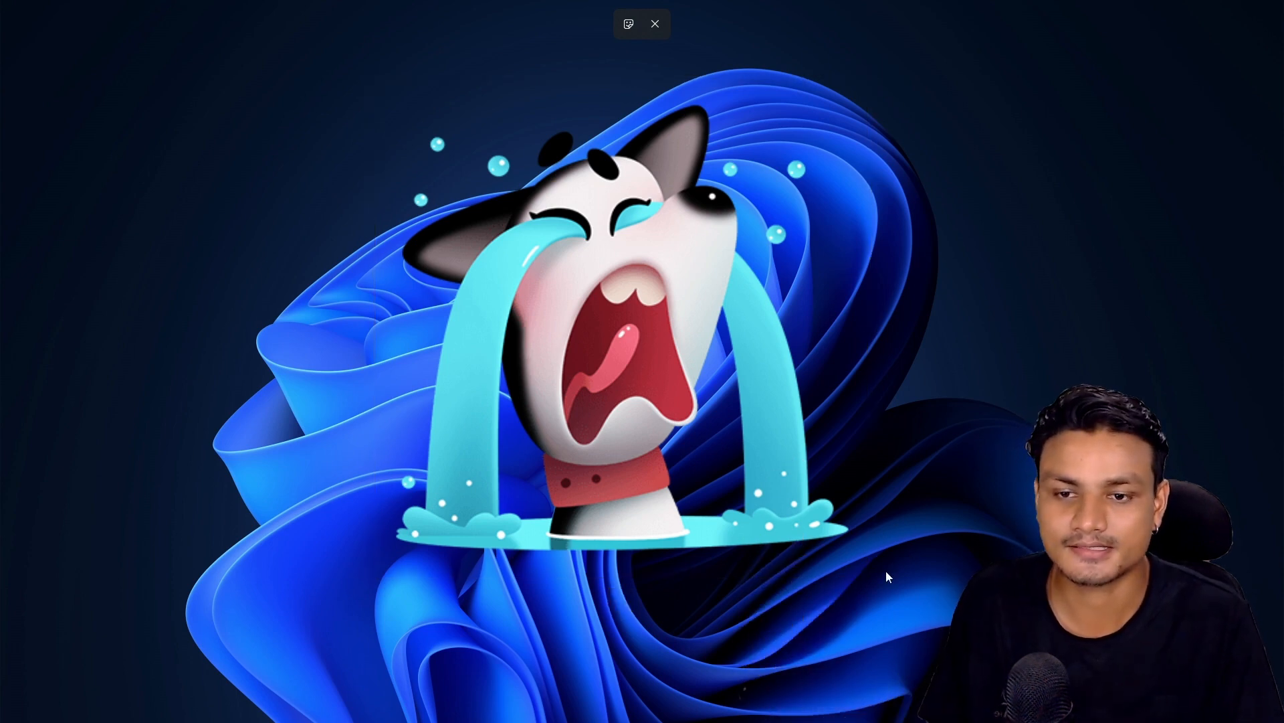
Open the article's sample stickers desktop image full-size in a new tab
{"action": "left_click", "coordinate": [654, 23]}
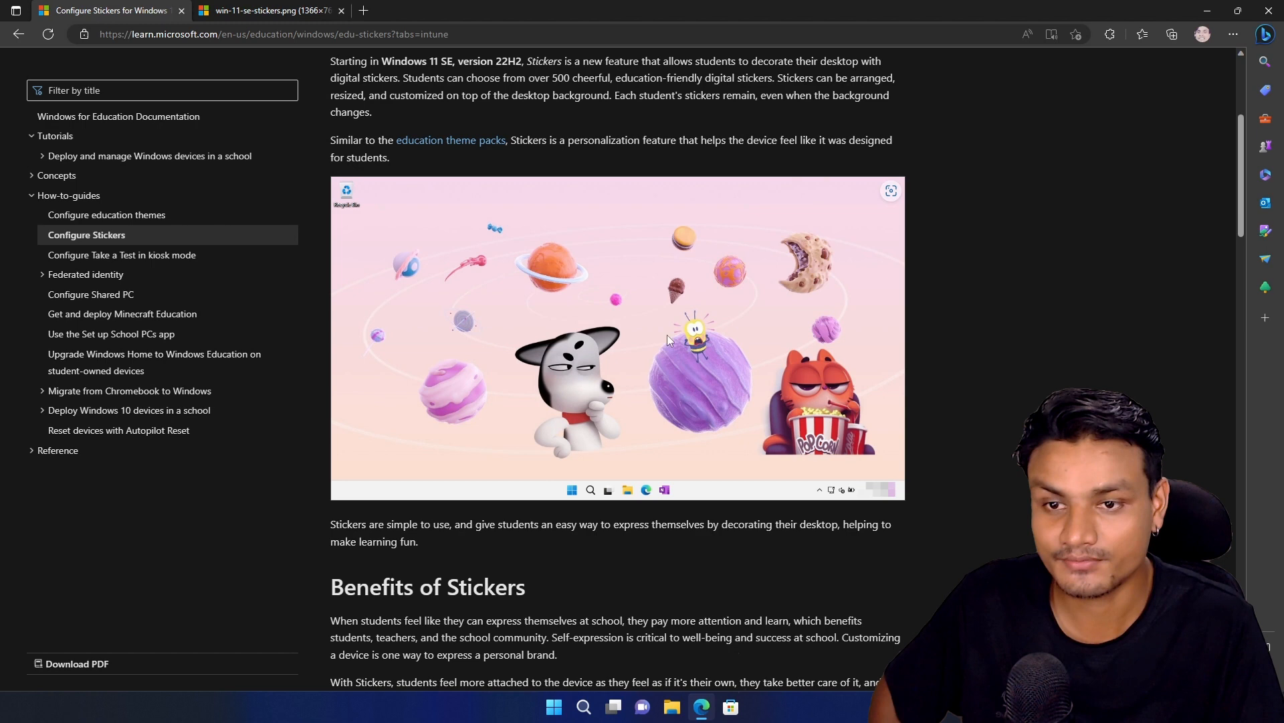
{"action": "mouse_move", "coordinate": [573, 417]}
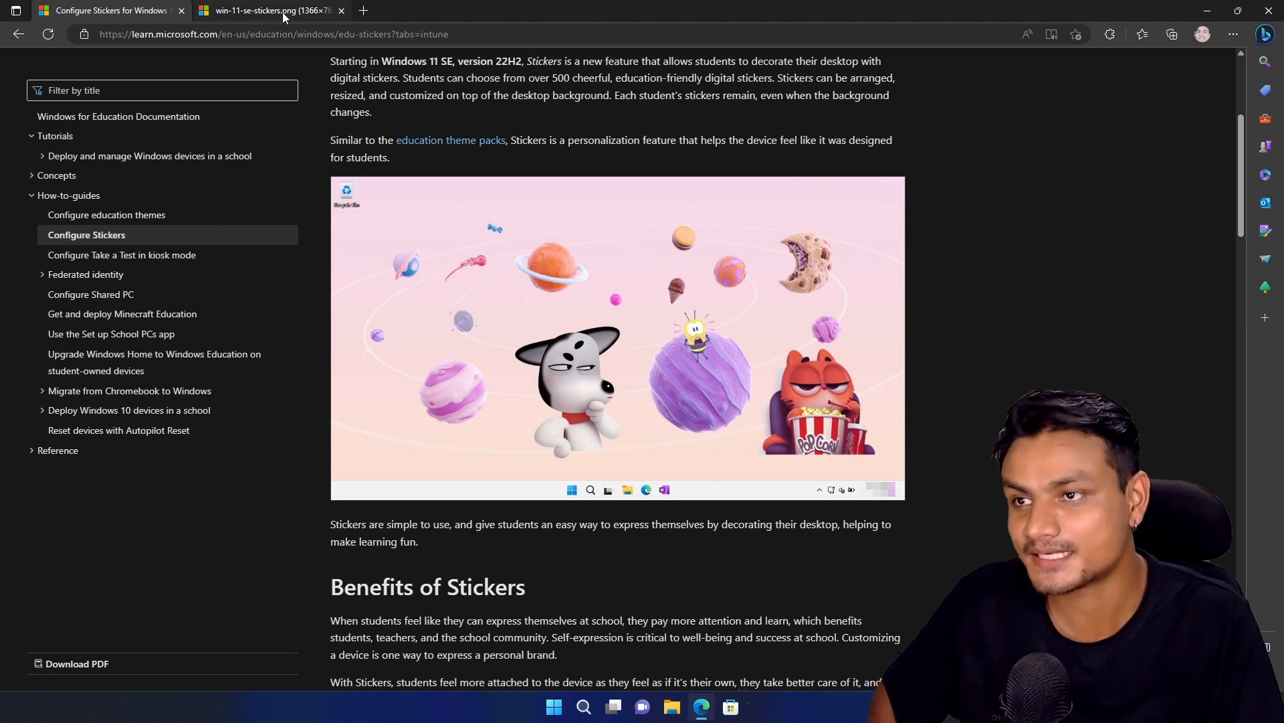
{"action": "scroll", "scroll_direction": "down", "scroll_amount": 3}
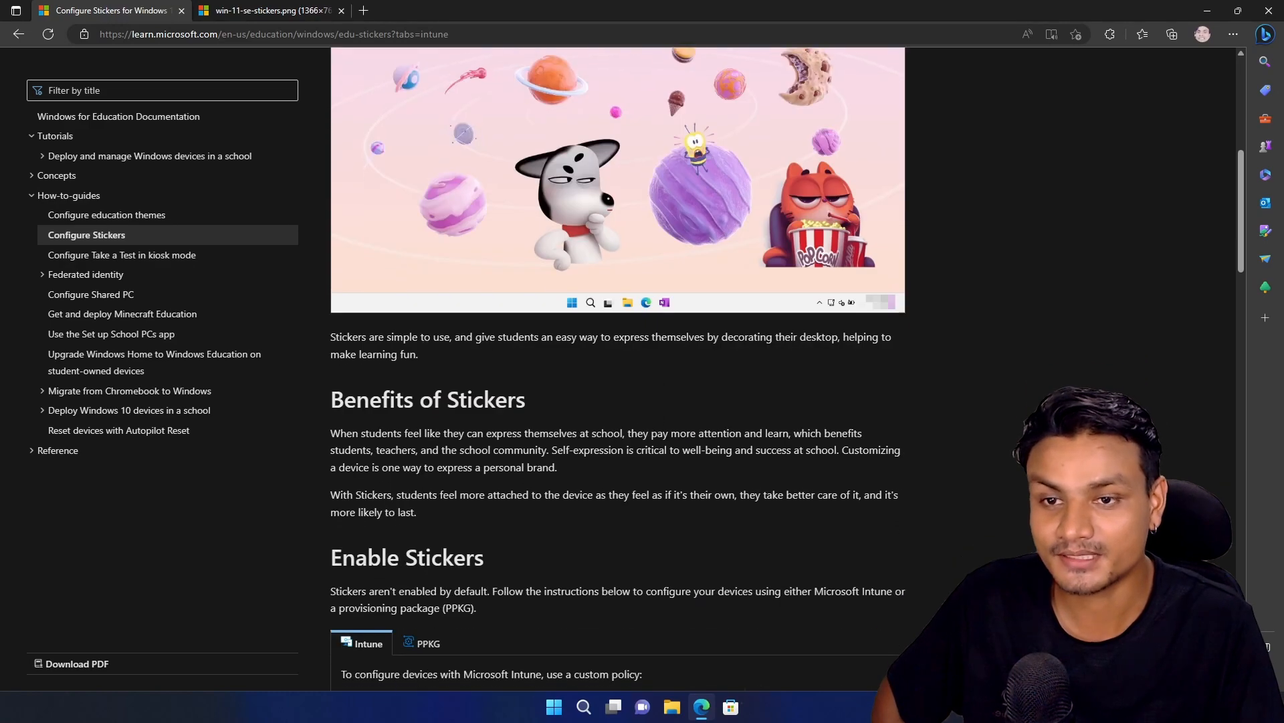
{"action": "scroll", "scroll_direction": "up", "scroll_amount": 3}
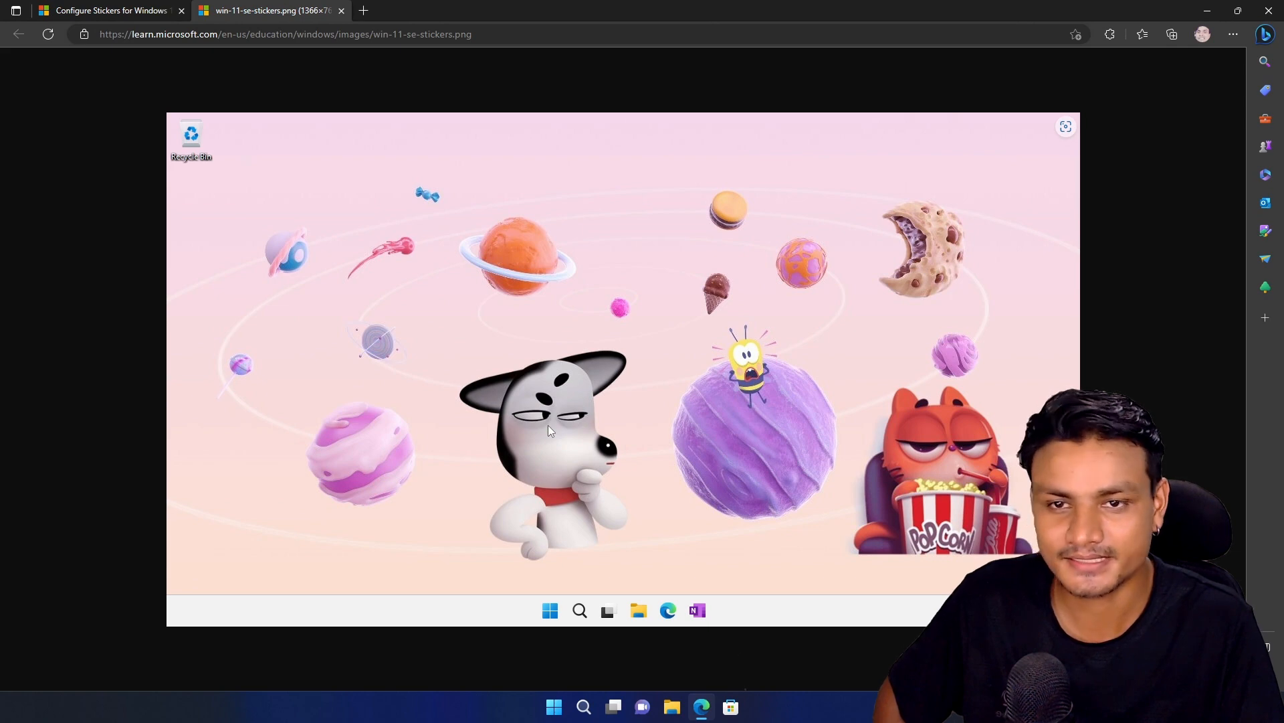
{"action": "mouse_move", "coordinate": [710, 302]}
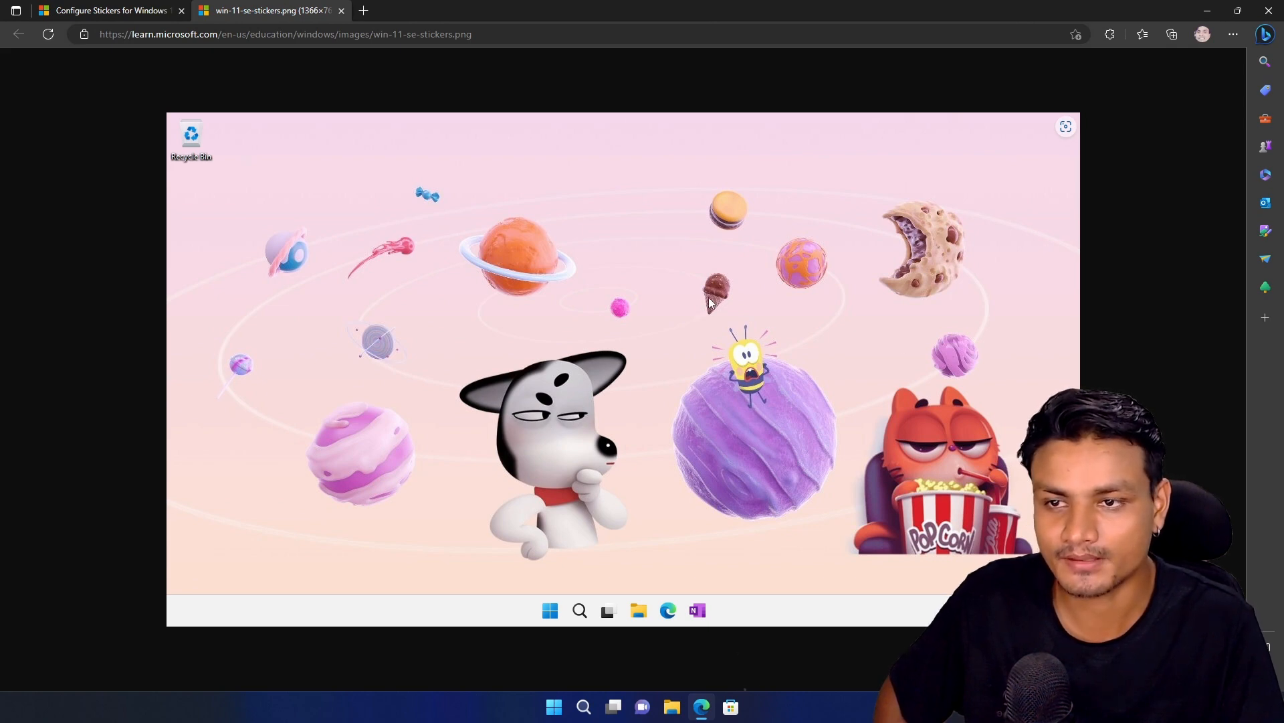
{"action": "mouse_move", "coordinate": [508, 467]}
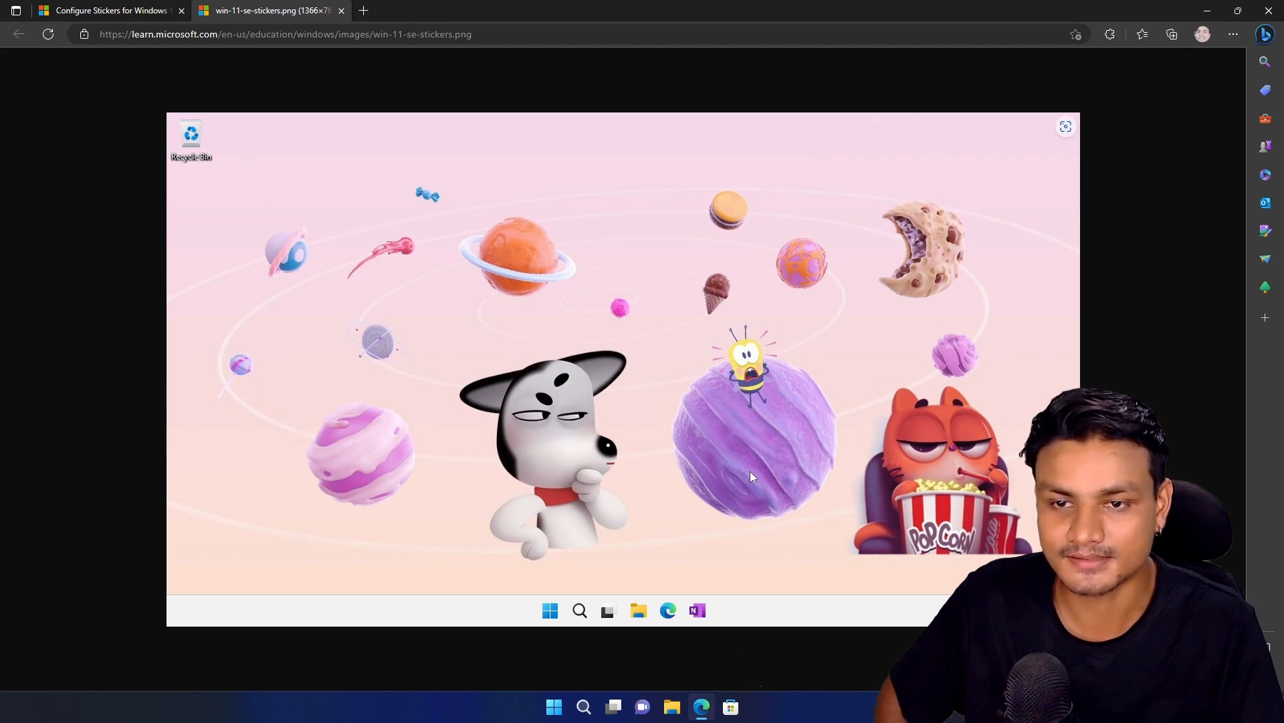
{"action": "mouse_move", "coordinate": [571, 300]}
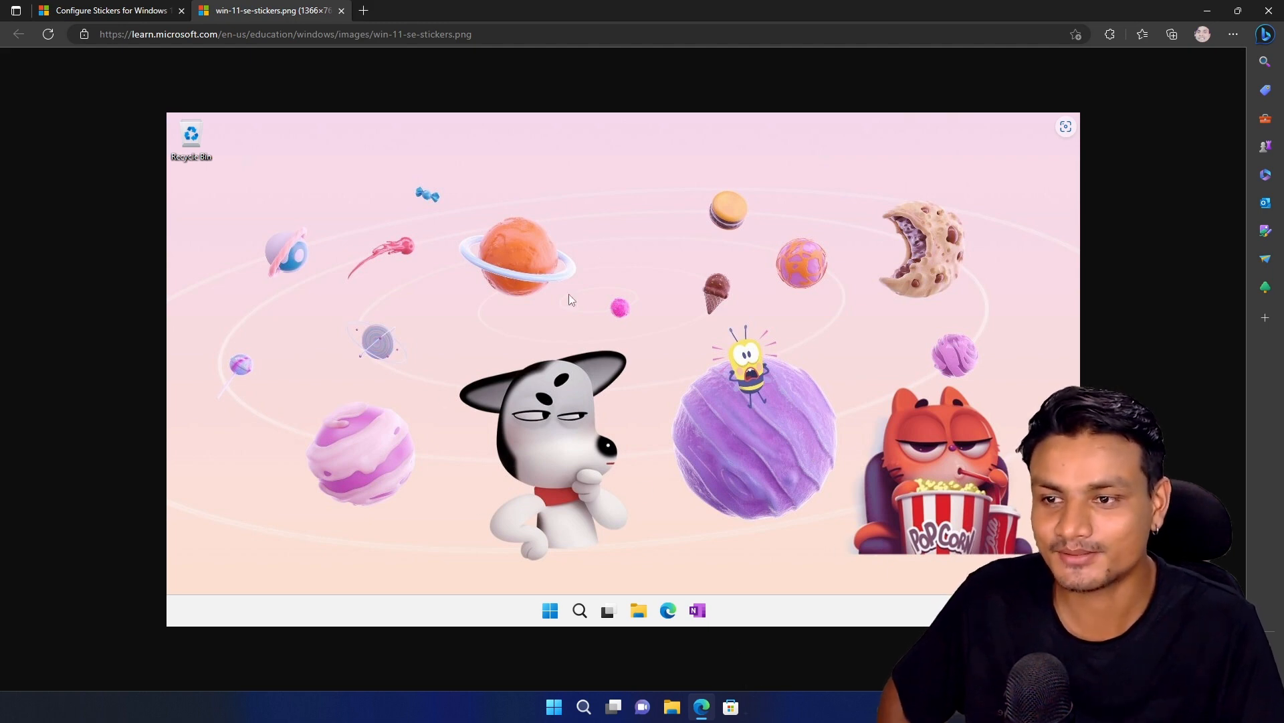
{"action": "mouse_move", "coordinate": [653, 385]}
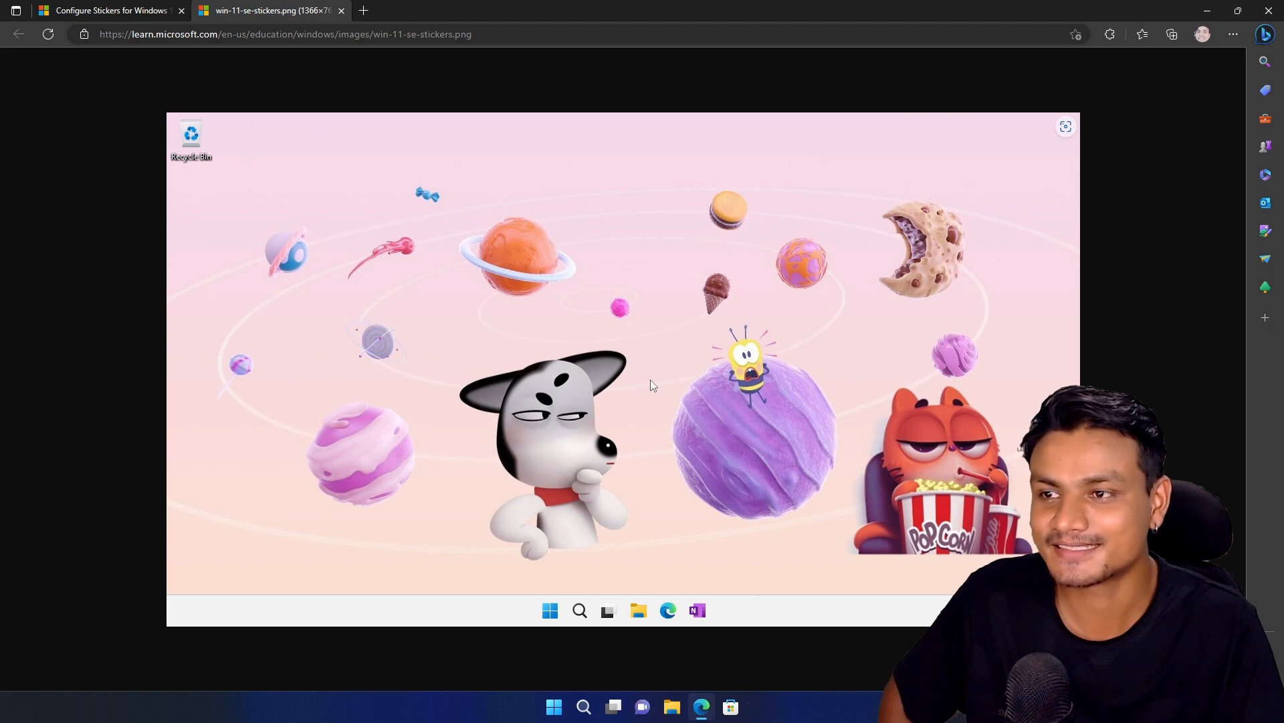
{"action": "mouse_move", "coordinate": [489, 223]}
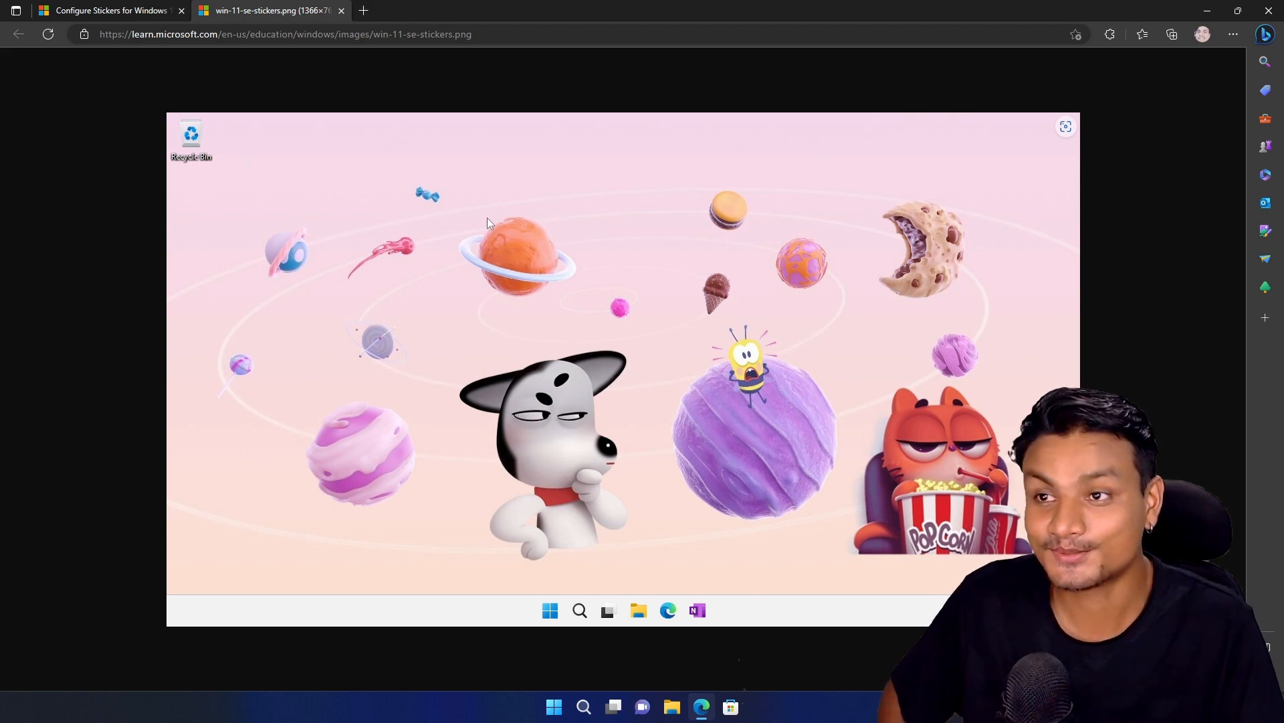
{"action": "mouse_move", "coordinate": [342, 13]}
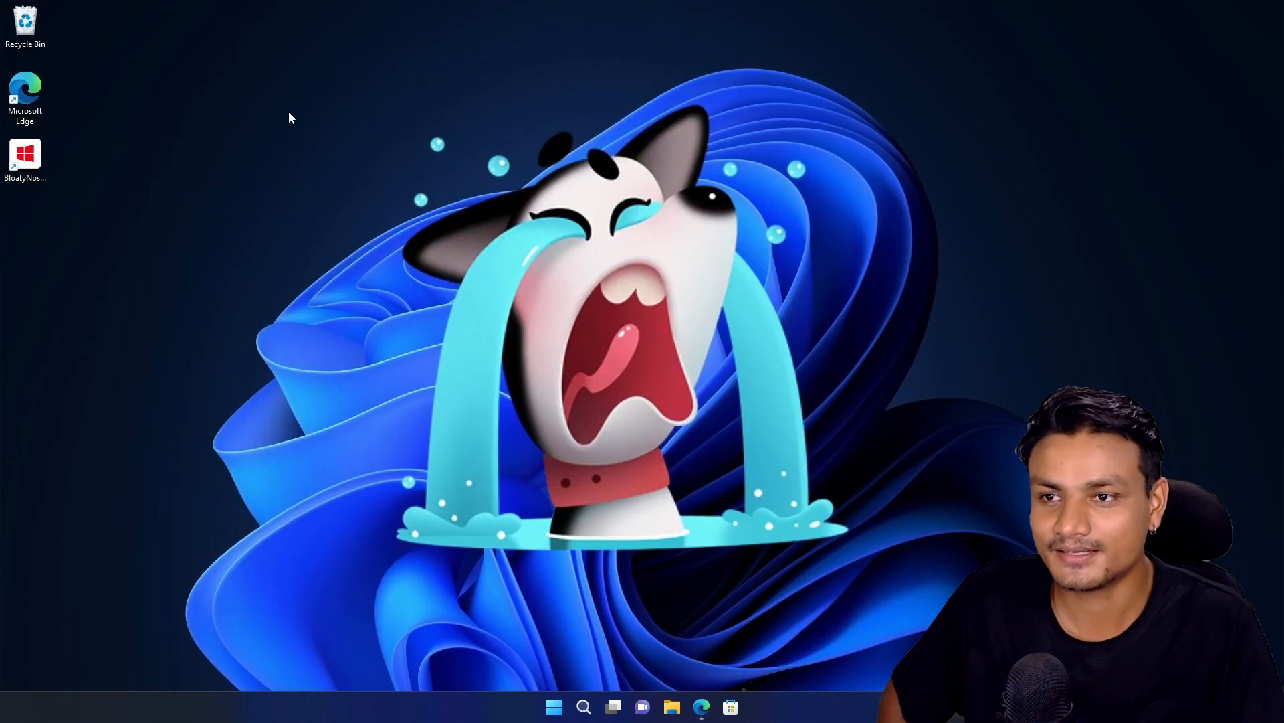
Reopen the sticker editor from the desktop menu to adjust the husky sticker
{"action": "right_click", "coordinate": [288, 118]}
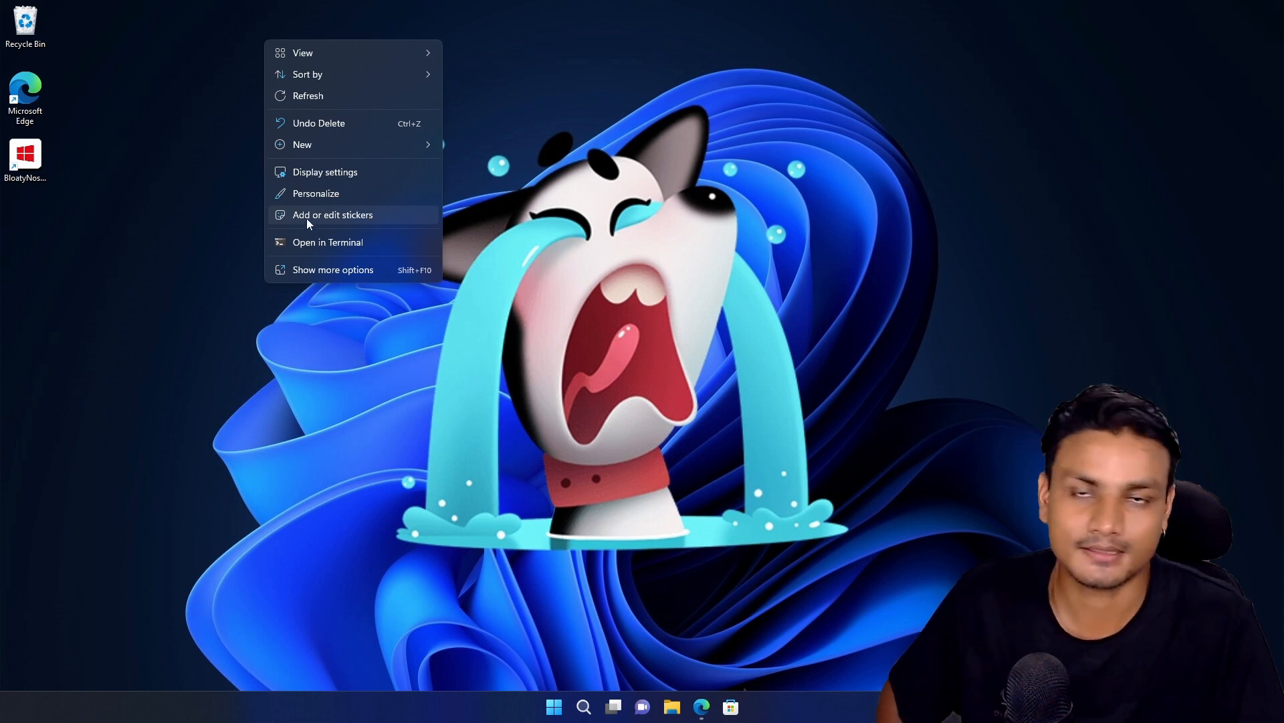
{"action": "mouse_move", "coordinate": [326, 221]}
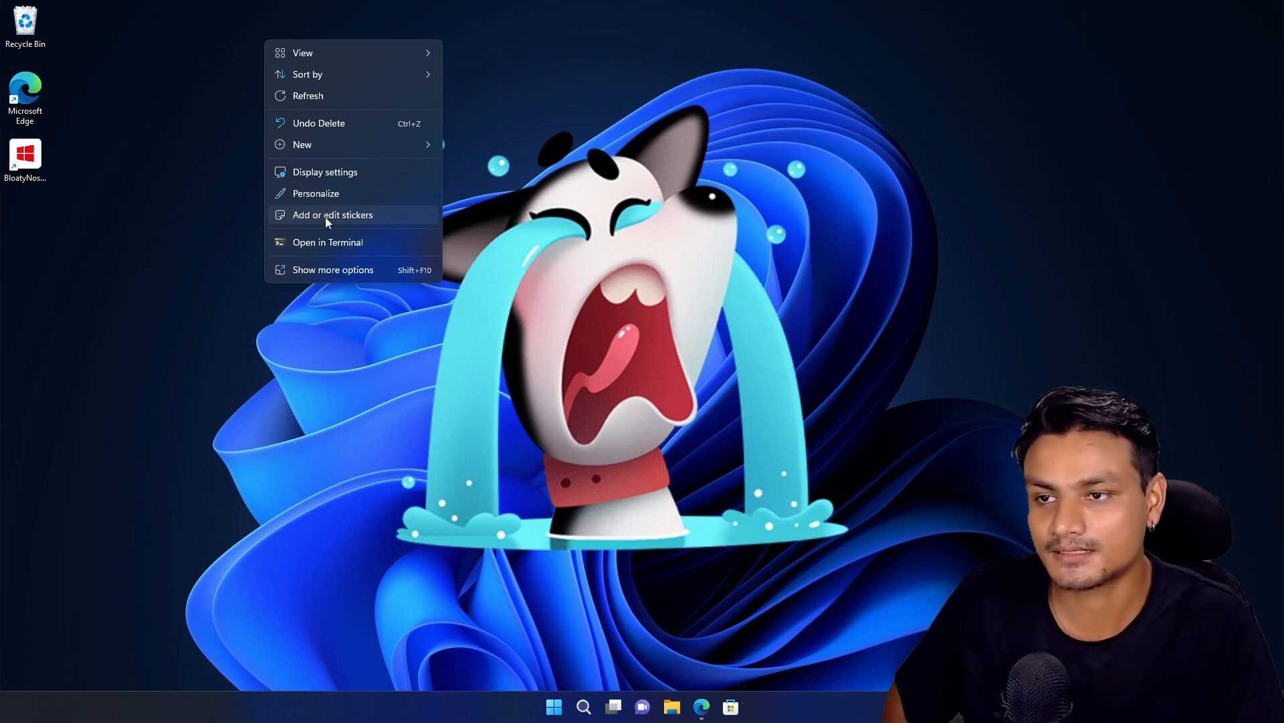
{"action": "left_click", "coordinate": [332, 215]}
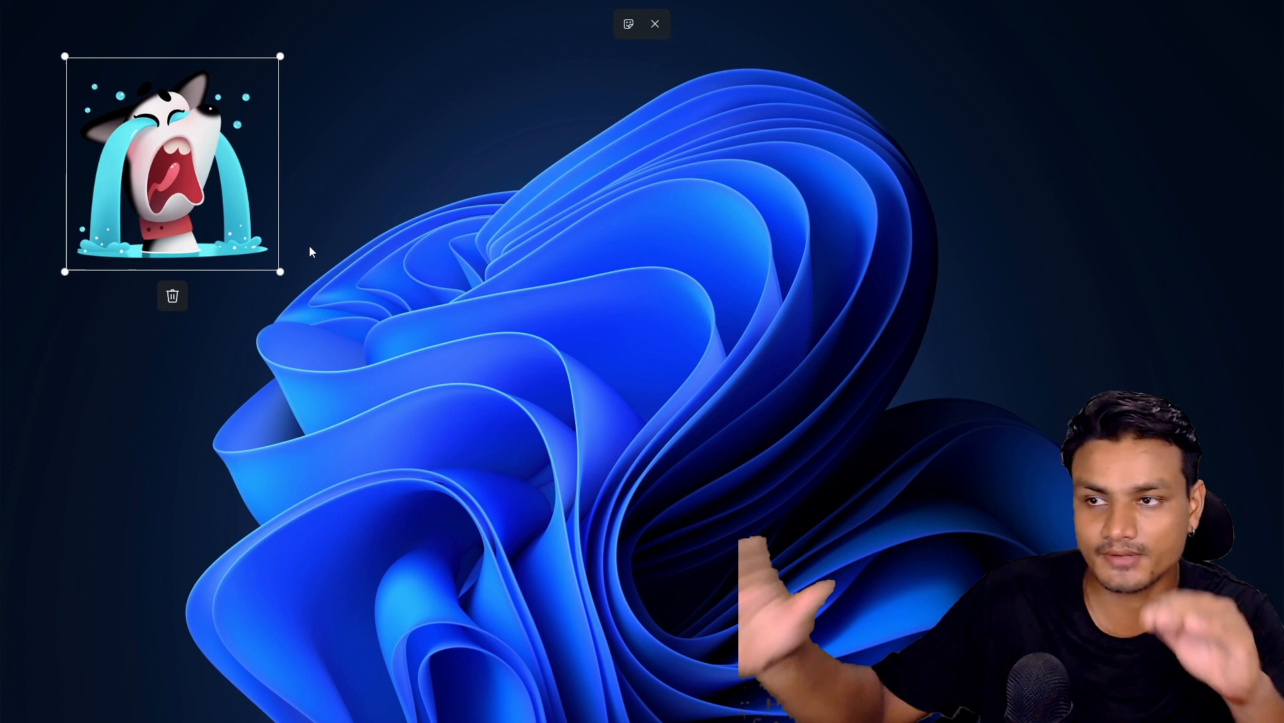
{"action": "mouse_move", "coordinate": [303, 260]}
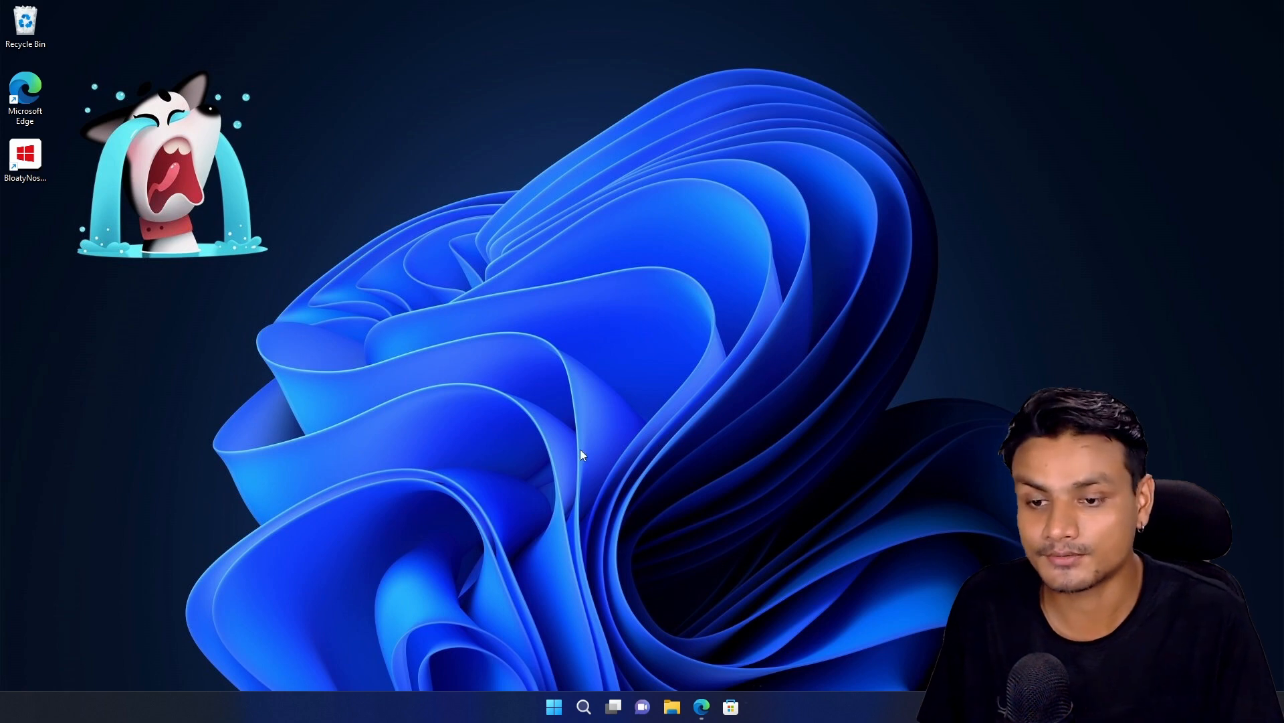
{"action": "mouse_move", "coordinate": [572, 243]}
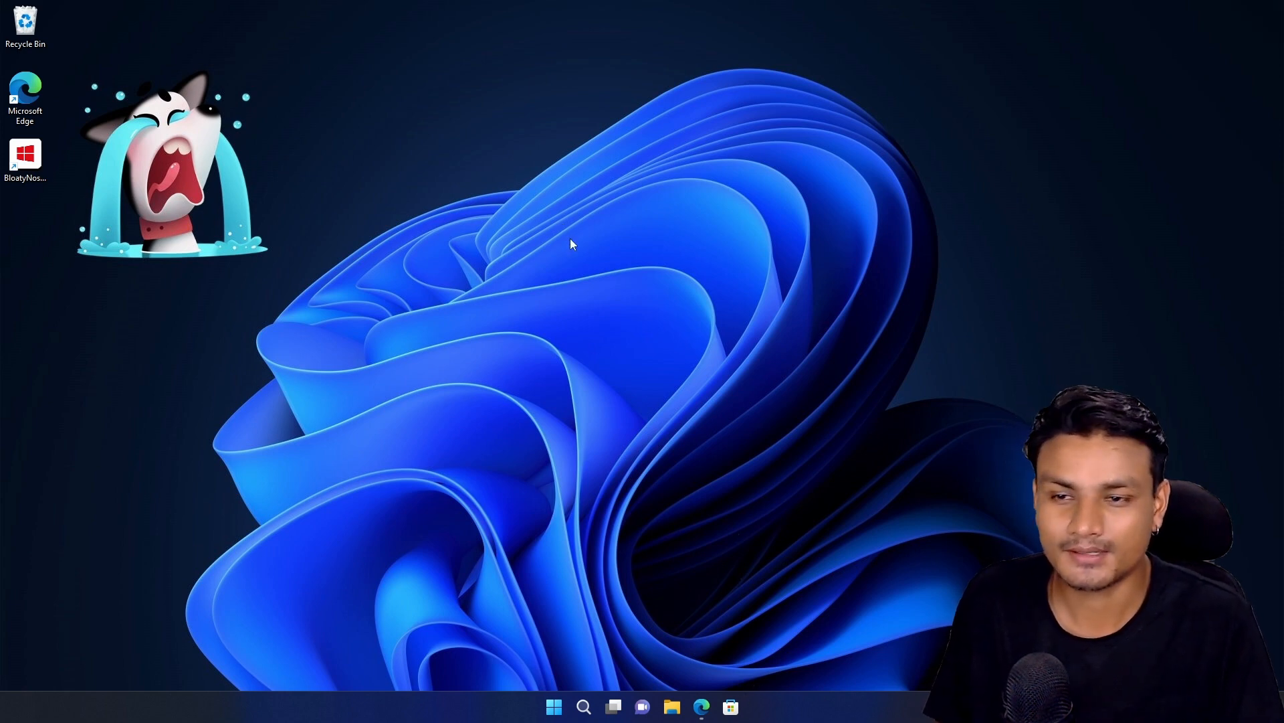
Apply the colourful flower theme via Personalize, which removes the husky sticker
{"action": "right_click", "coordinate": [572, 243]}
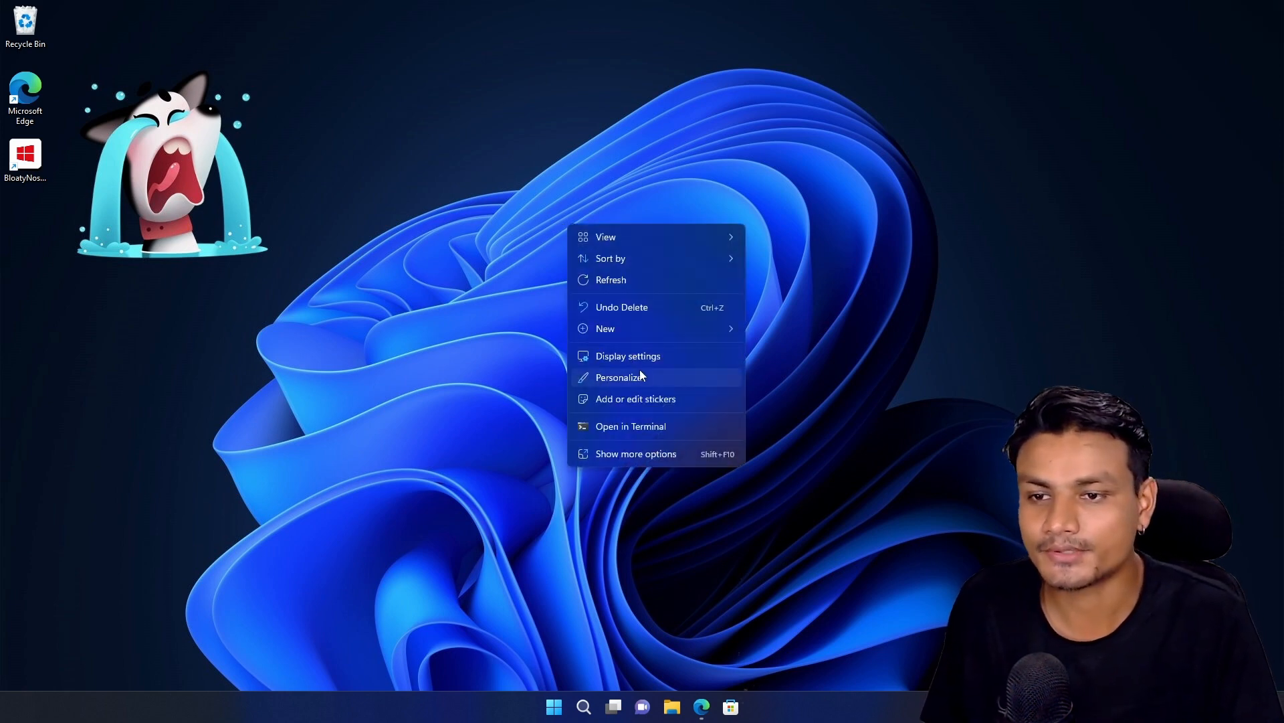
{"action": "left_click", "coordinate": [624, 377]}
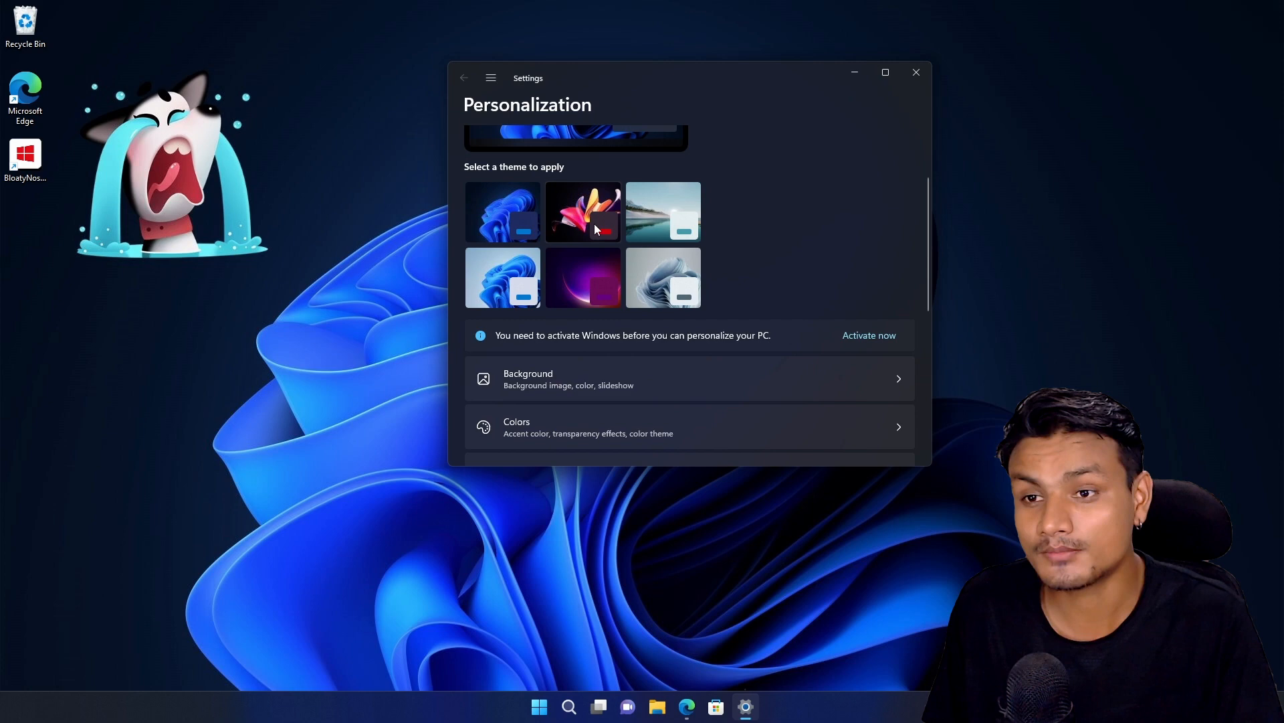
{"action": "left_click", "coordinate": [582, 212]}
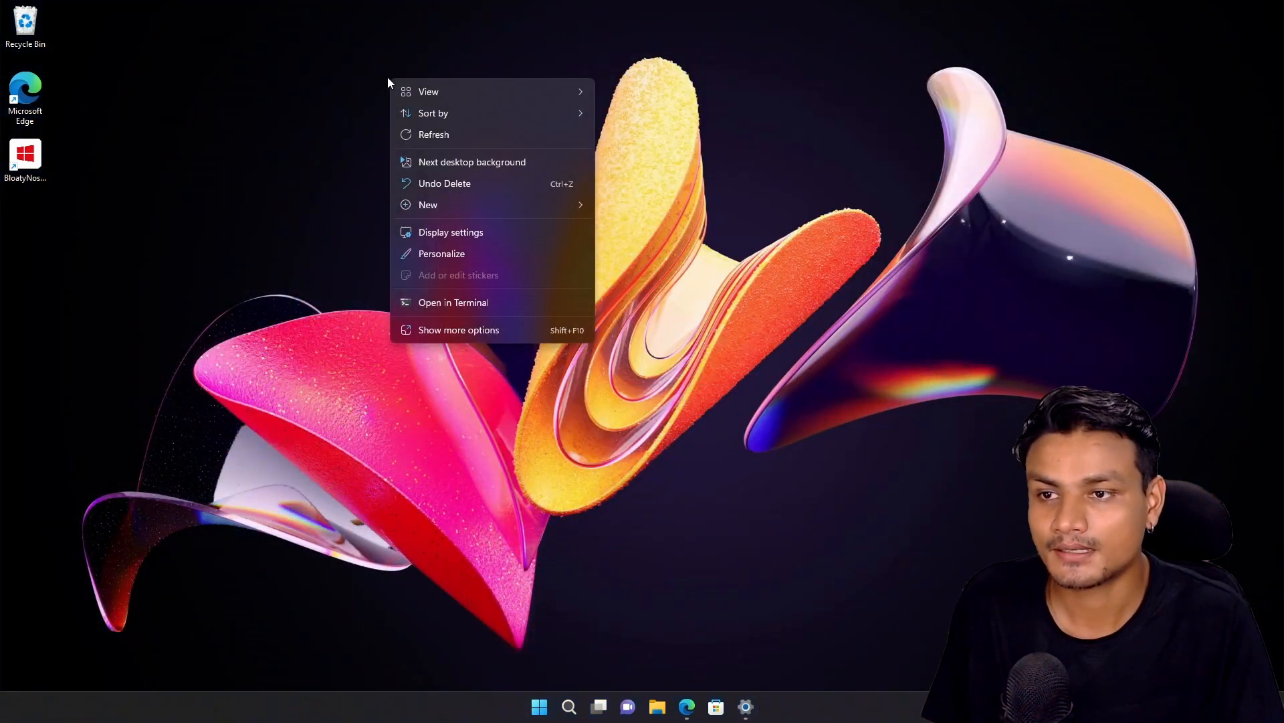
{"action": "mouse_move", "coordinate": [446, 282]}
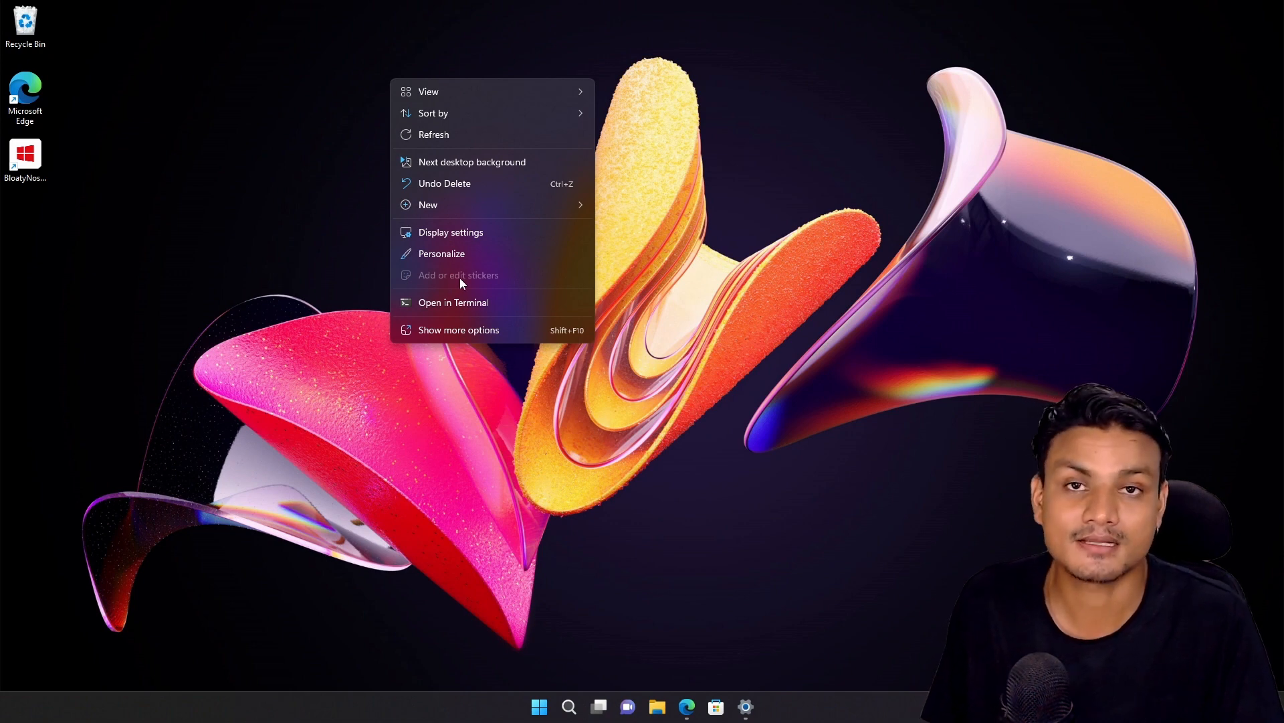
{"action": "mouse_move", "coordinate": [483, 285]}
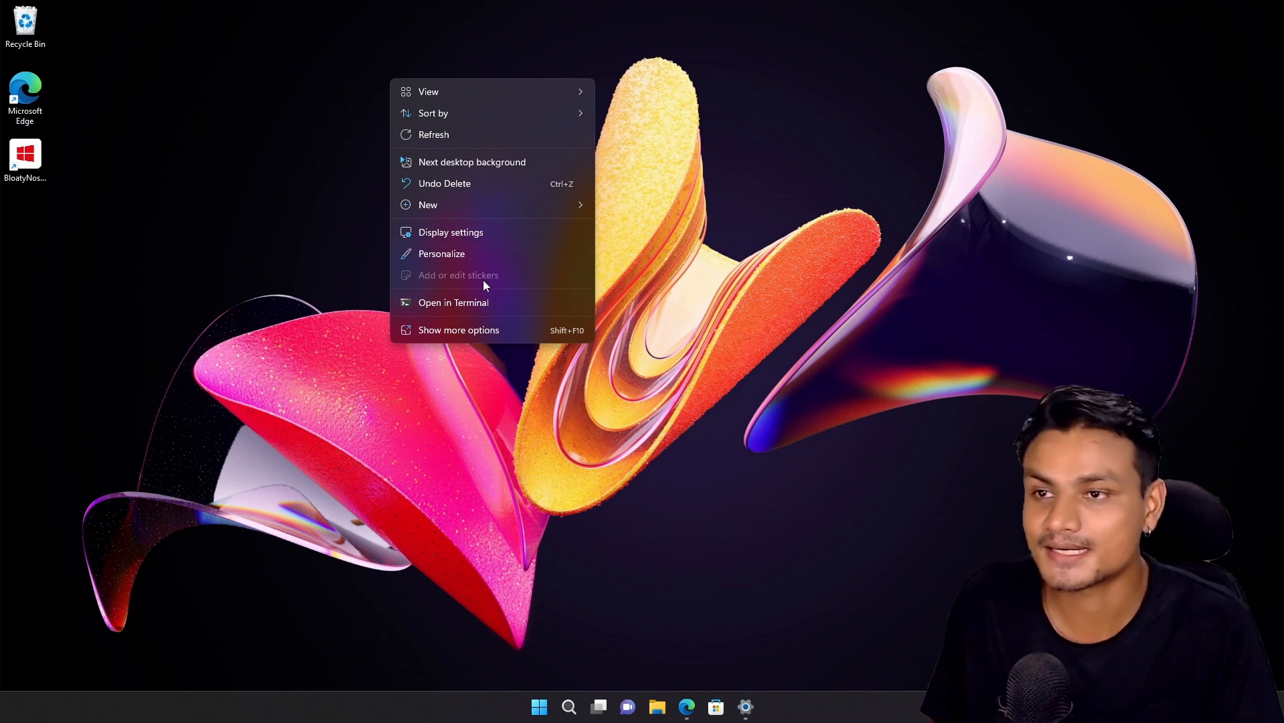
{"action": "mouse_move", "coordinate": [734, 143]}
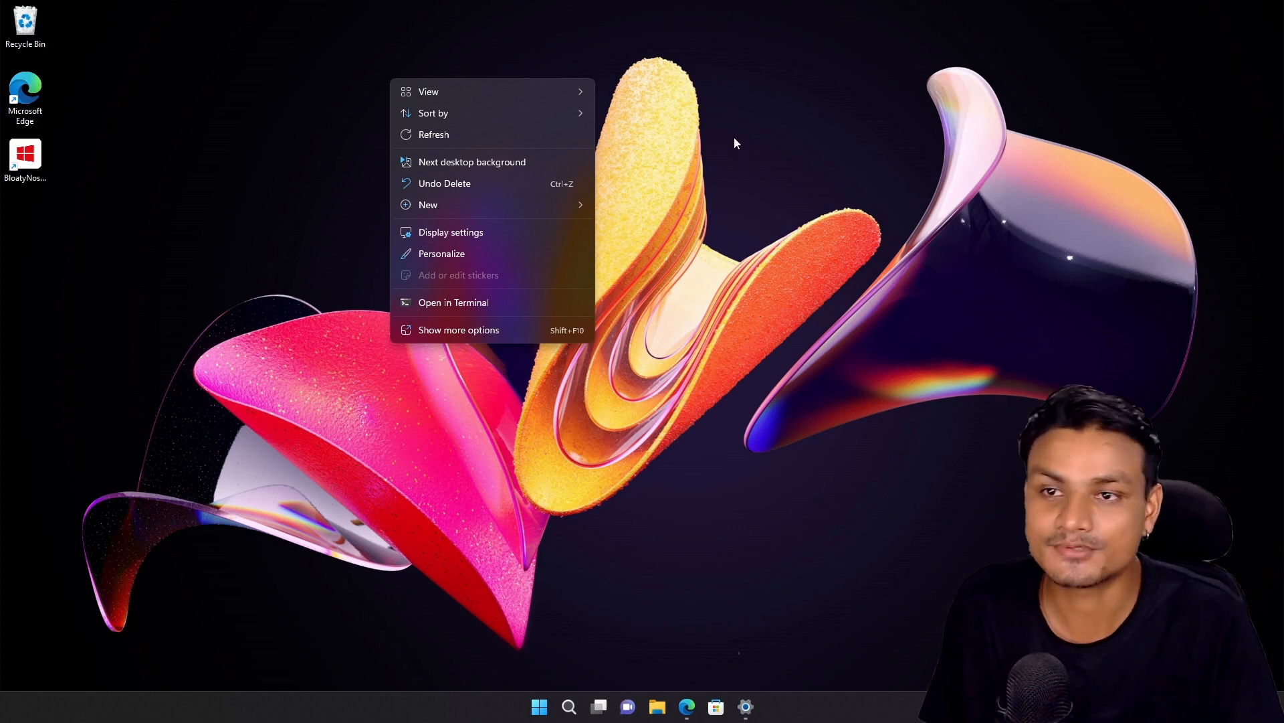
{"action": "mouse_move", "coordinate": [730, 457]}
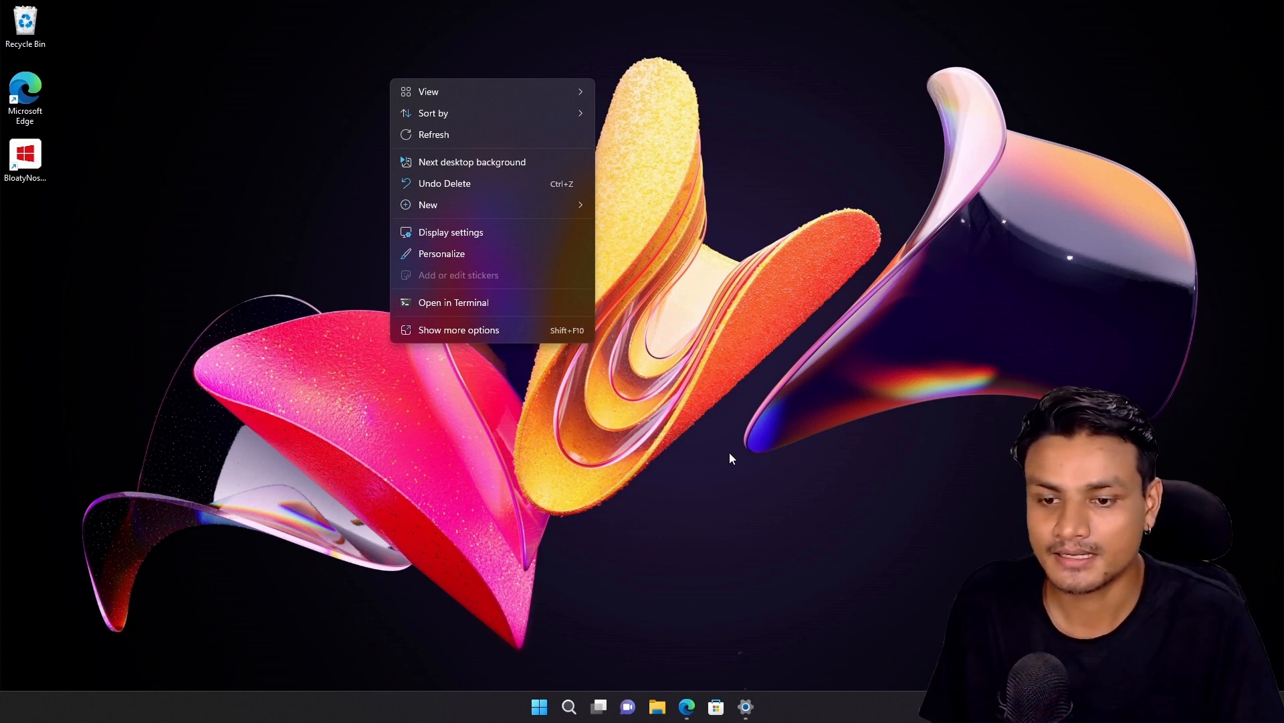
Return to Personalization and try the Glow theme
{"action": "left_click", "coordinate": [441, 253]}
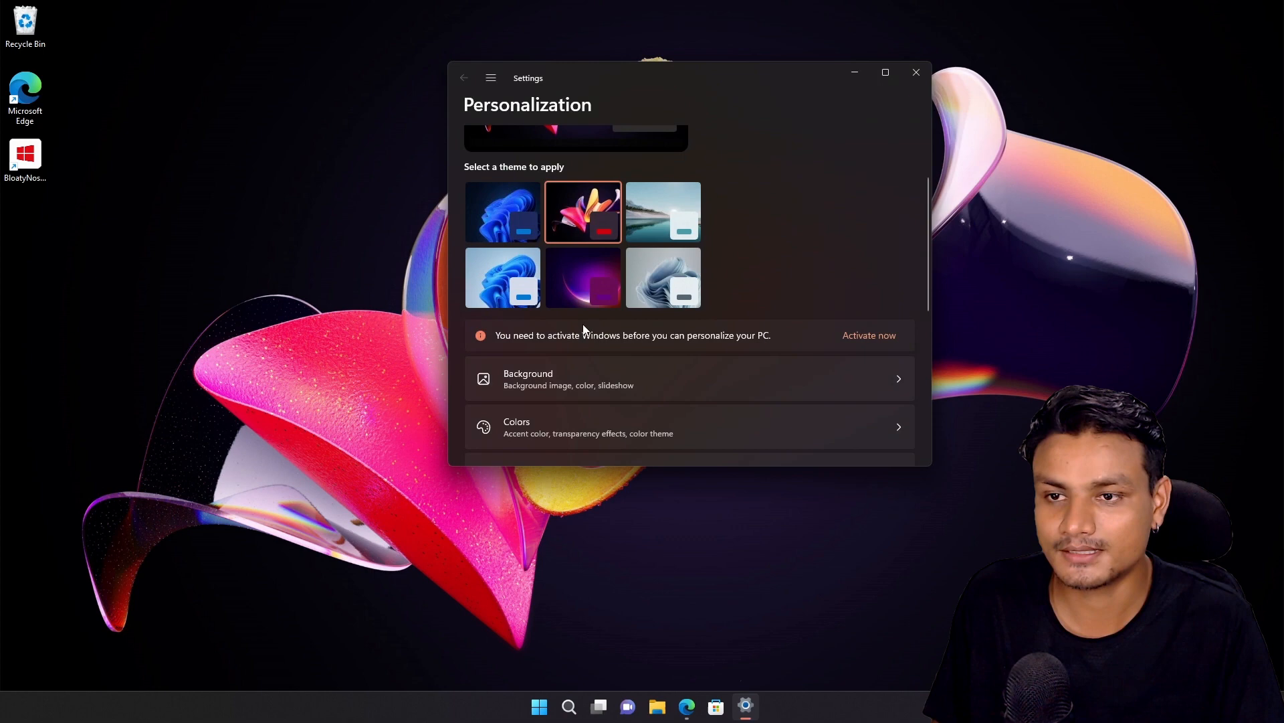
{"action": "mouse_move", "coordinate": [580, 256]}
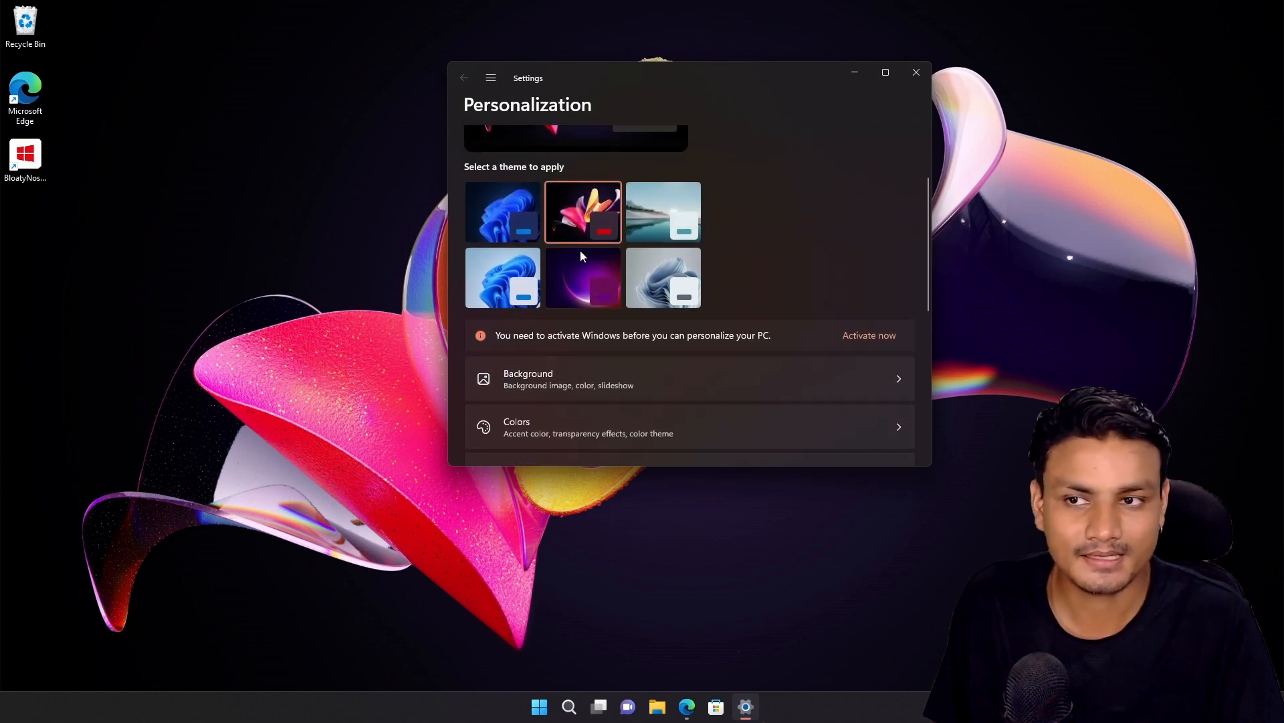
{"action": "mouse_move", "coordinate": [583, 212]}
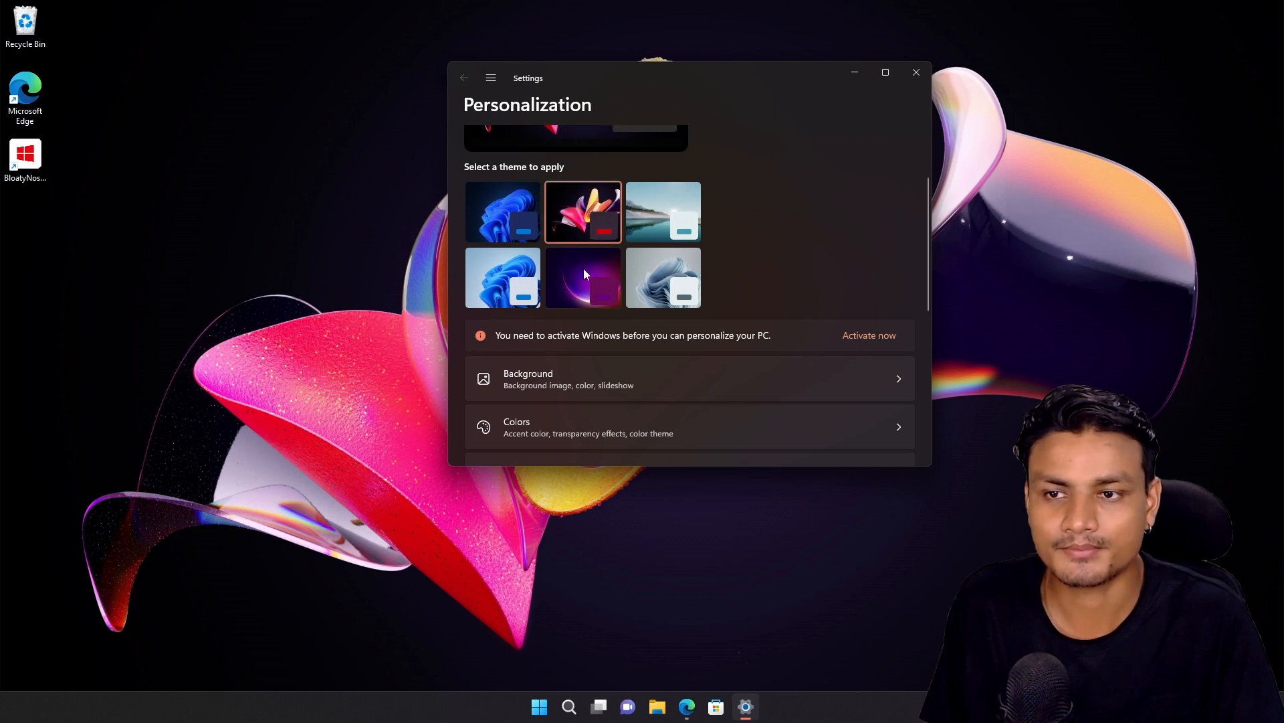
{"action": "left_click", "coordinate": [583, 277]}
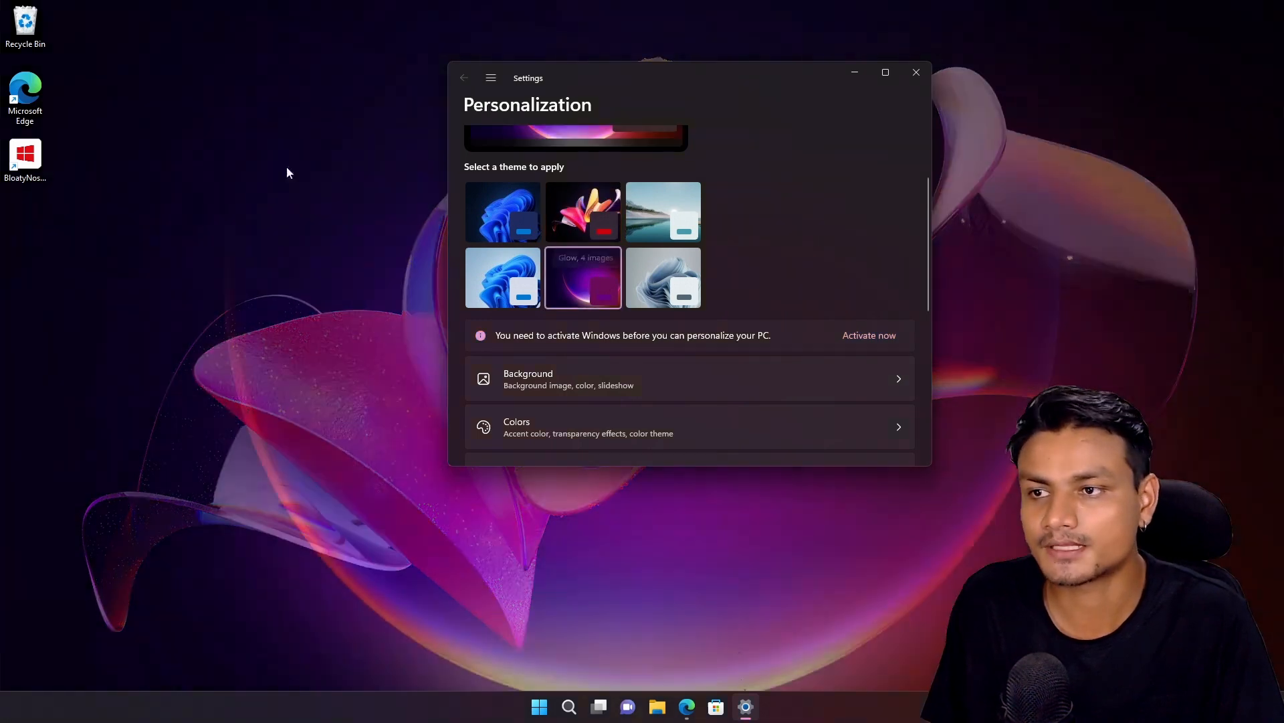
{"action": "right_click", "coordinate": [287, 172]}
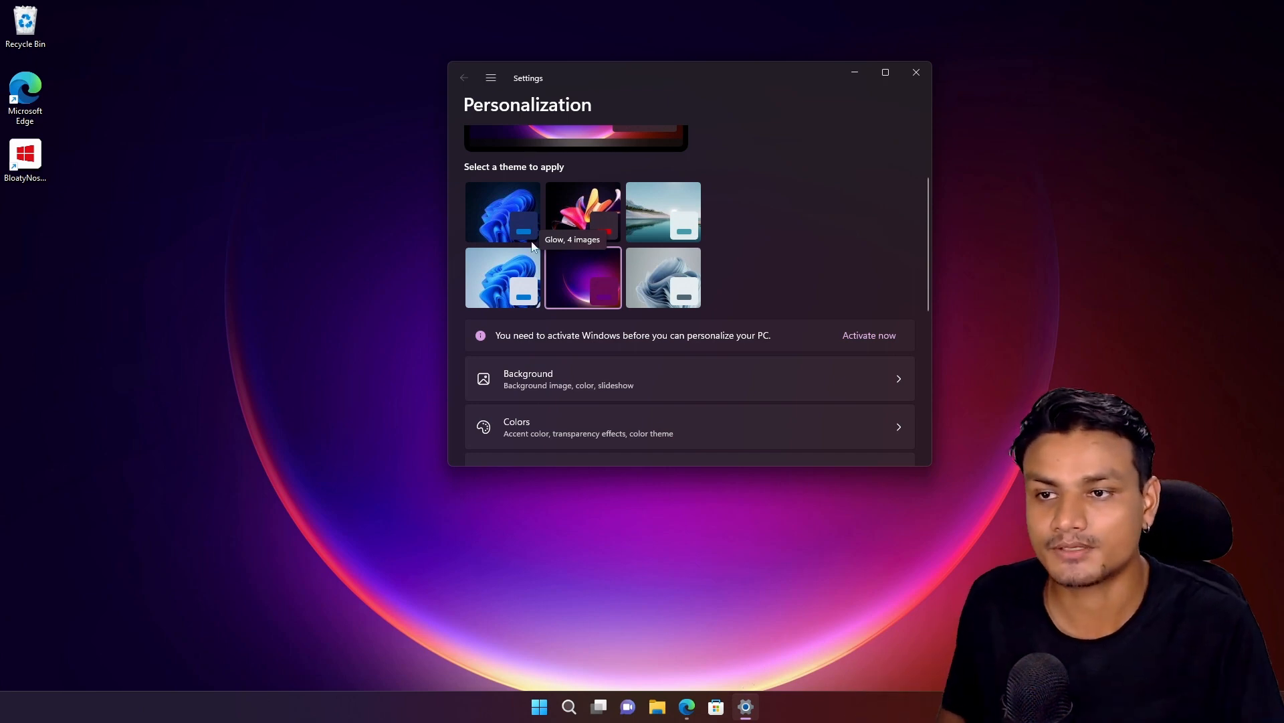
Reapply the default blue Windows theme, confirm Add or edit stickers is enabled, and close Settings
{"action": "left_click", "coordinate": [503, 212]}
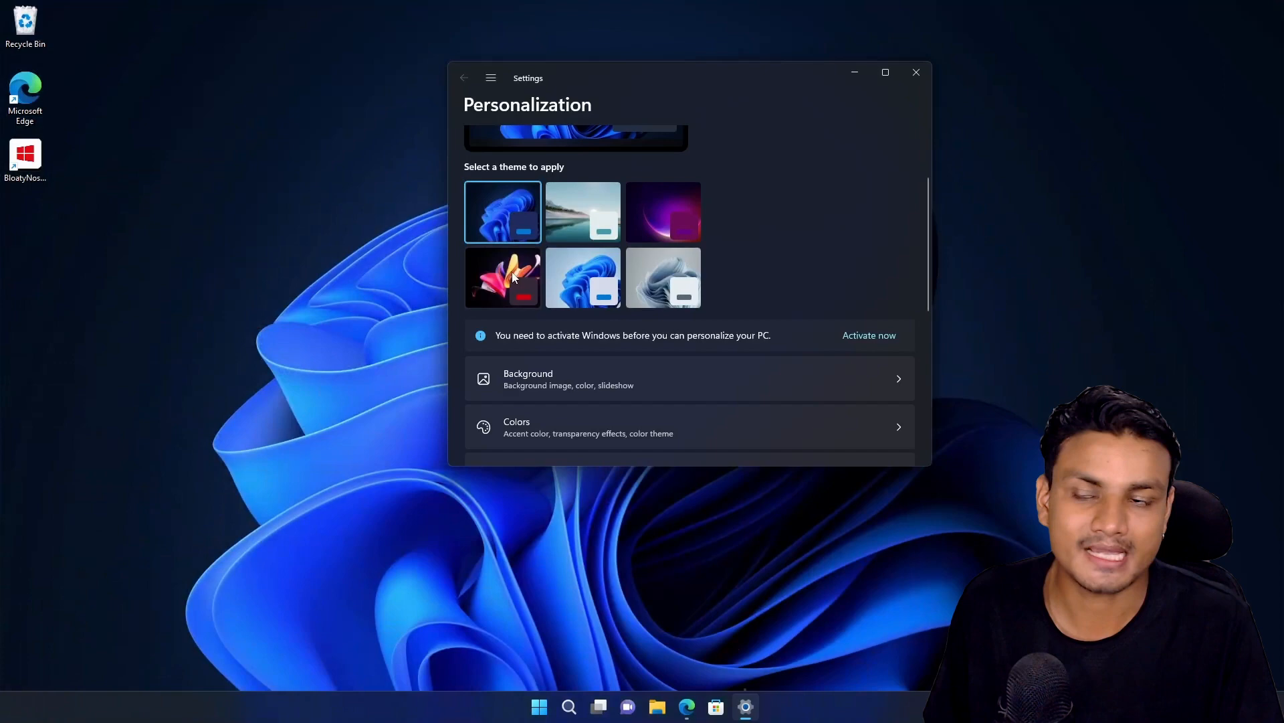
{"action": "mouse_move", "coordinate": [275, 121]}
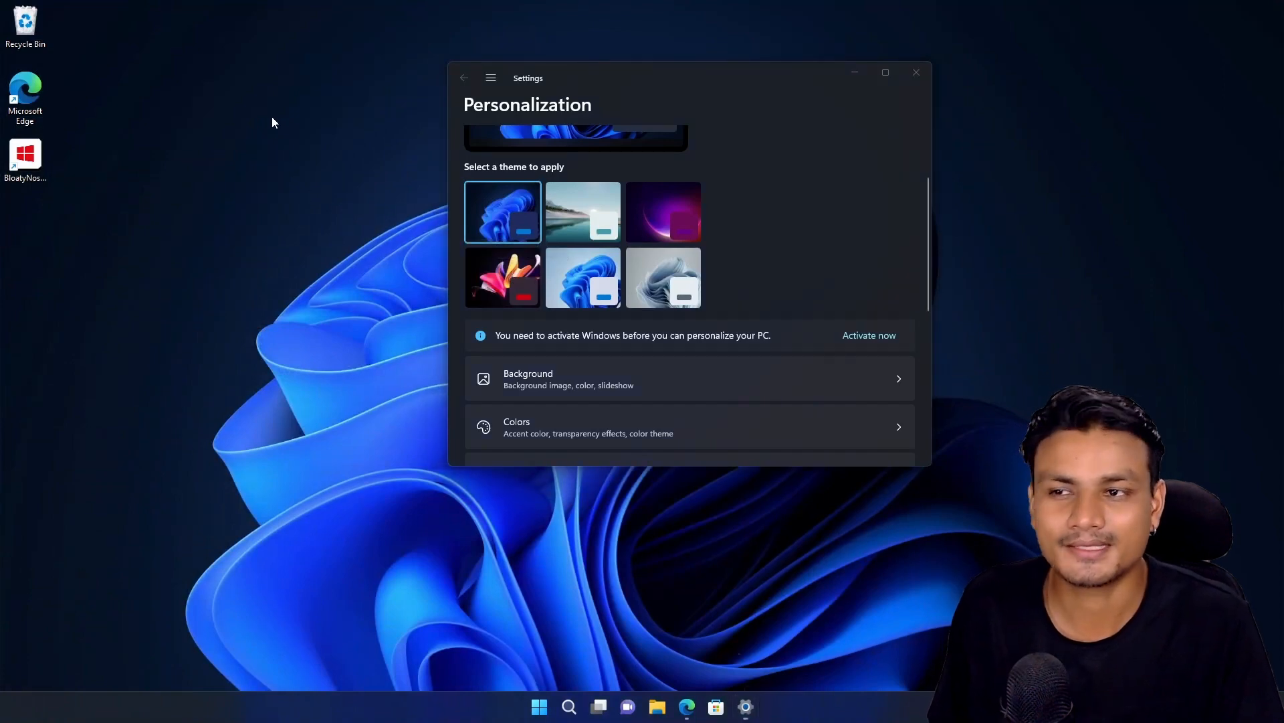
{"action": "right_click", "coordinate": [274, 122]}
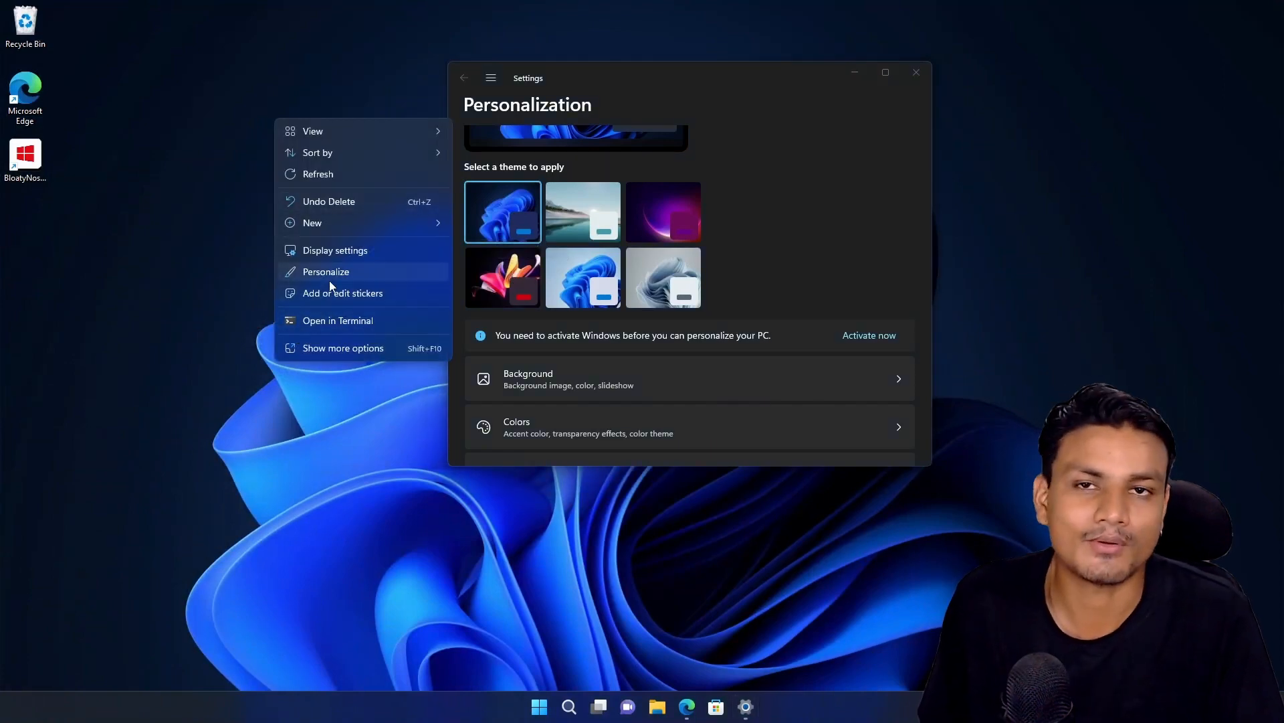
{"action": "scroll", "scroll_direction": "up", "scroll_amount": 3}
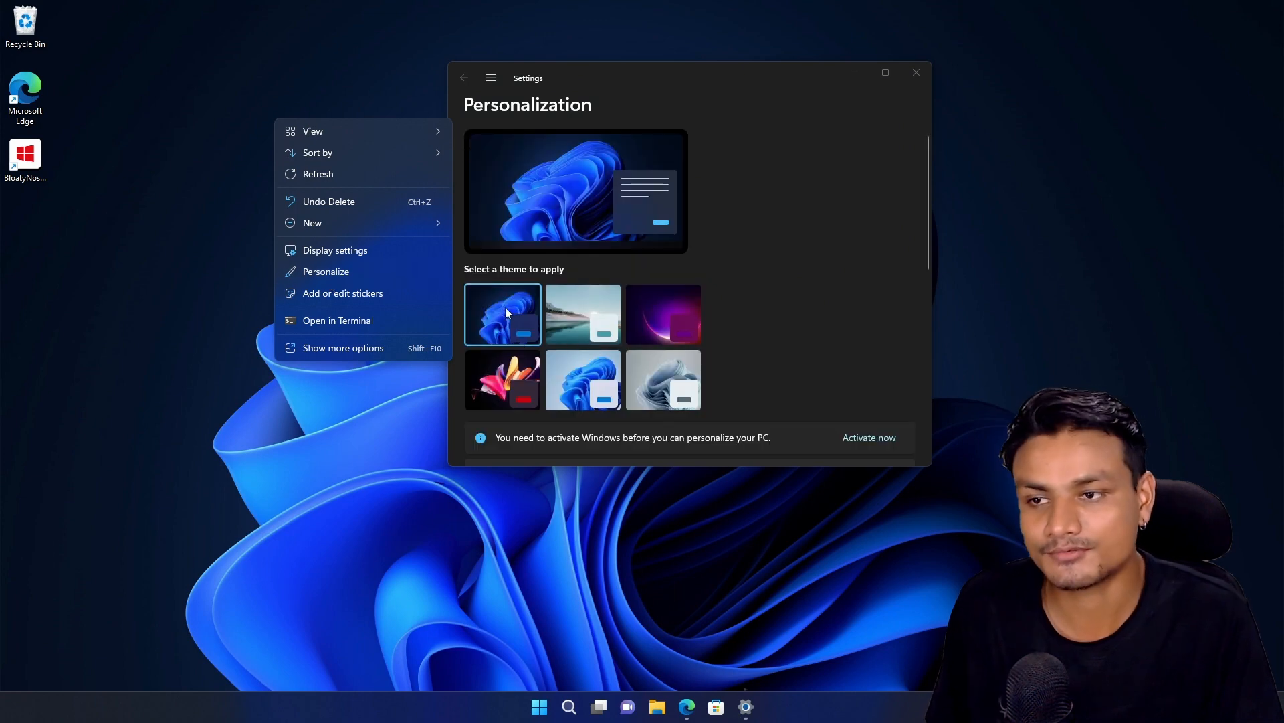
{"action": "scroll", "scroll_direction": "down", "scroll_amount": 3}
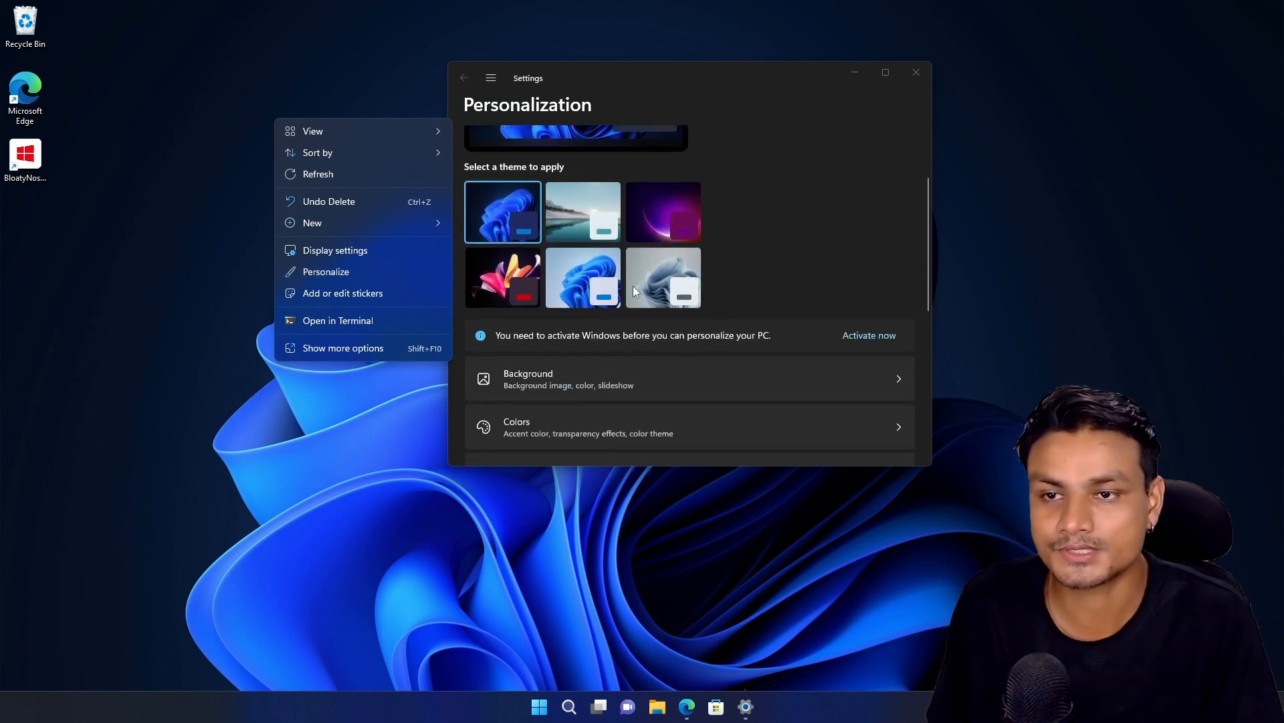
{"action": "mouse_move", "coordinate": [566, 256]}
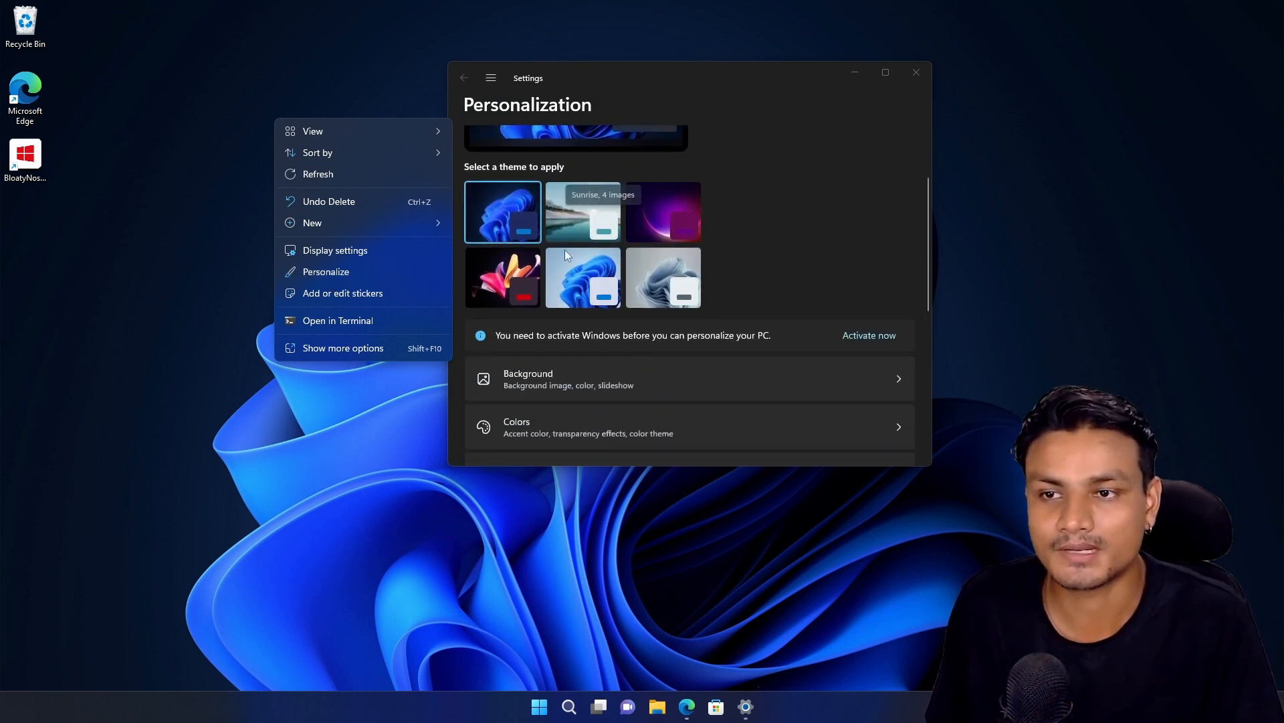
{"action": "scroll", "scroll_direction": "up", "scroll_amount": 3}
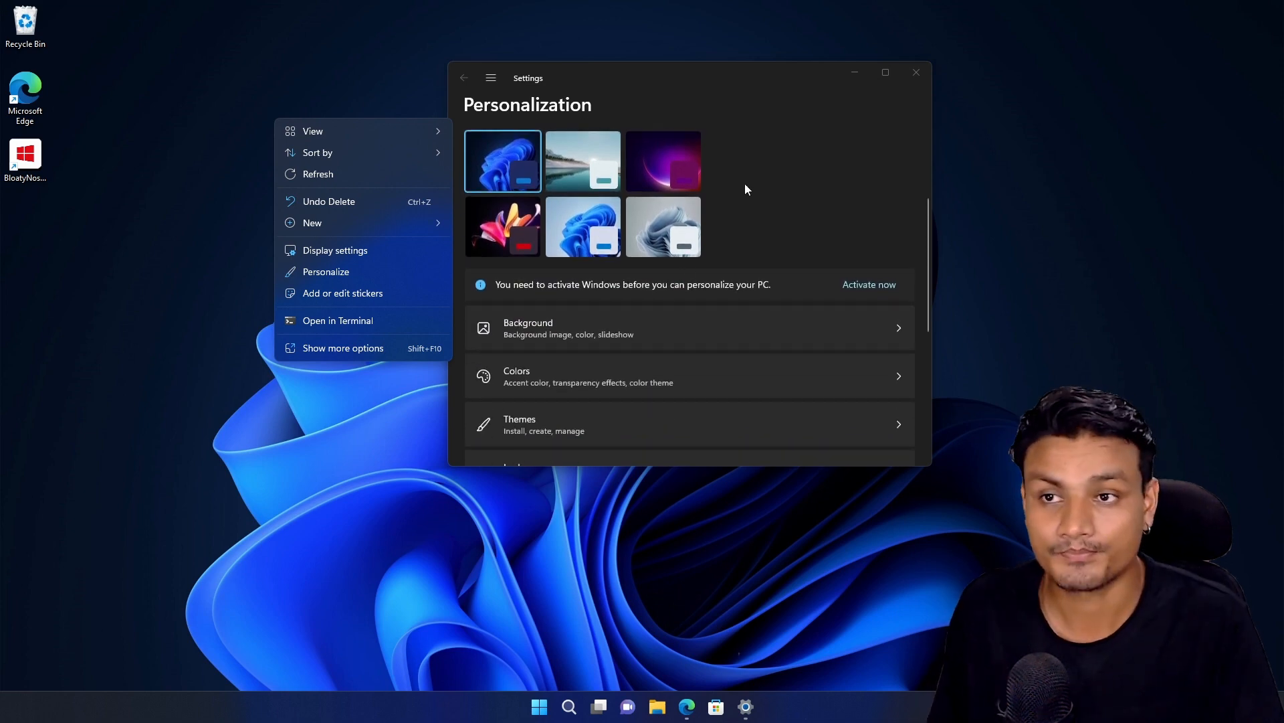
{"action": "left_click", "coordinate": [915, 72]}
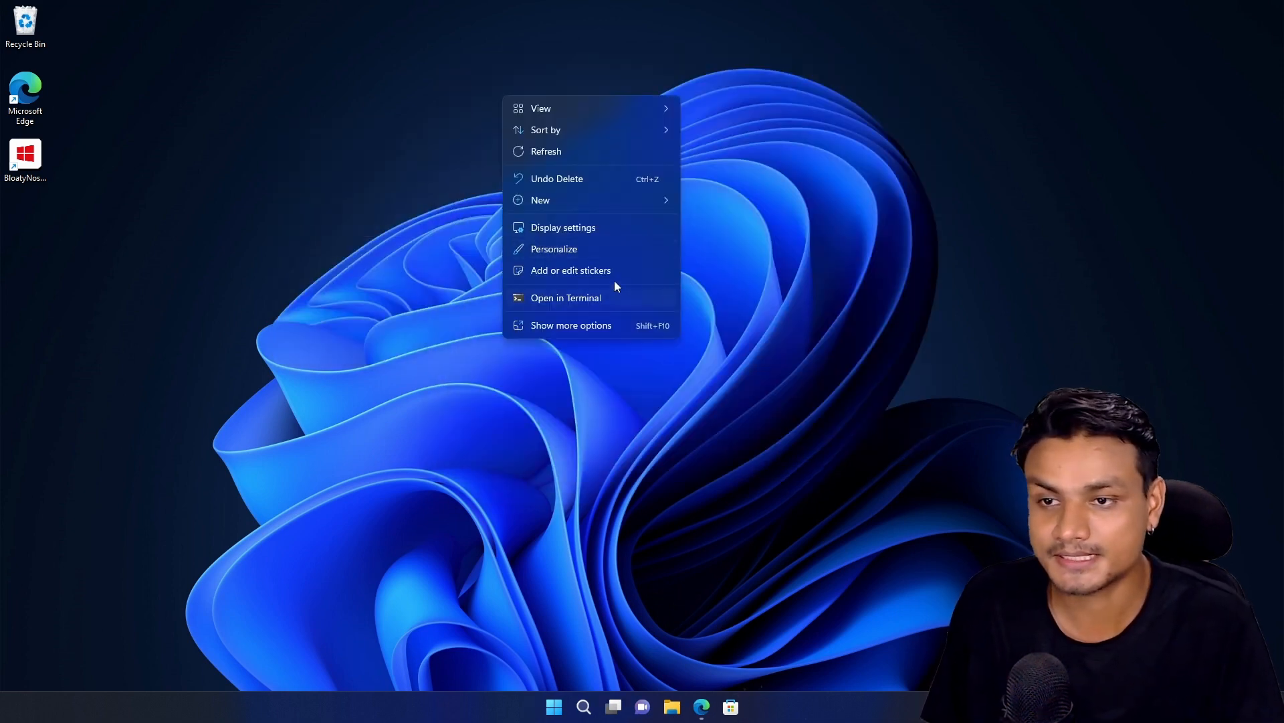
Launch BloatyNosy with admin approval and open its fix options for the 35 detected issues
{"action": "left_click", "coordinate": [297, 202]}
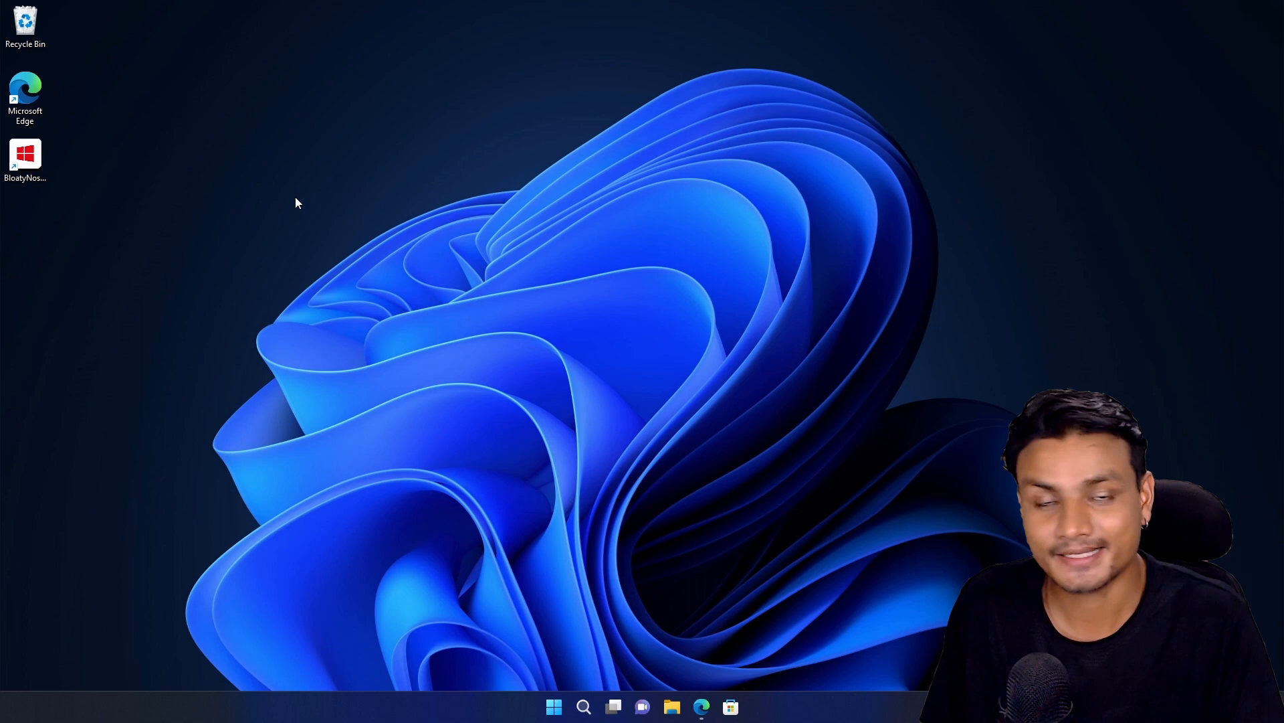
{"action": "mouse_move", "coordinate": [646, 291]}
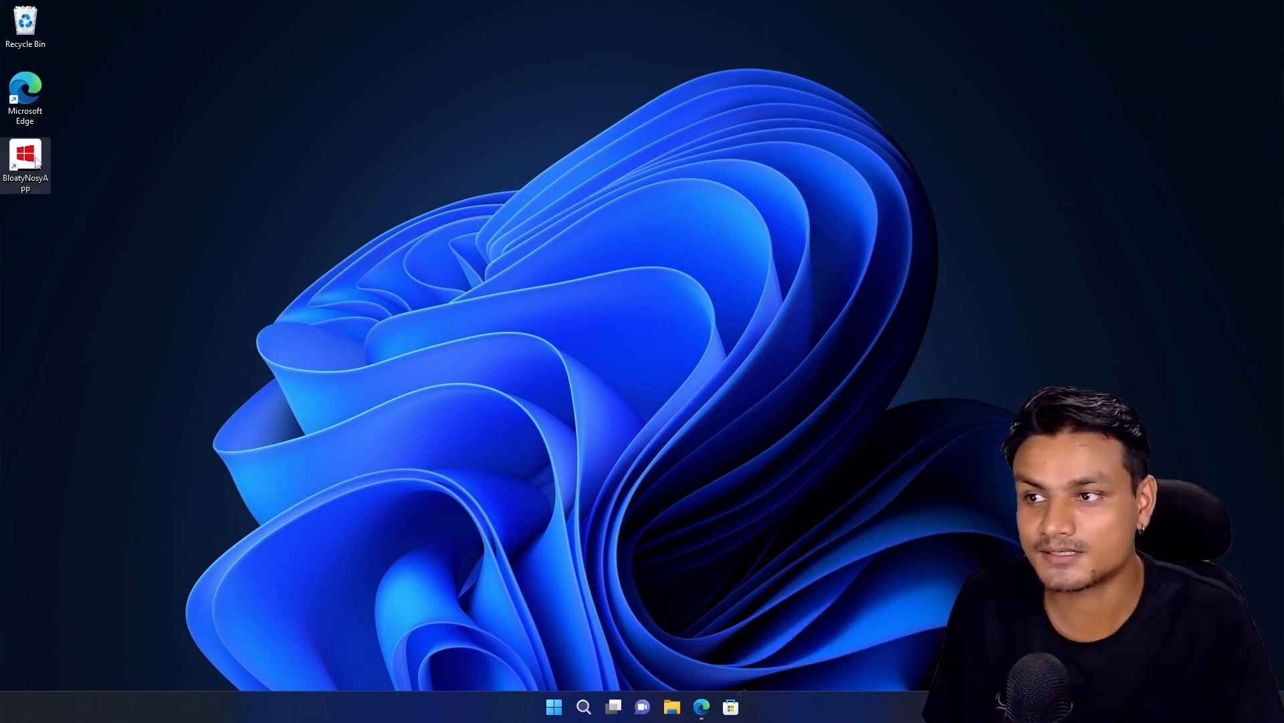
{"action": "double_click", "coordinate": [24, 160]}
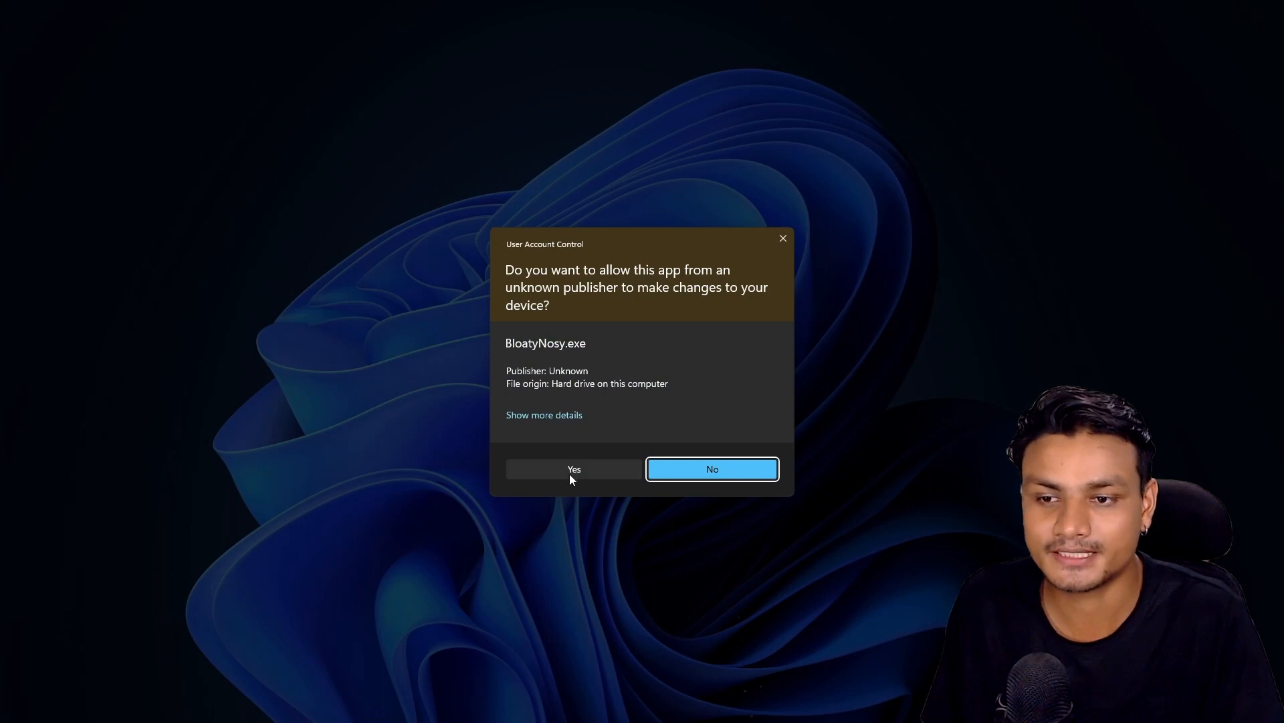
{"action": "left_click", "coordinate": [574, 468]}
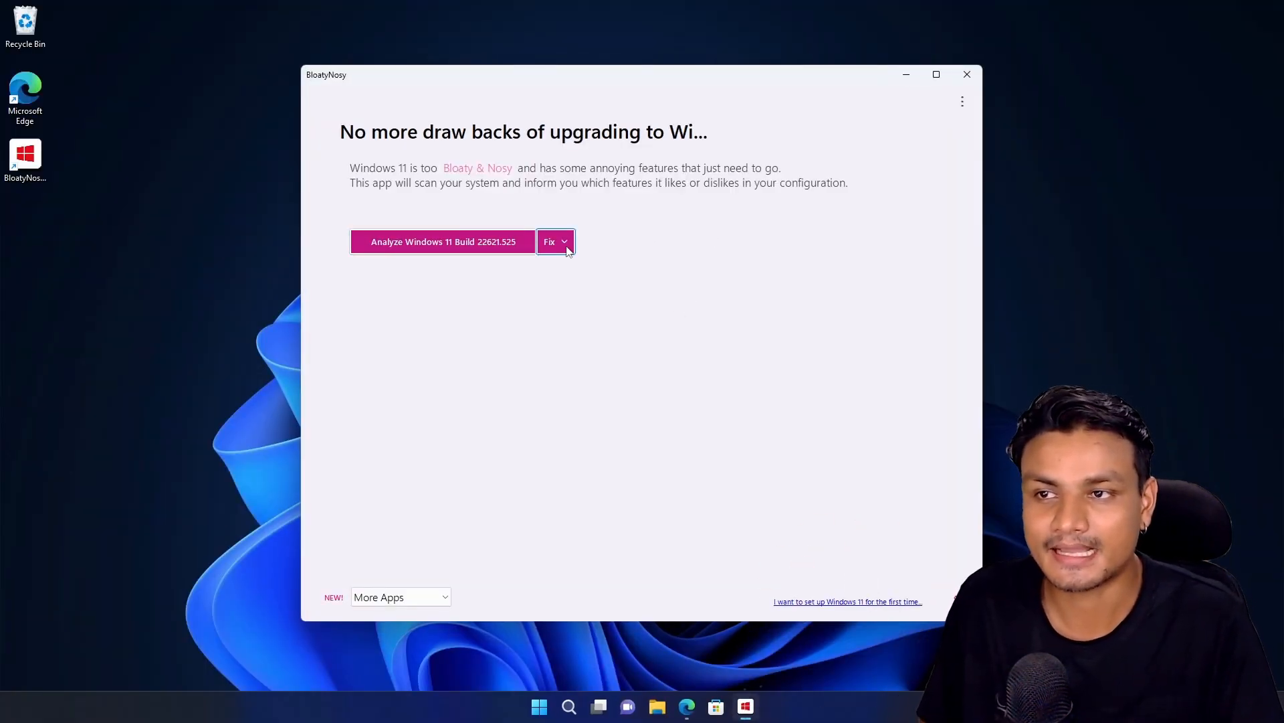
{"action": "mouse_move", "coordinate": [492, 456]}
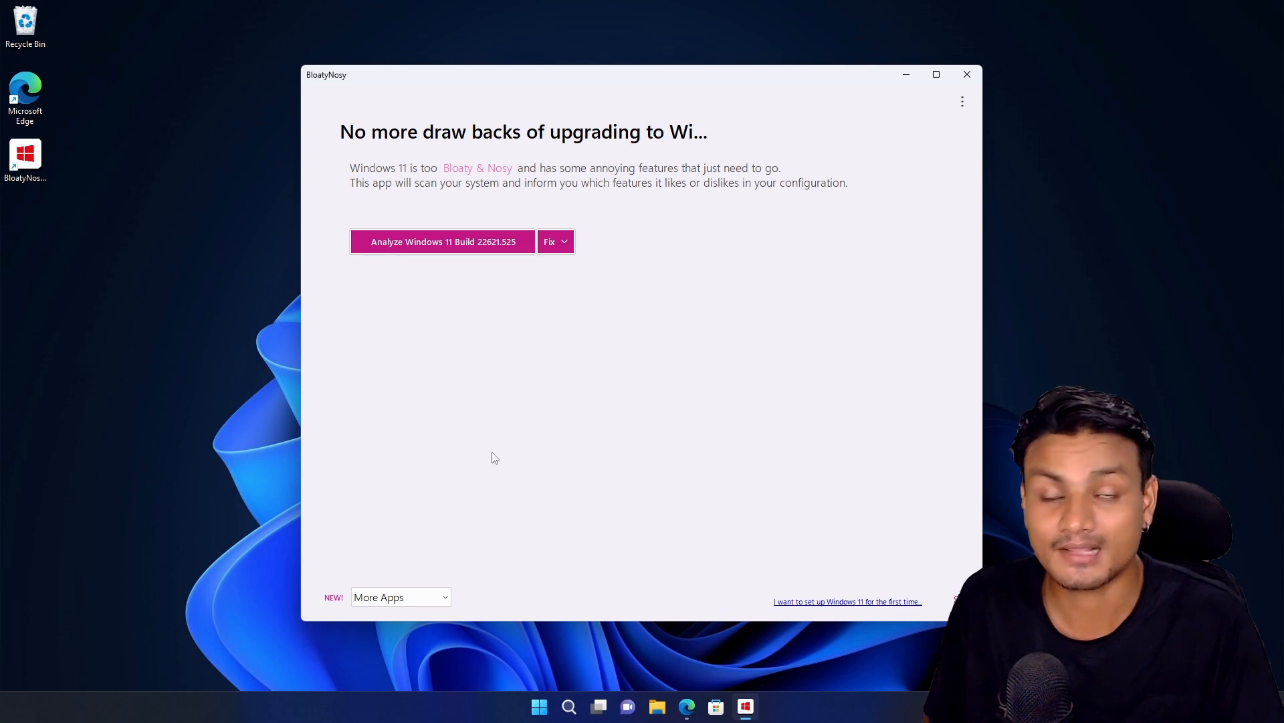
{"action": "left_click", "coordinate": [556, 241]}
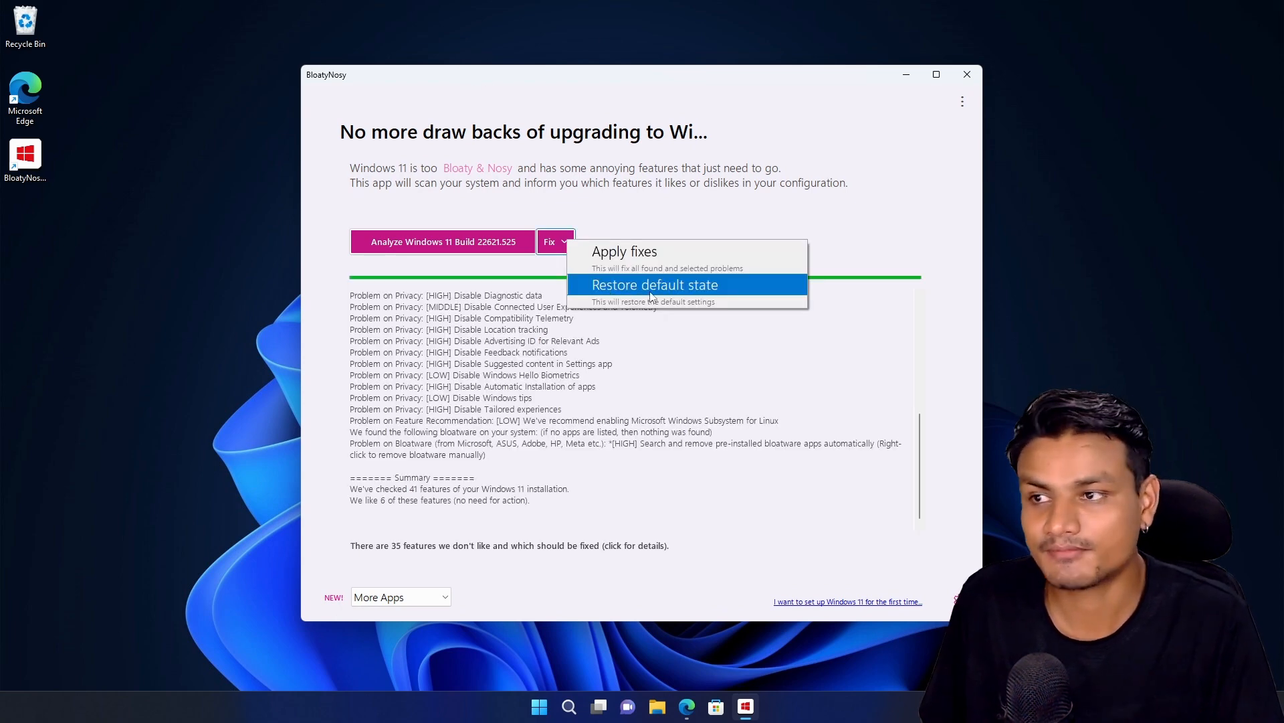
{"action": "mouse_move", "coordinate": [739, 178]}
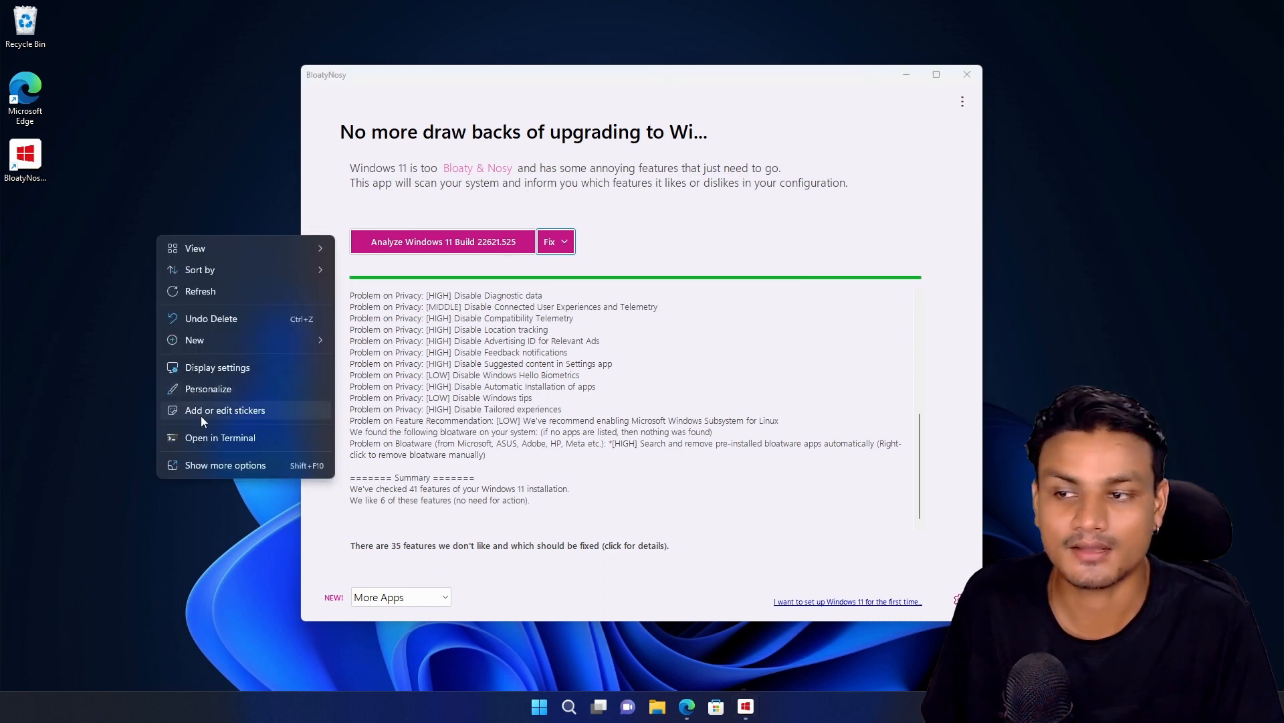
{"action": "mouse_move", "coordinate": [205, 417]}
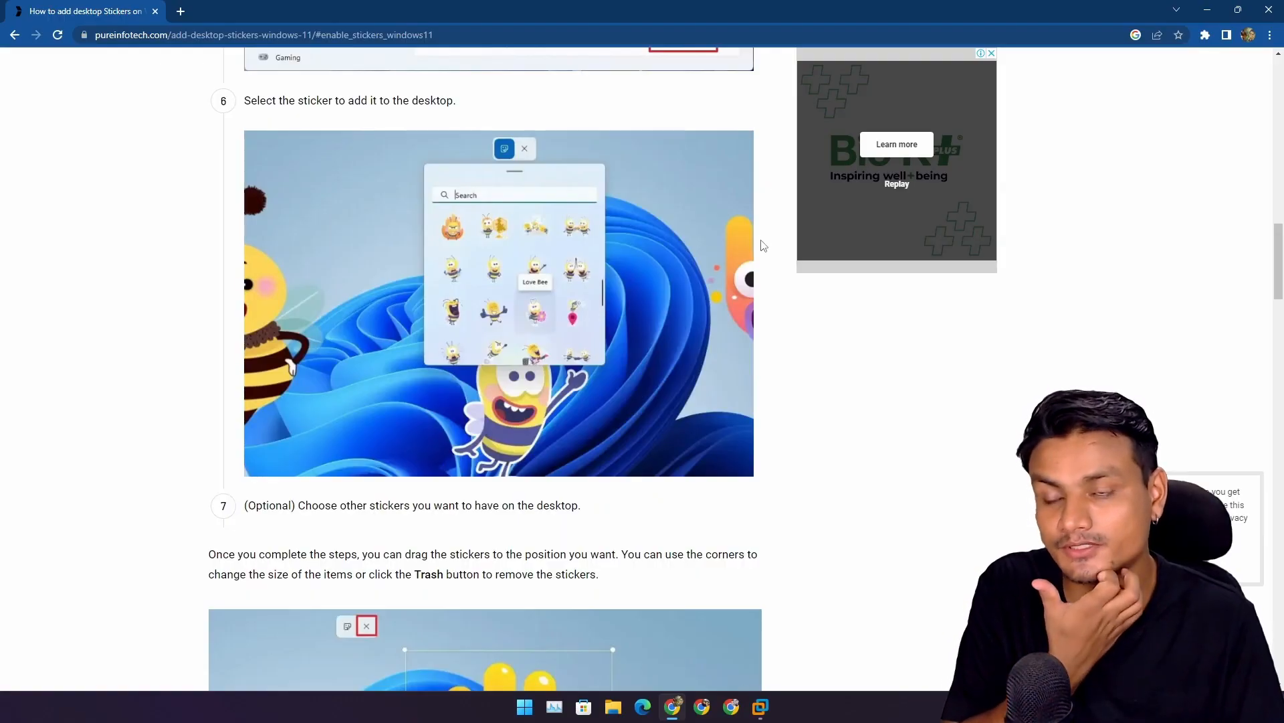
Scroll through the pureinfotech article's registry steps for enabling Stickers on Windows 11
{"action": "scroll", "scroll_direction": "down", "scroll_amount": 3}
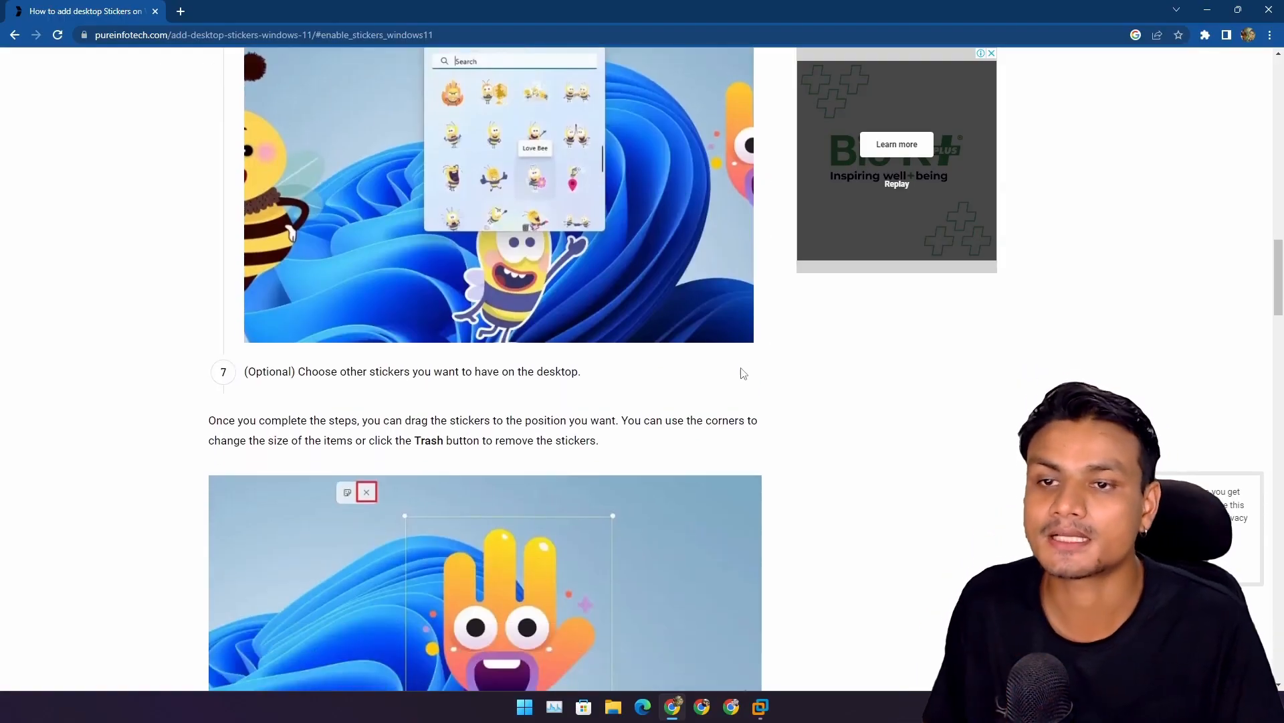
{"action": "scroll", "scroll_direction": "down", "scroll_amount": 3}
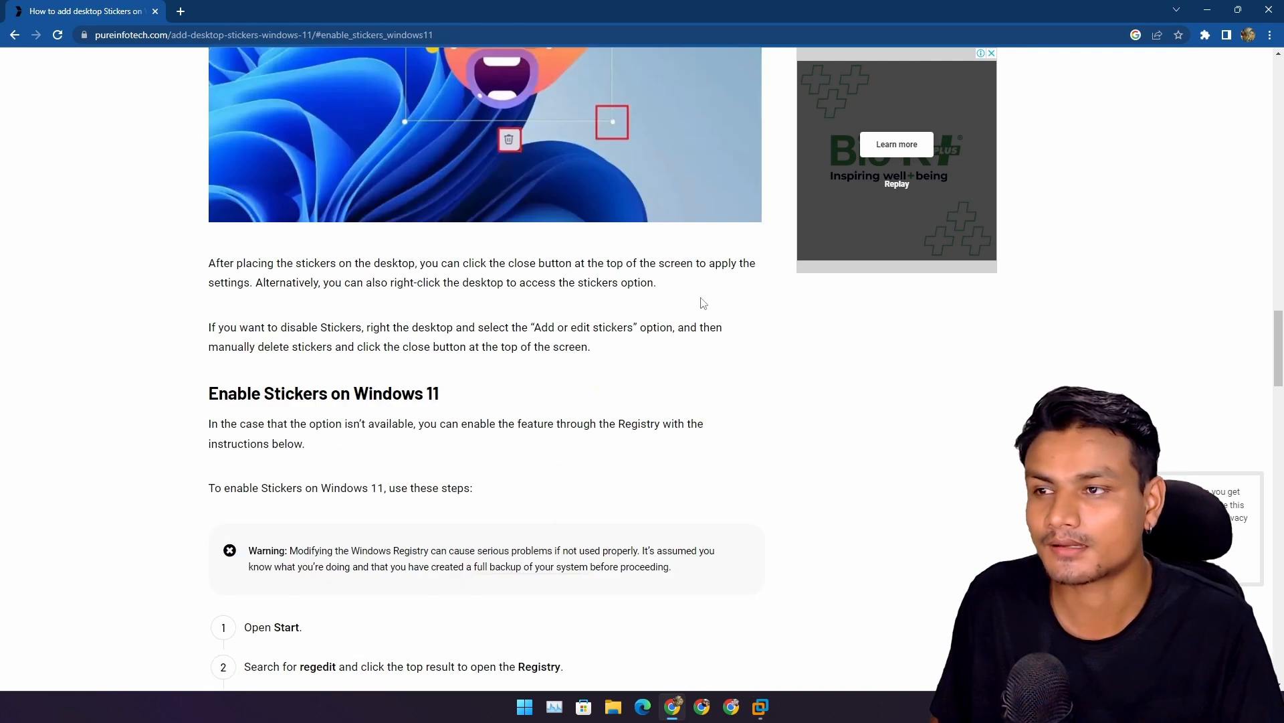
{"action": "scroll", "scroll_direction": "up", "scroll_amount": 3}
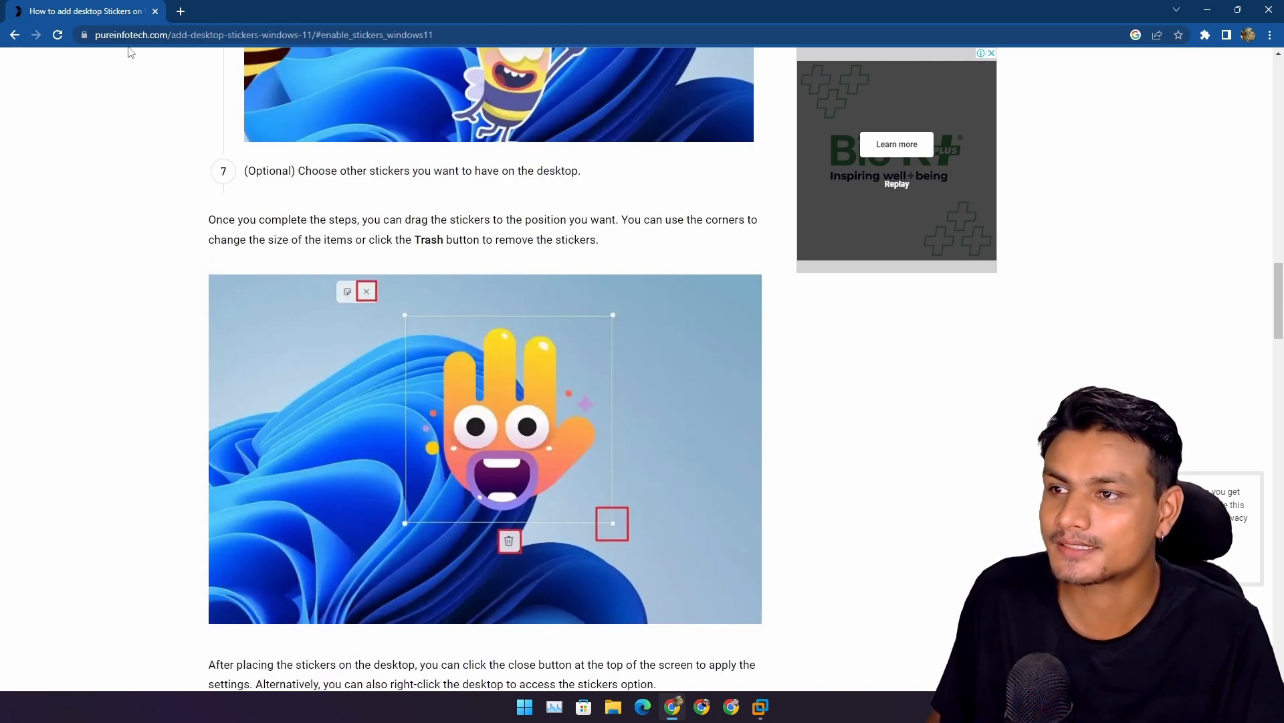
{"action": "scroll", "scroll_direction": "down", "scroll_amount": 3}
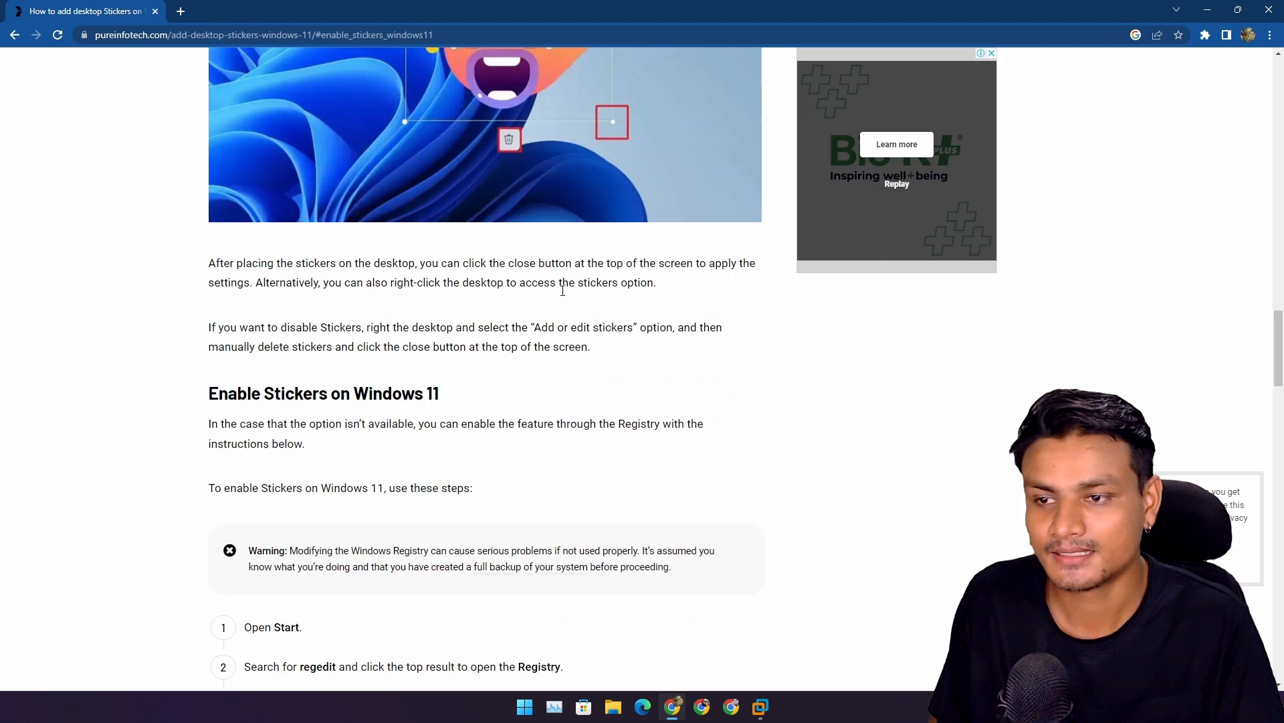
{"action": "scroll", "scroll_direction": "down", "scroll_amount": 3}
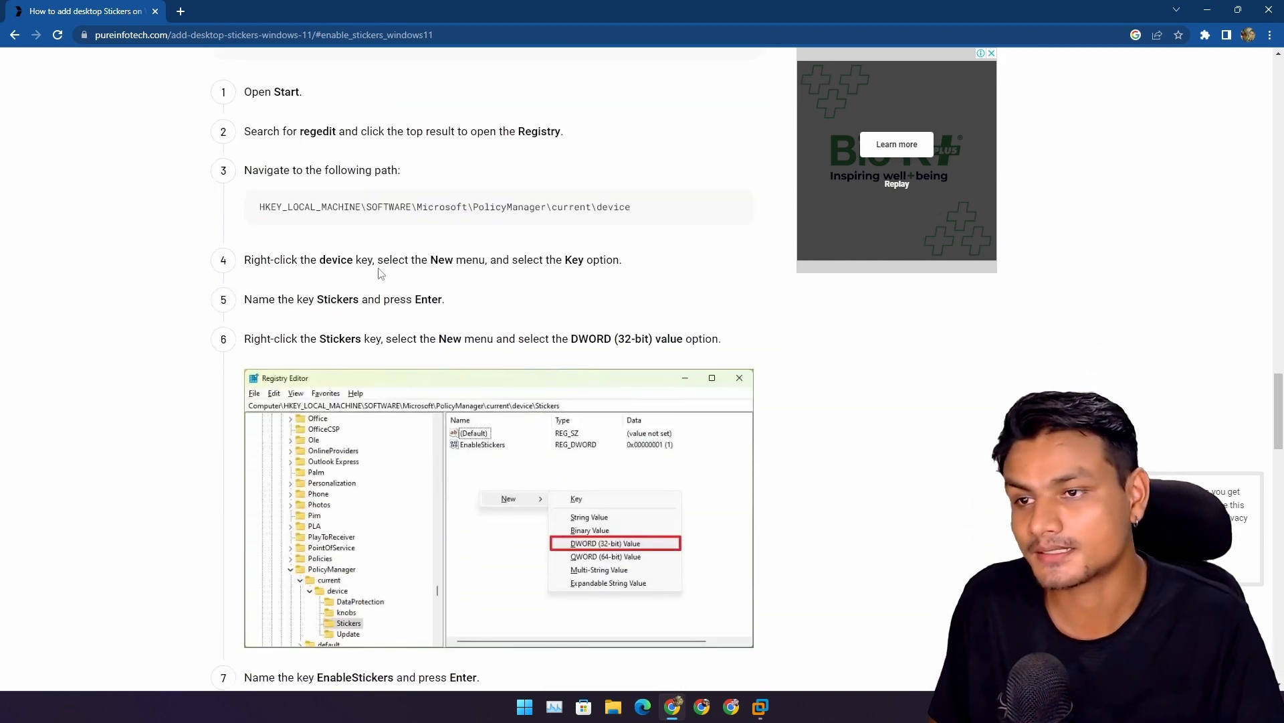
{"action": "scroll", "scroll_direction": "down", "scroll_amount": 3}
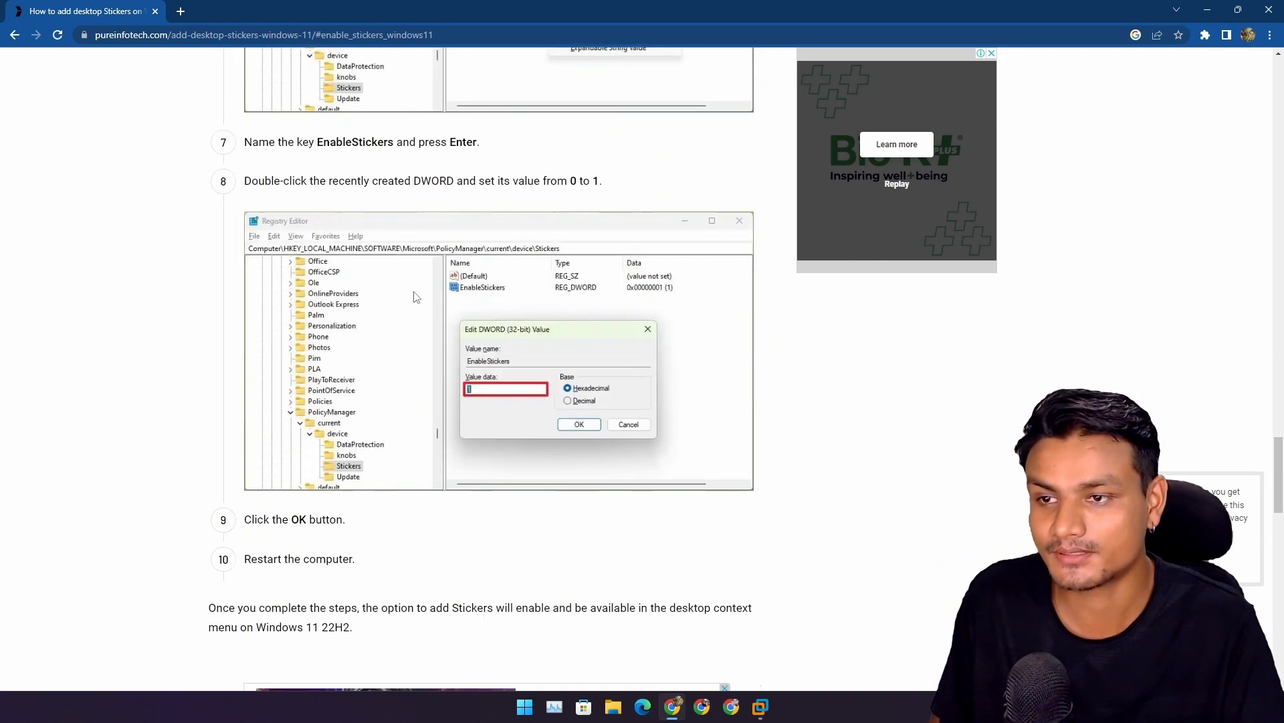
{"action": "scroll", "scroll_direction": "up", "scroll_amount": 3}
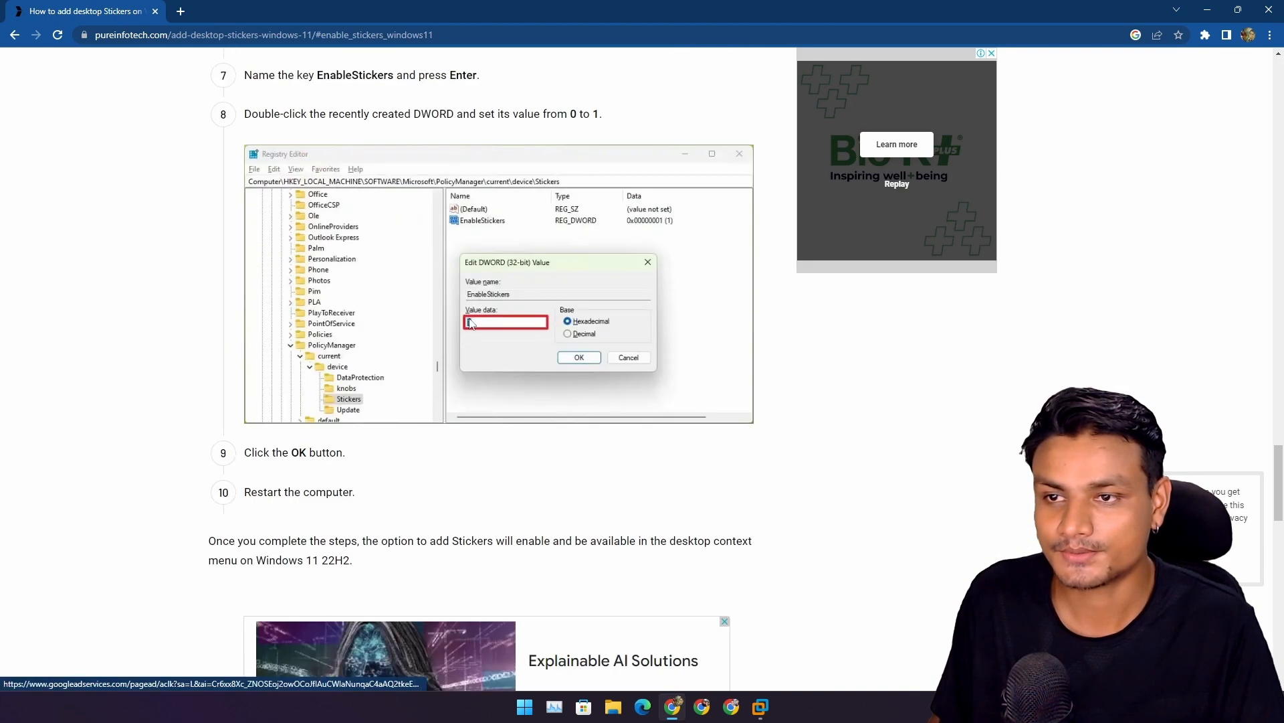
{"action": "scroll", "scroll_direction": "up", "scroll_amount": 3}
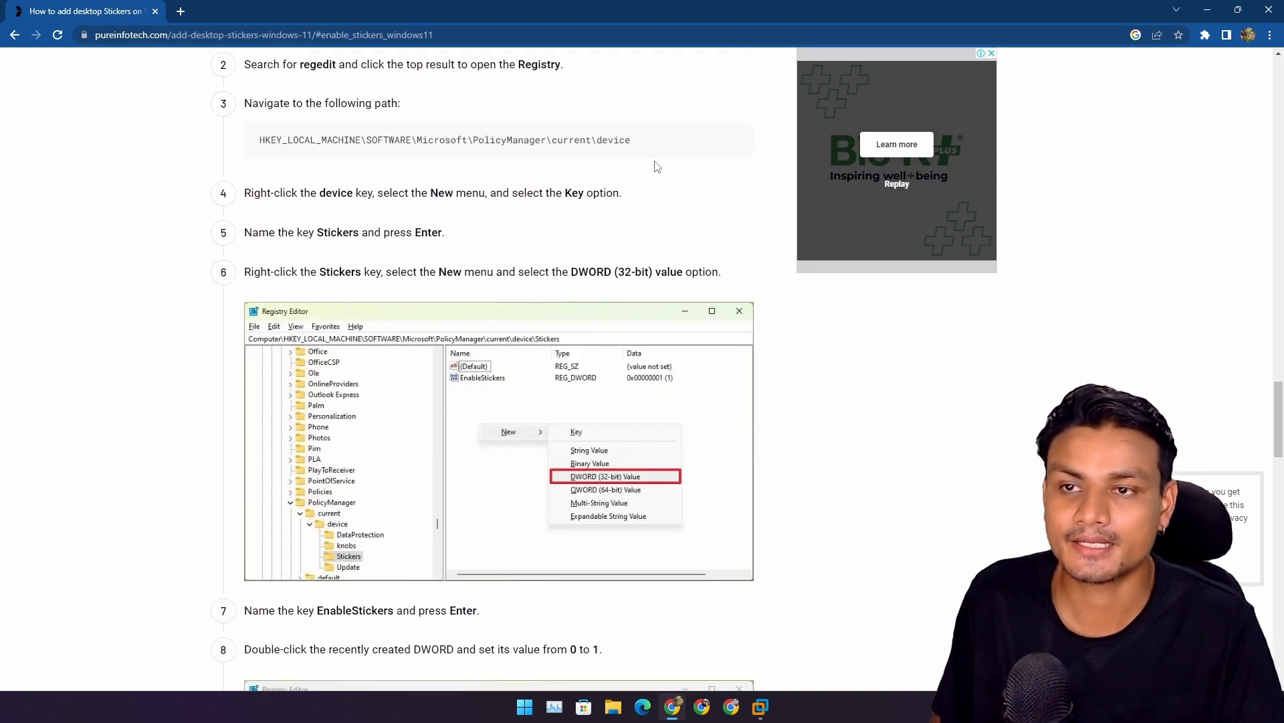
{"action": "scroll", "scroll_direction": "down", "scroll_amount": 3}
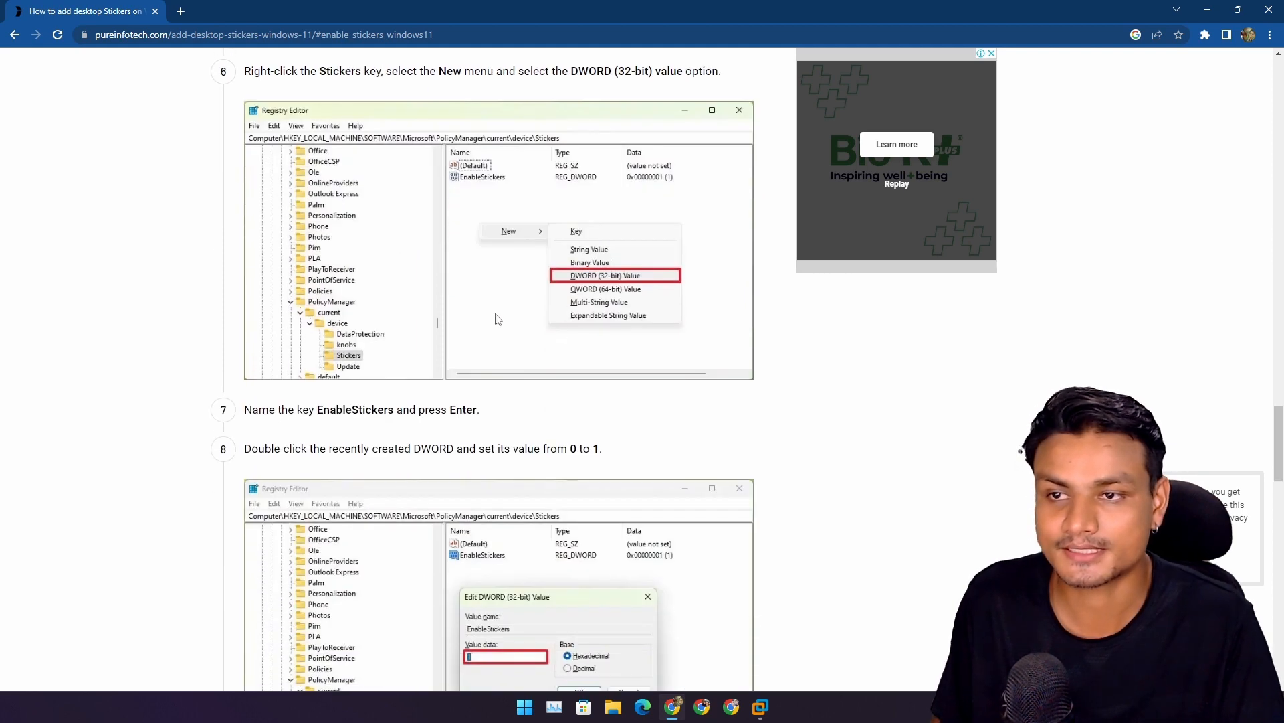
{"action": "scroll", "scroll_direction": "down", "scroll_amount": 3}
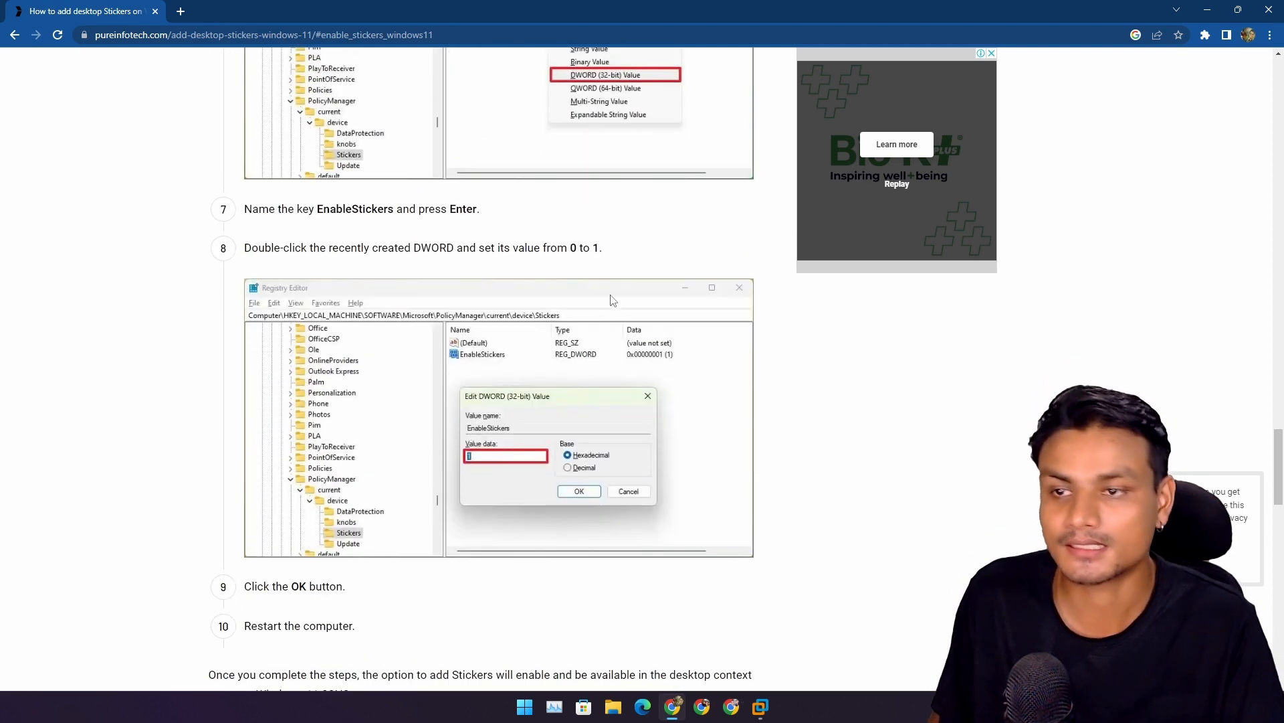
{"action": "scroll", "scroll_direction": "down", "scroll_amount": 3}
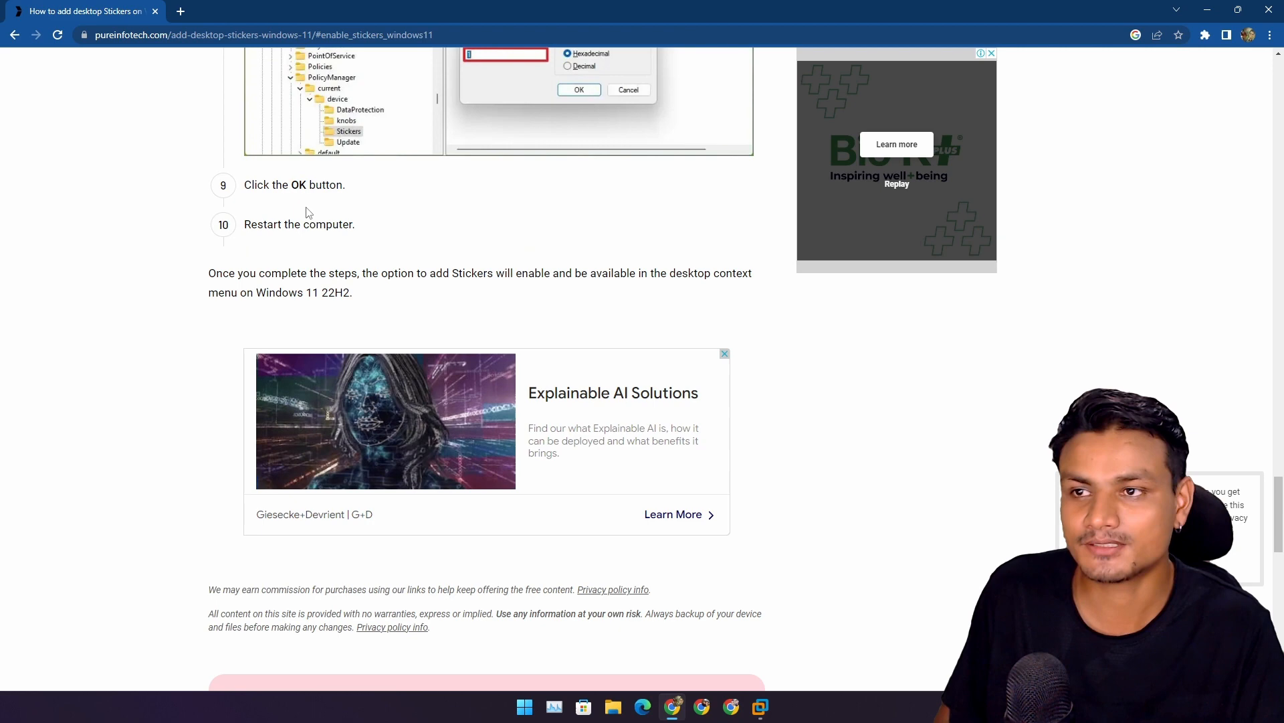
{"action": "mouse_move", "coordinate": [521, 216]}
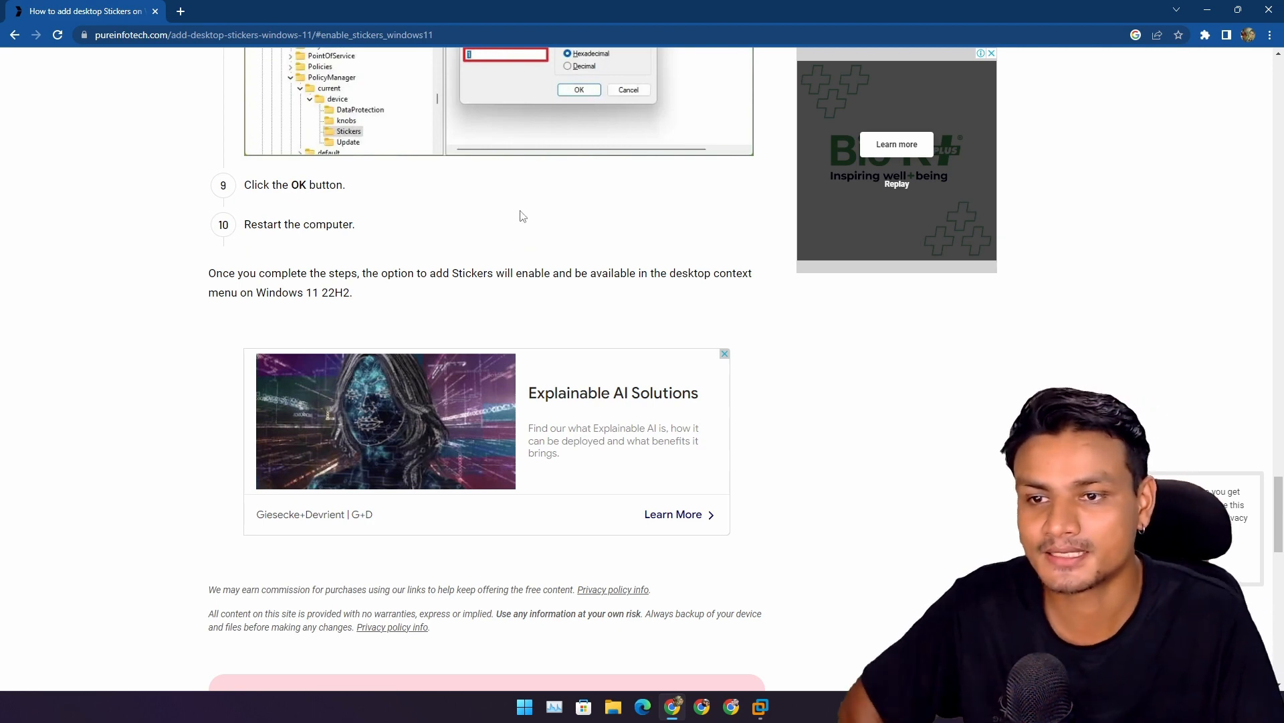
{"action": "scroll", "scroll_direction": "up", "scroll_amount": 3}
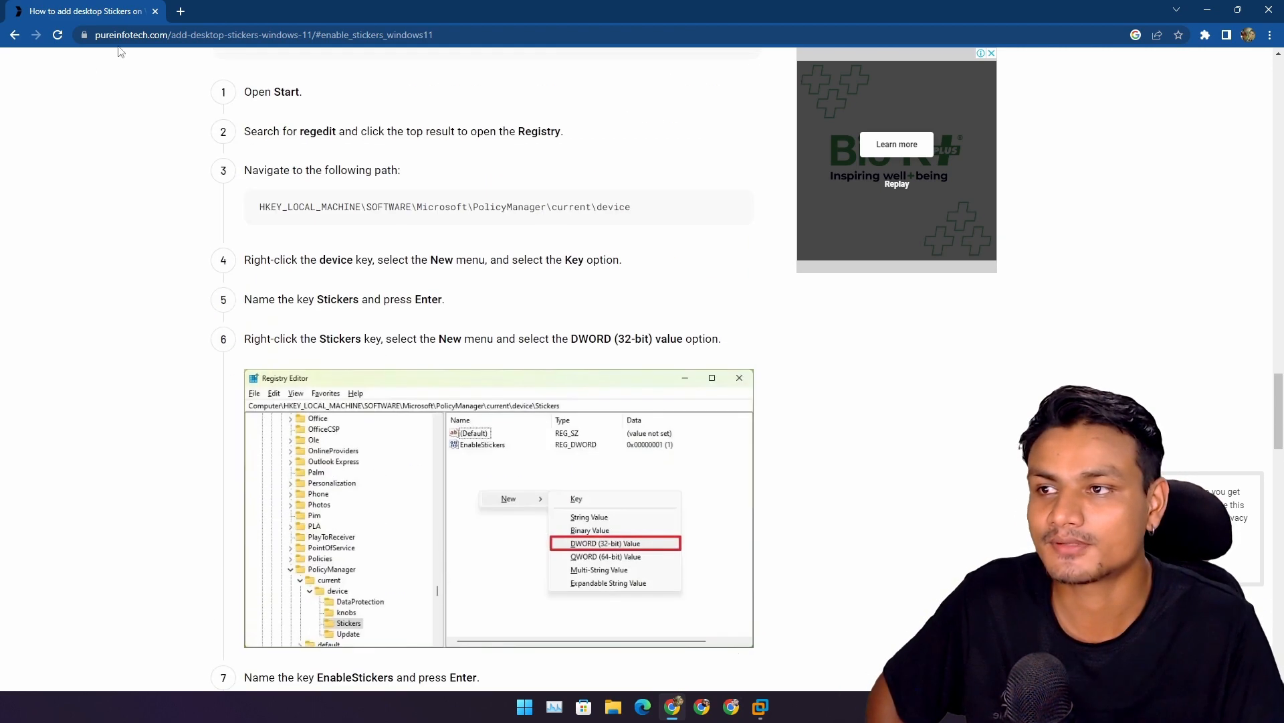
{"action": "scroll", "scroll_direction": "up", "scroll_amount": 3}
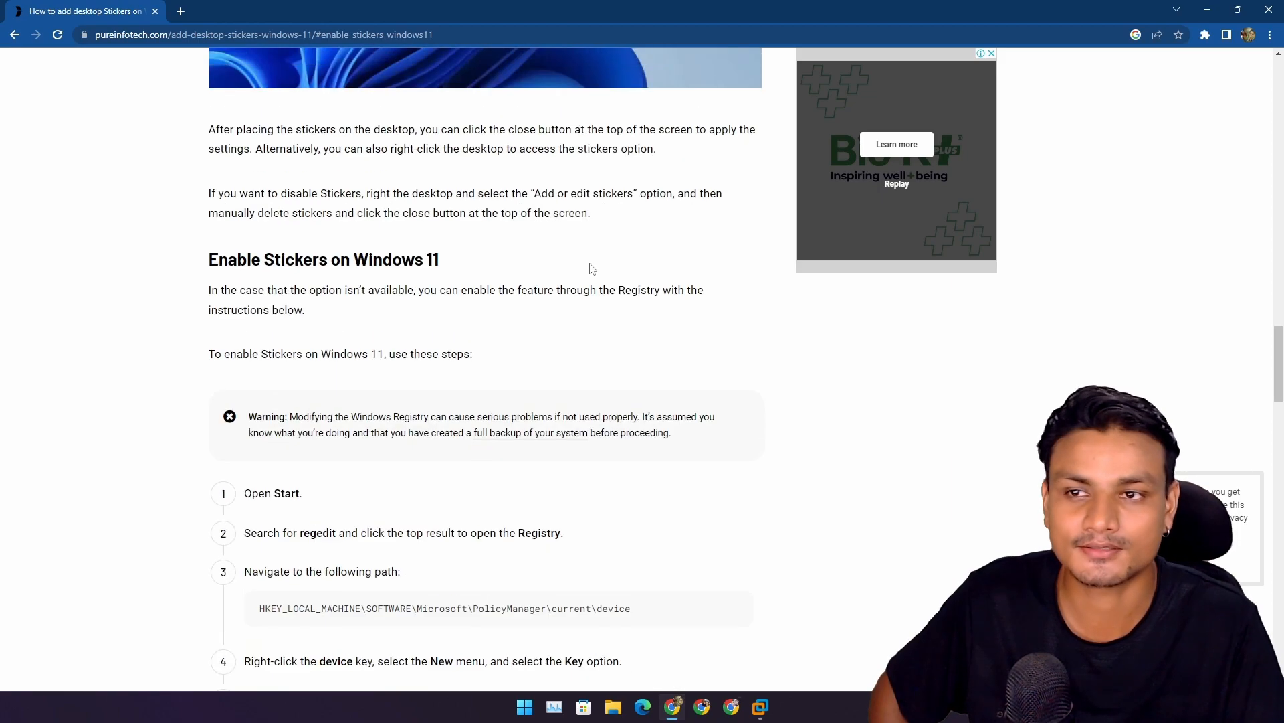
{"action": "scroll", "scroll_direction": "down", "scroll_amount": 3}
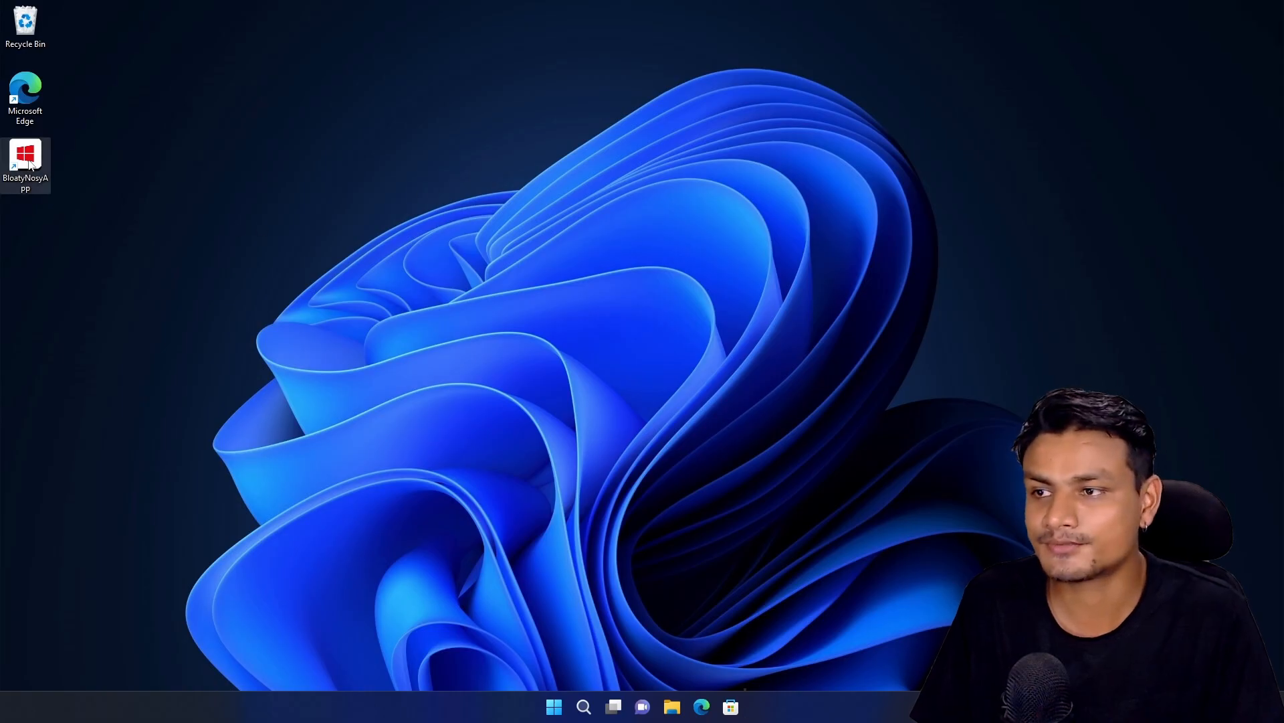
{"action": "double_click", "coordinate": [26, 160]}
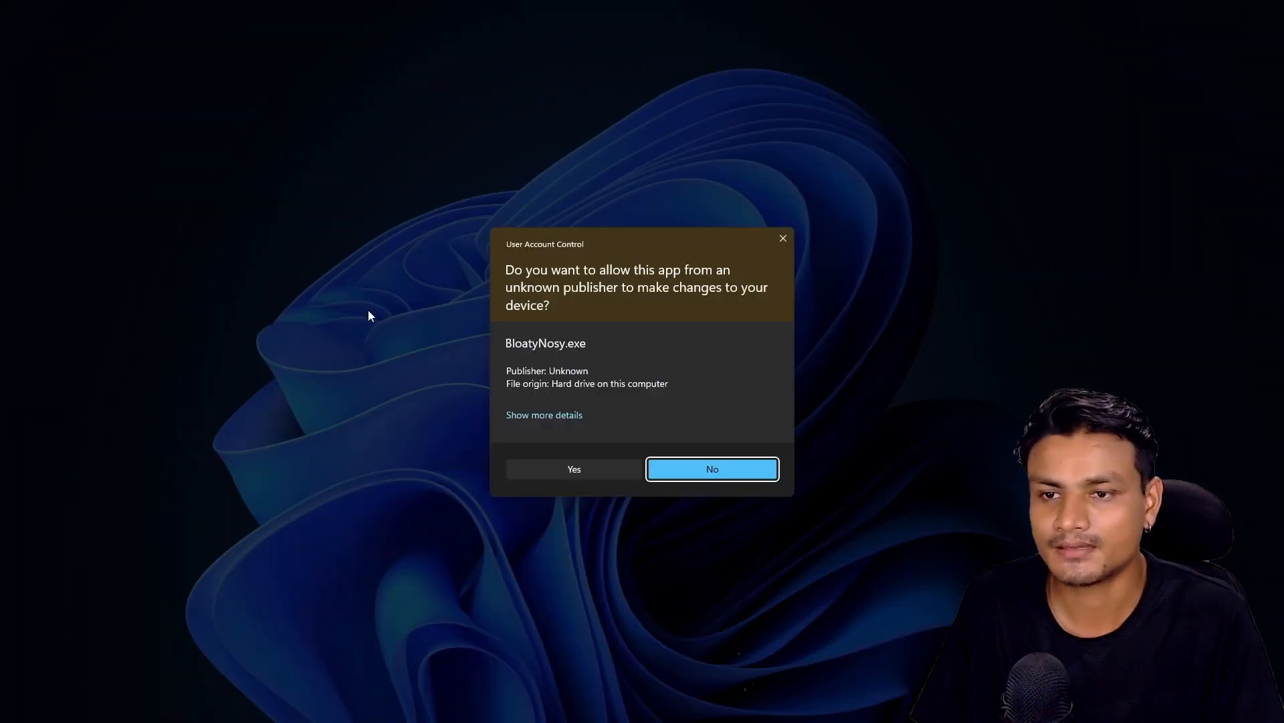
{"action": "left_click", "coordinate": [573, 468]}
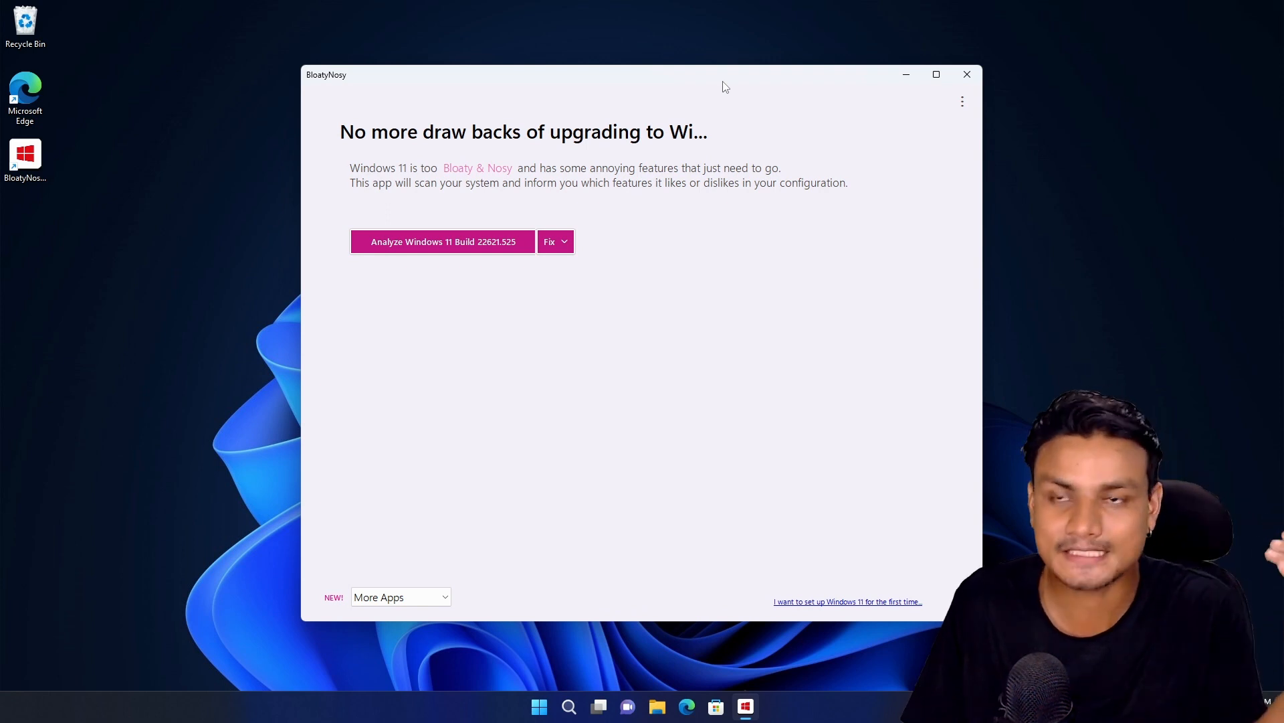
{"action": "mouse_move", "coordinate": [754, 186]}
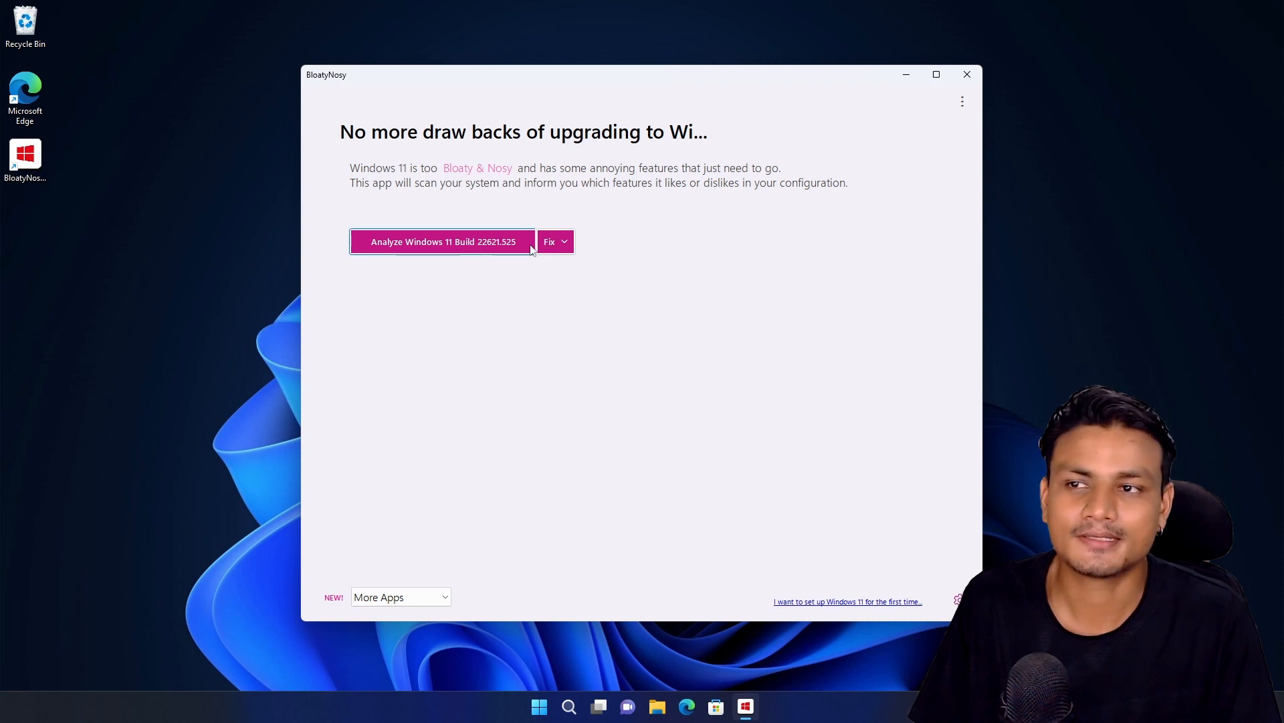
{"action": "mouse_move", "coordinate": [690, 134]}
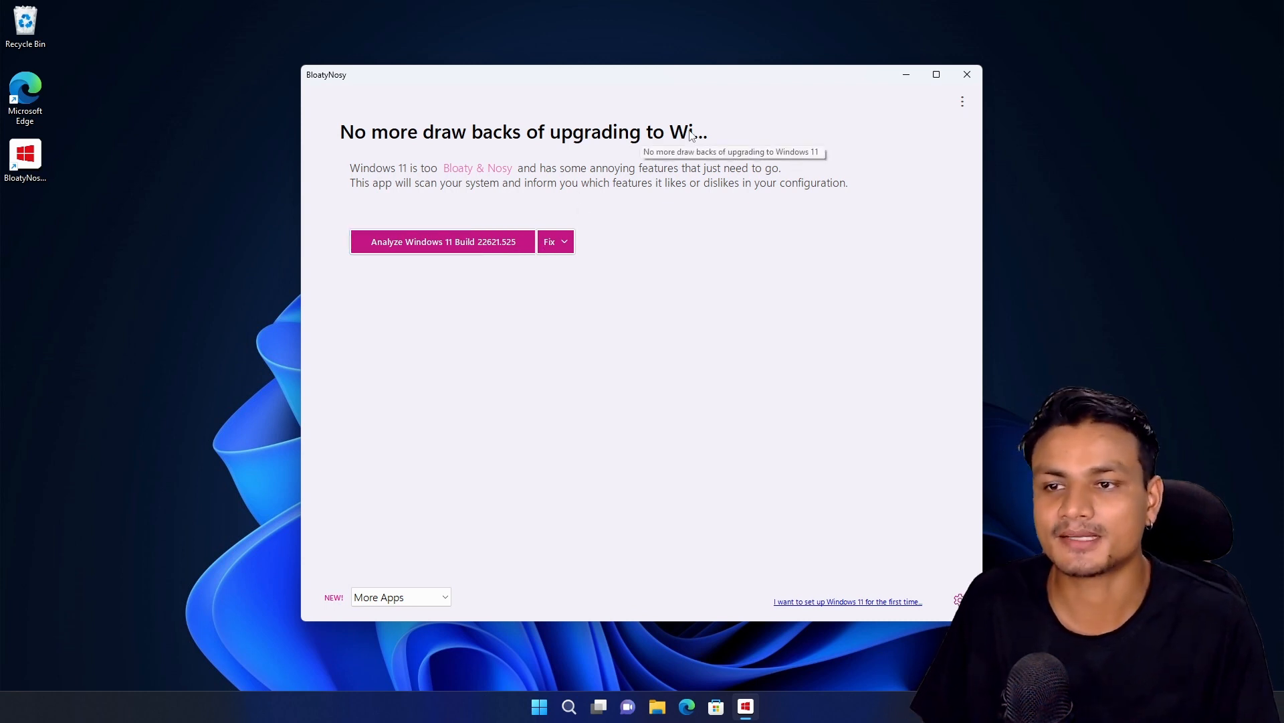
{"action": "mouse_move", "coordinate": [758, 289]}
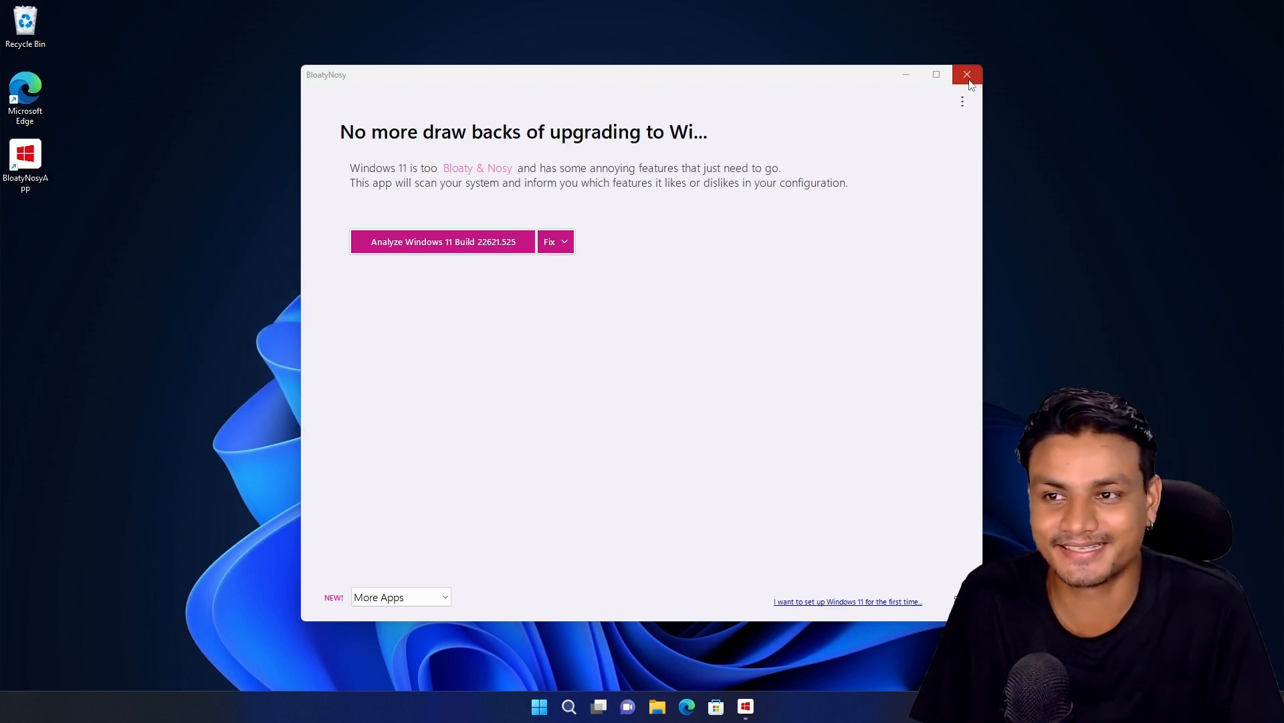
{"action": "left_click", "coordinate": [968, 75]}
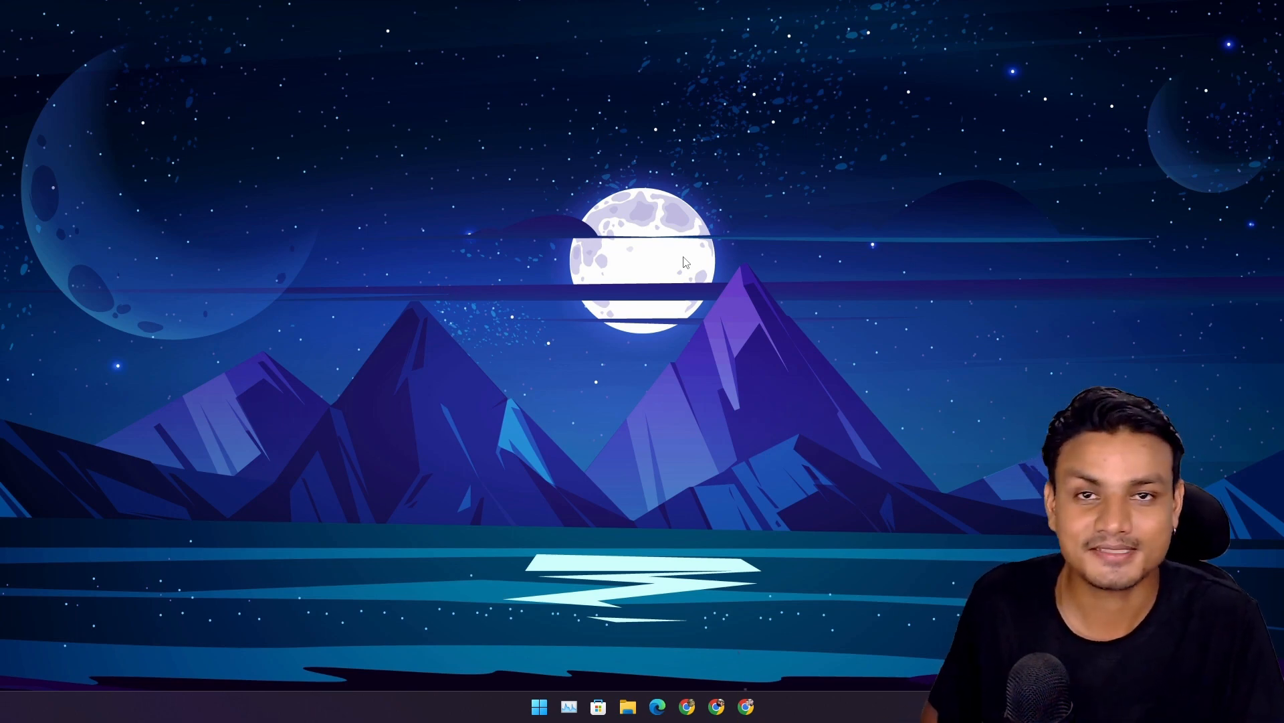
{"action": "mouse_move", "coordinate": [902, 375]}
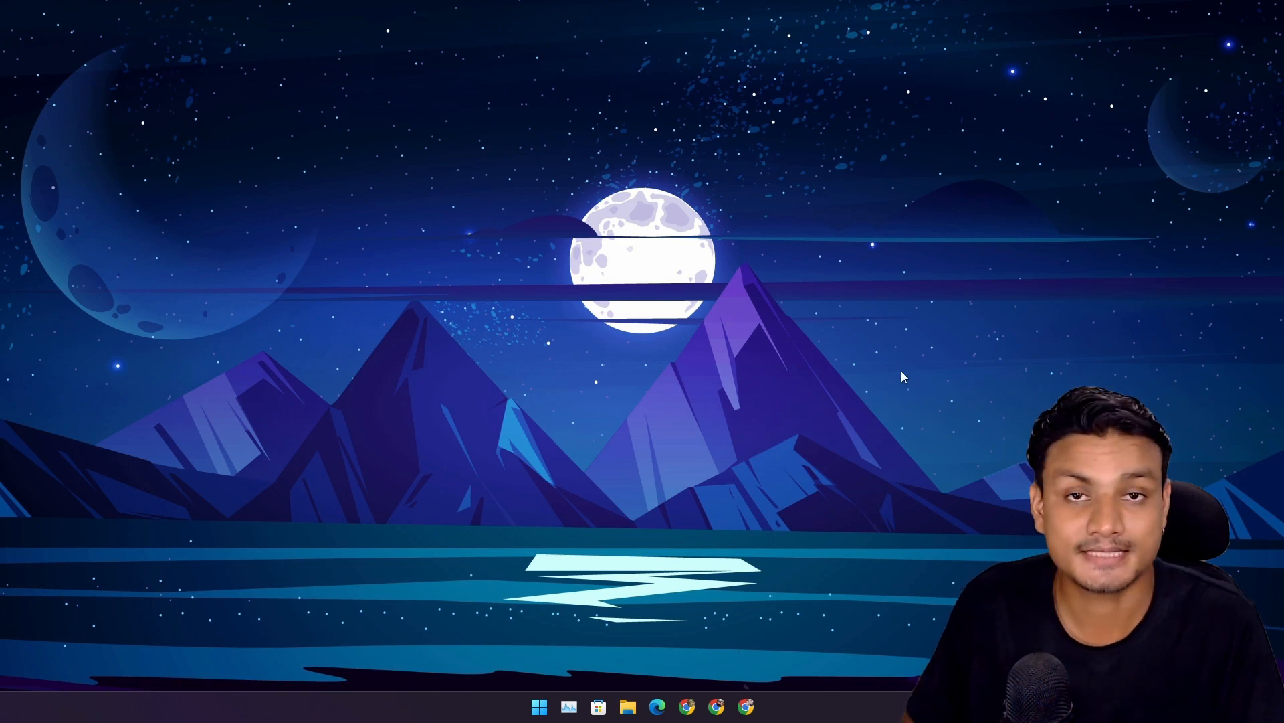